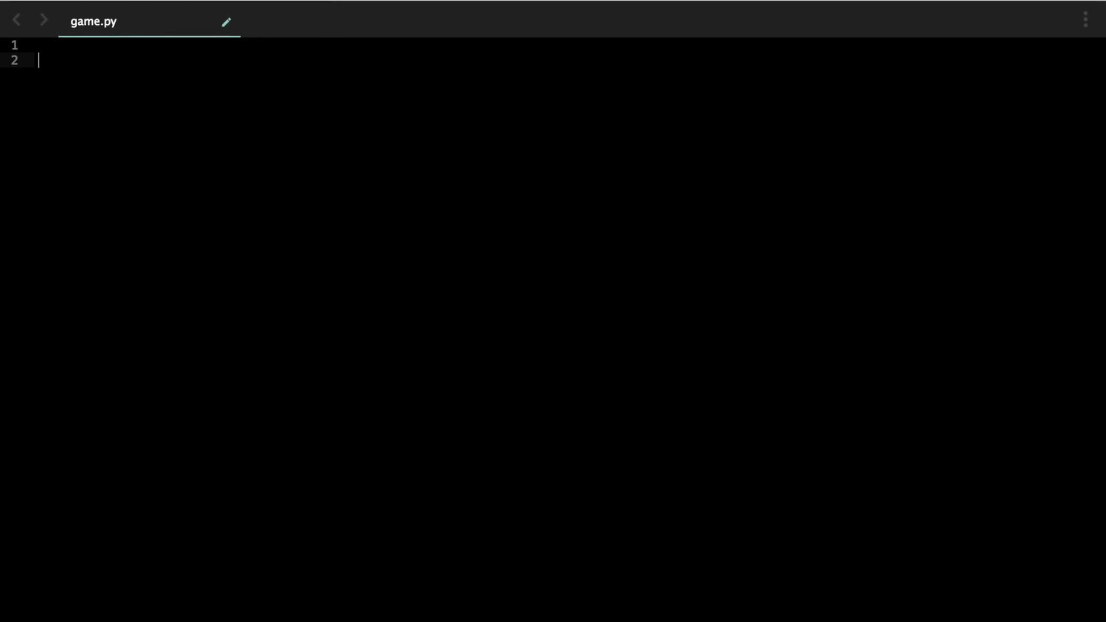
Step: Add header comments '# Python Text RPG' and '# Name here :D' at the top of game.py
type("# Python Text RPG")
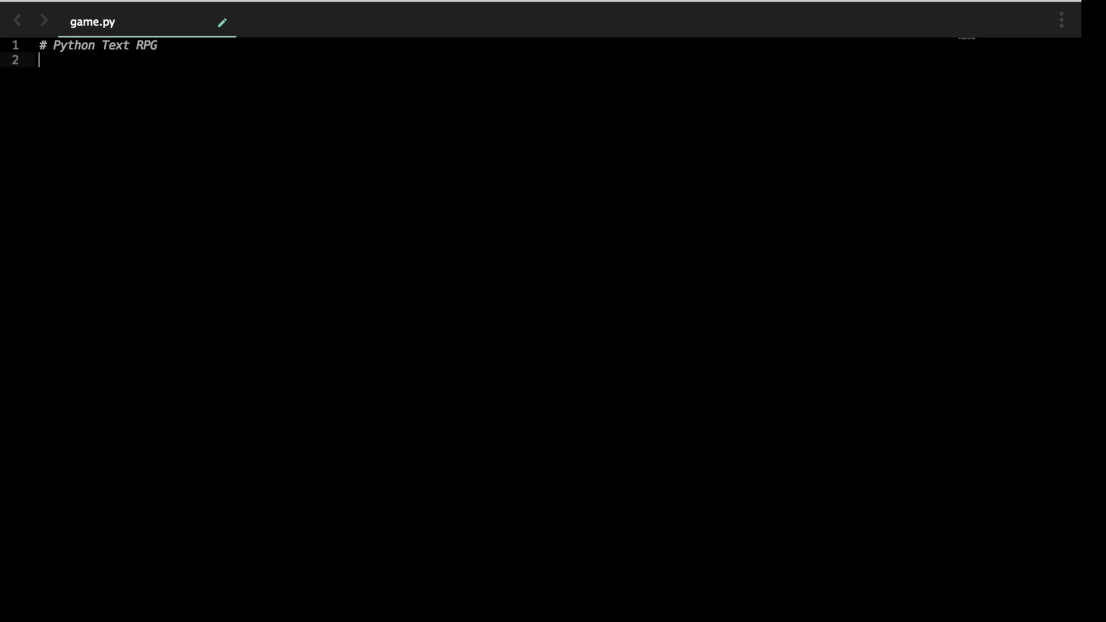
type("# Name here")
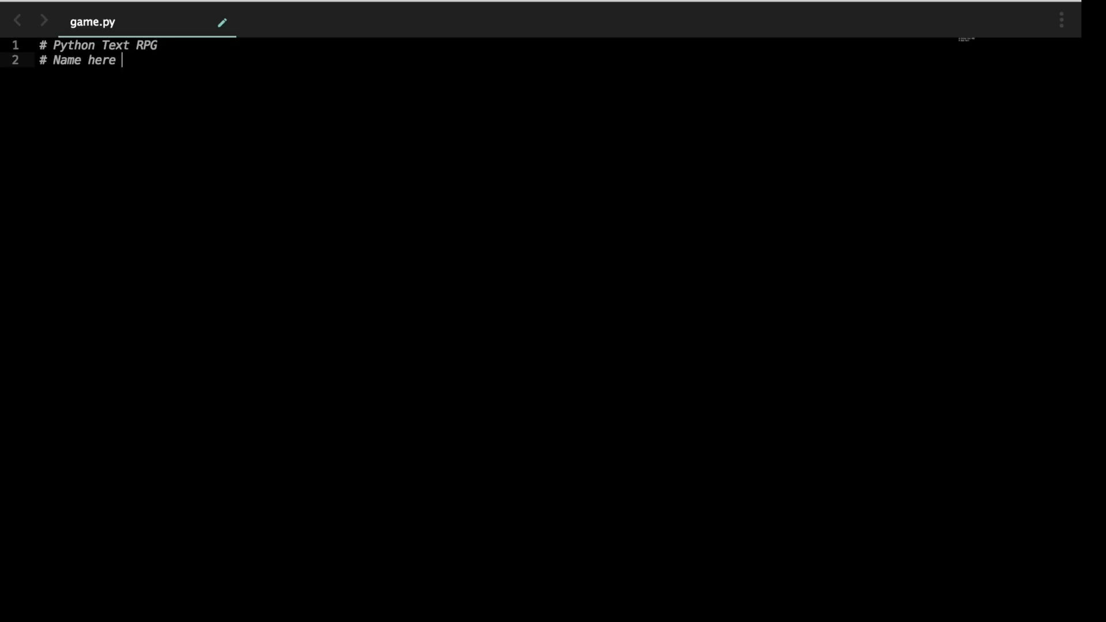
type(":D")
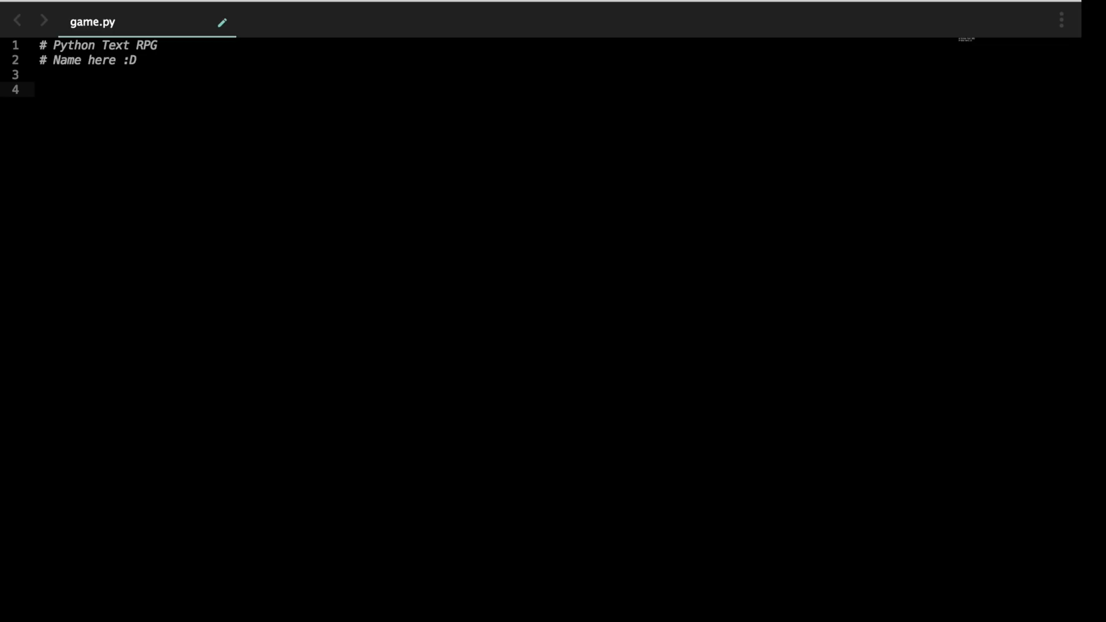
type("impor")
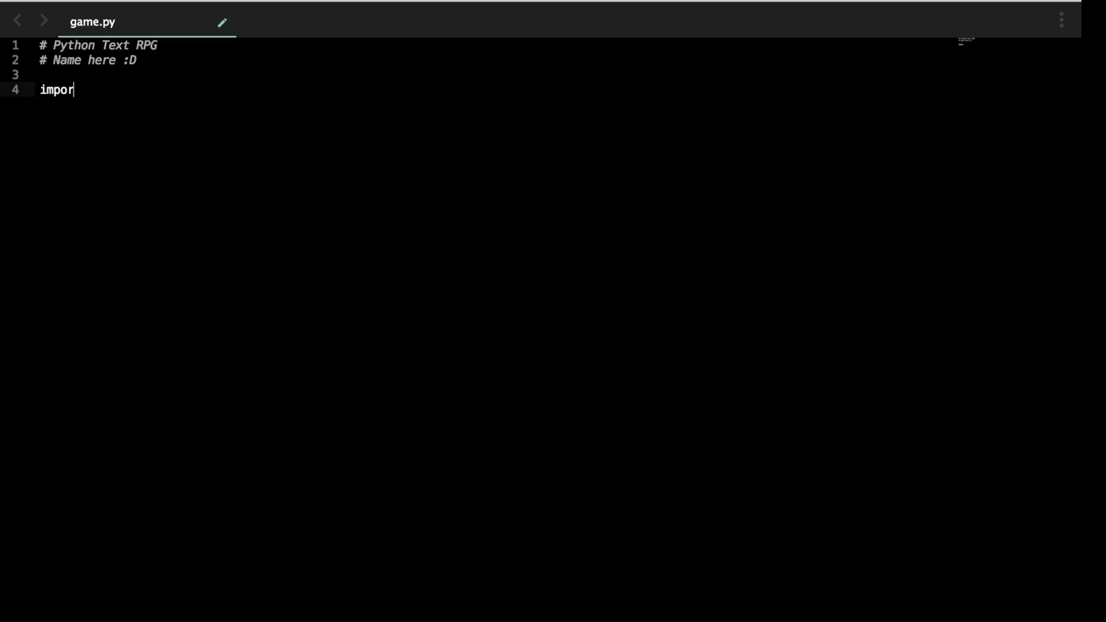
Step: Write six import lines for cmd, textwrap, sys, os, time and random
type("t cmd")
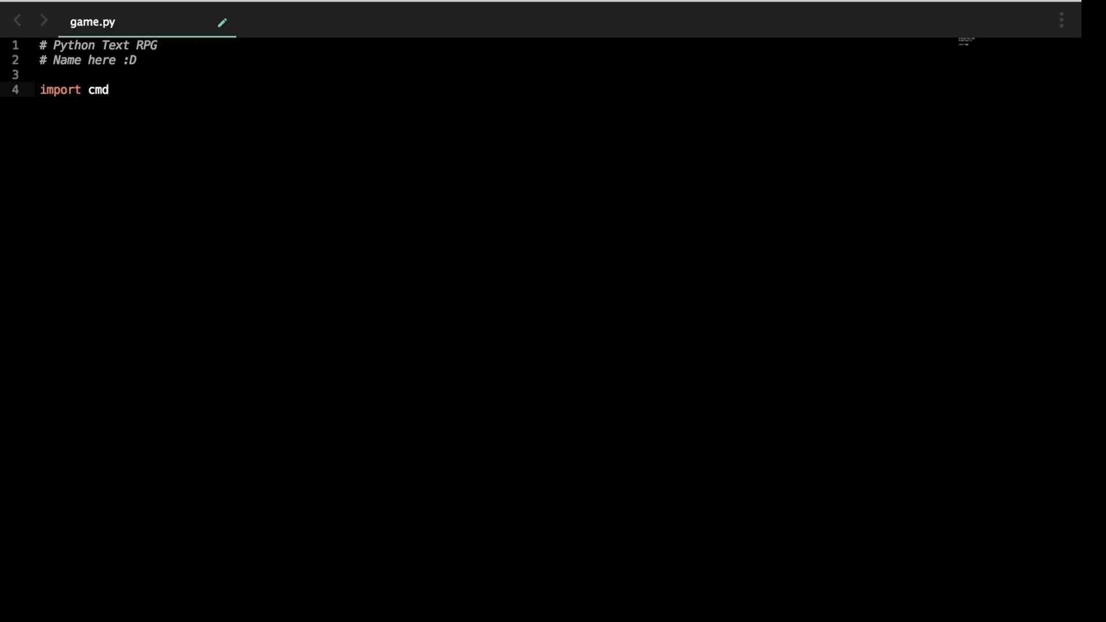
type("i")
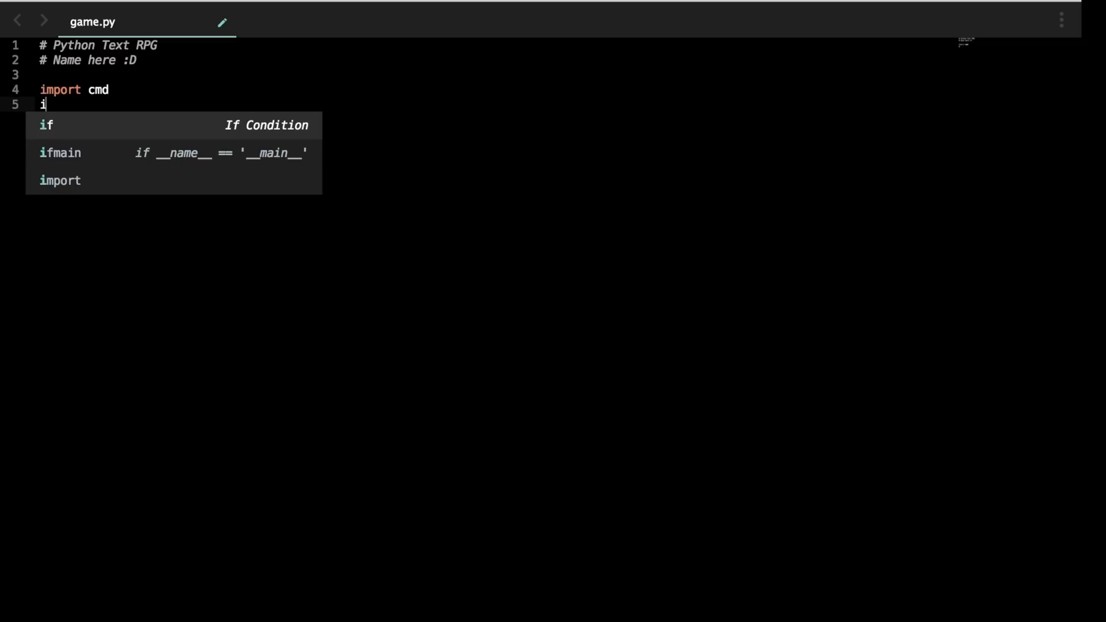
type("mport textw")
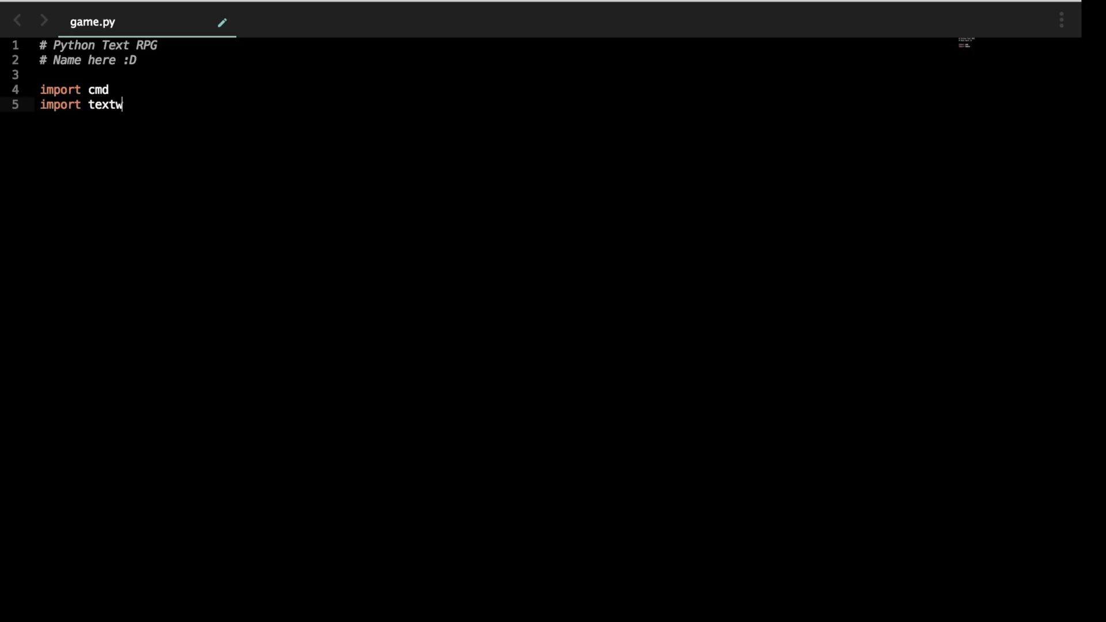
type("rap")
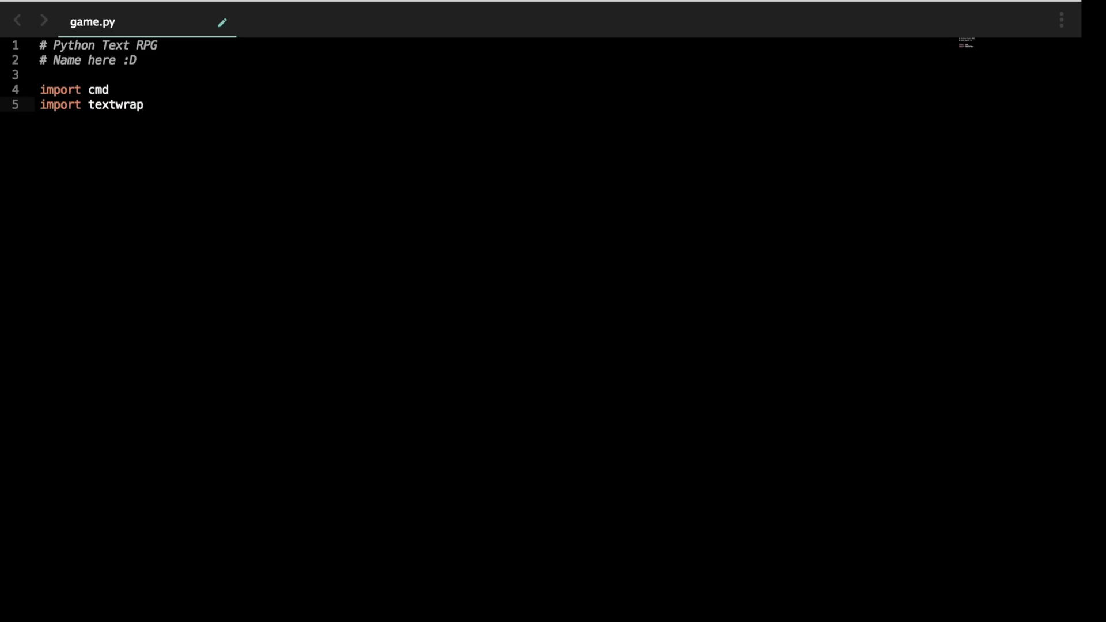
type("import sys")
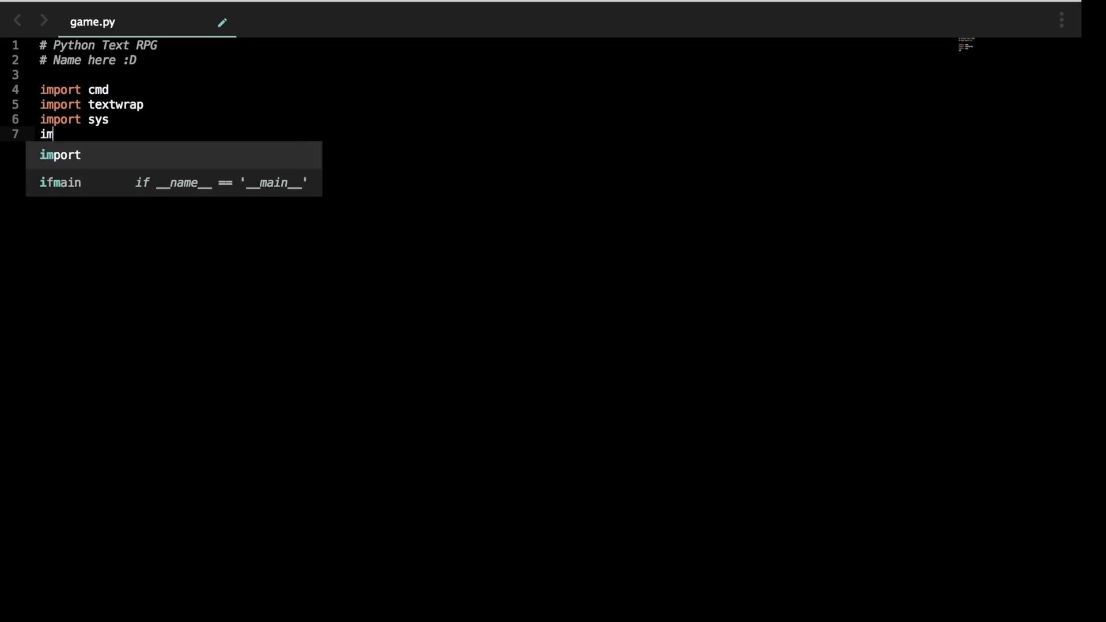
type("port os")
type("import ")
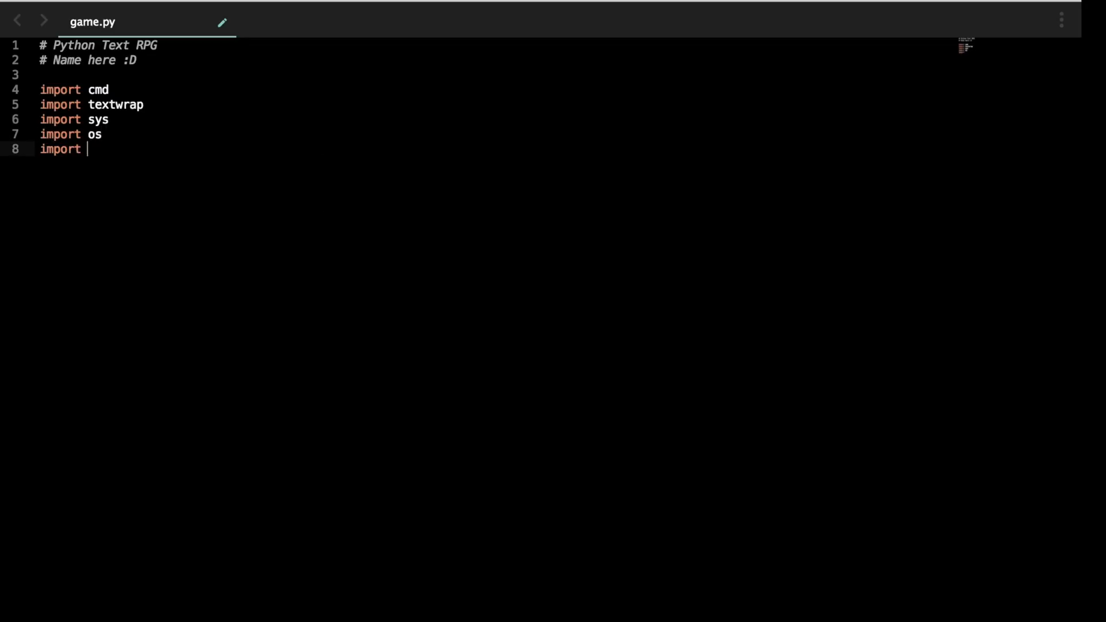
type("time")
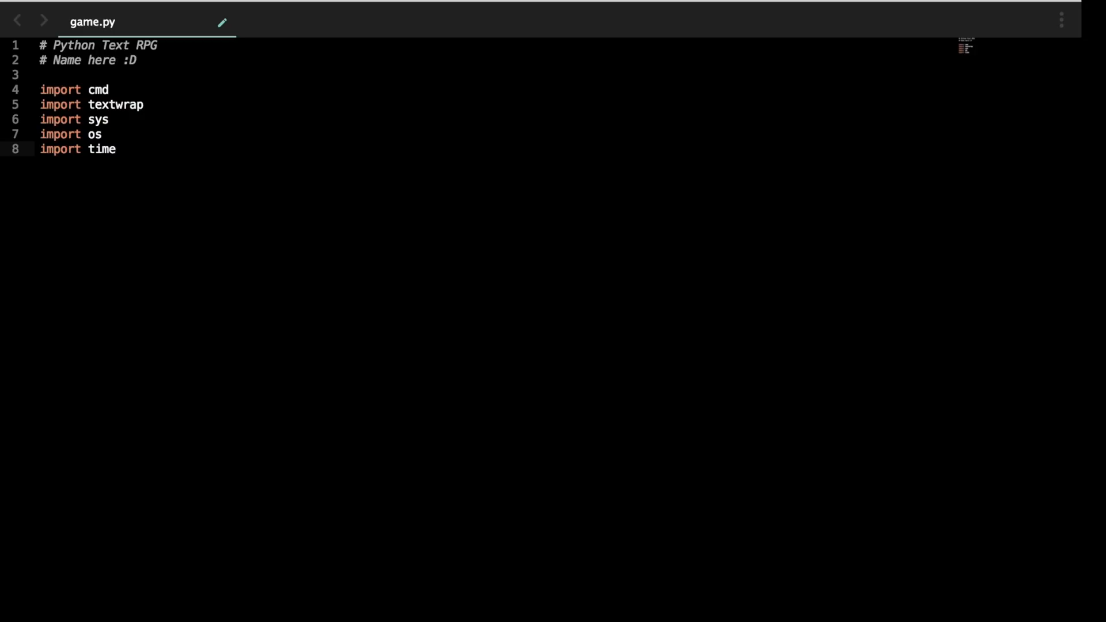
type("imp")
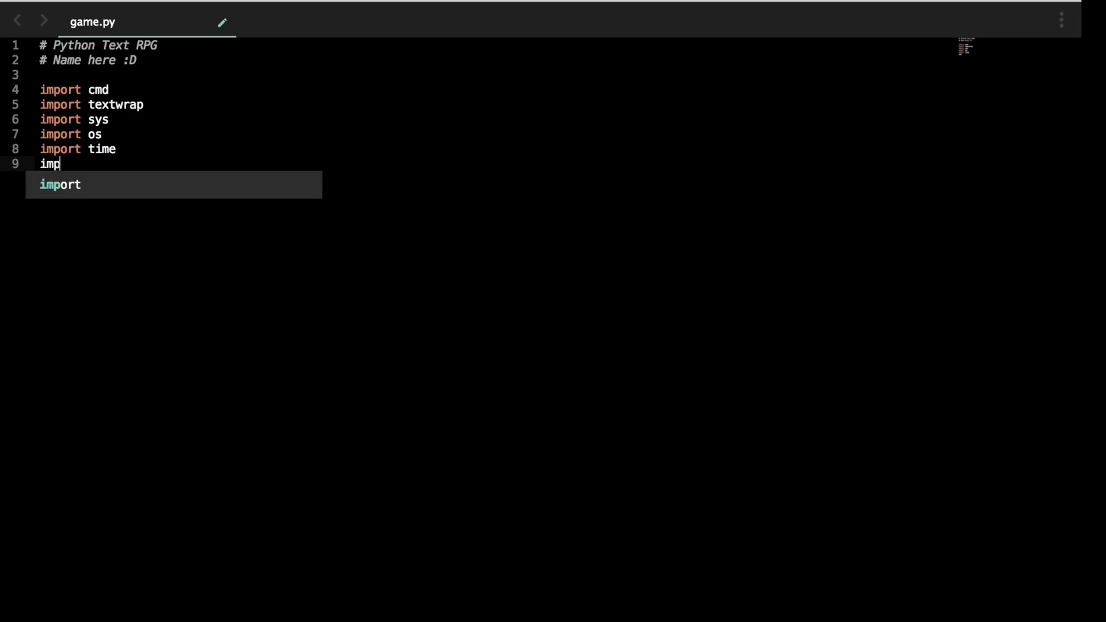
type("ort random")
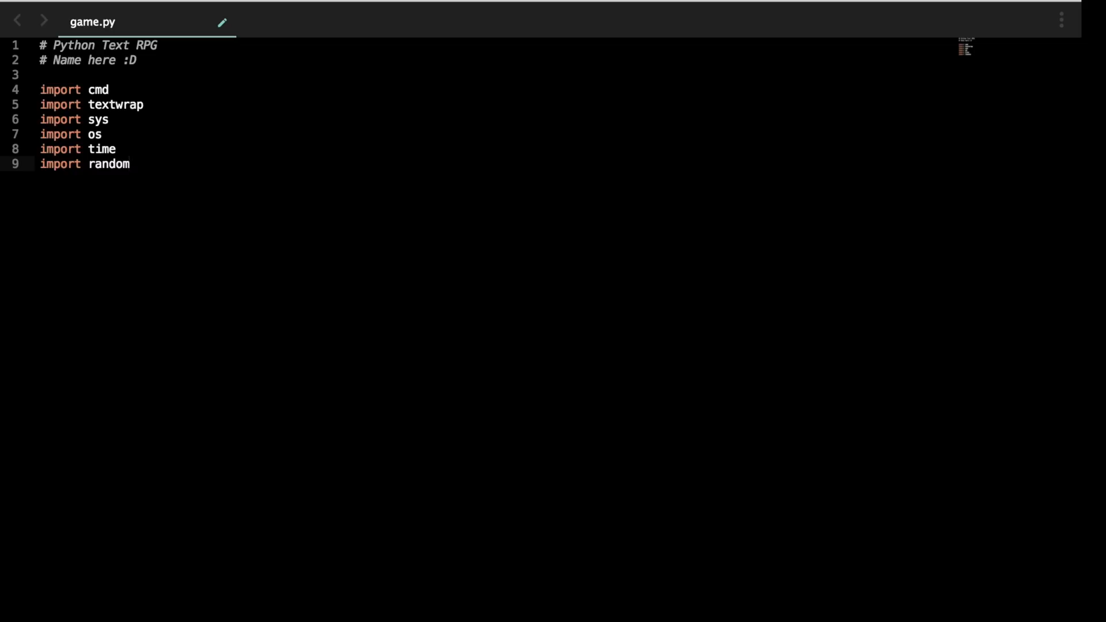
key("Enter")
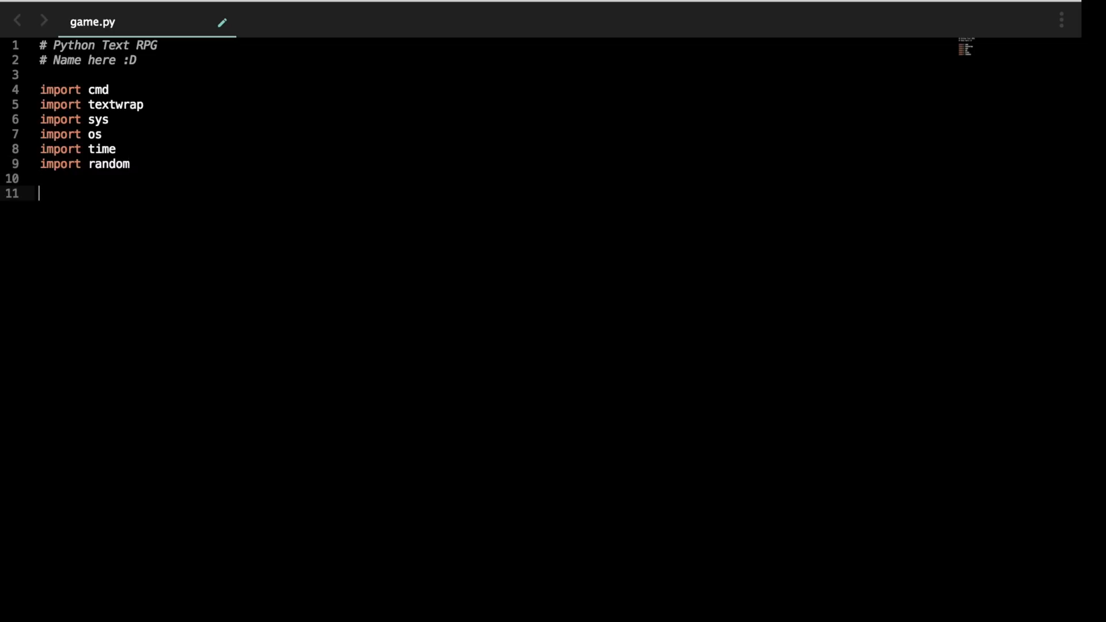
Step: Add the line 'screen_width = 100' below the imports, discarding a stray duplicate
type("sc")
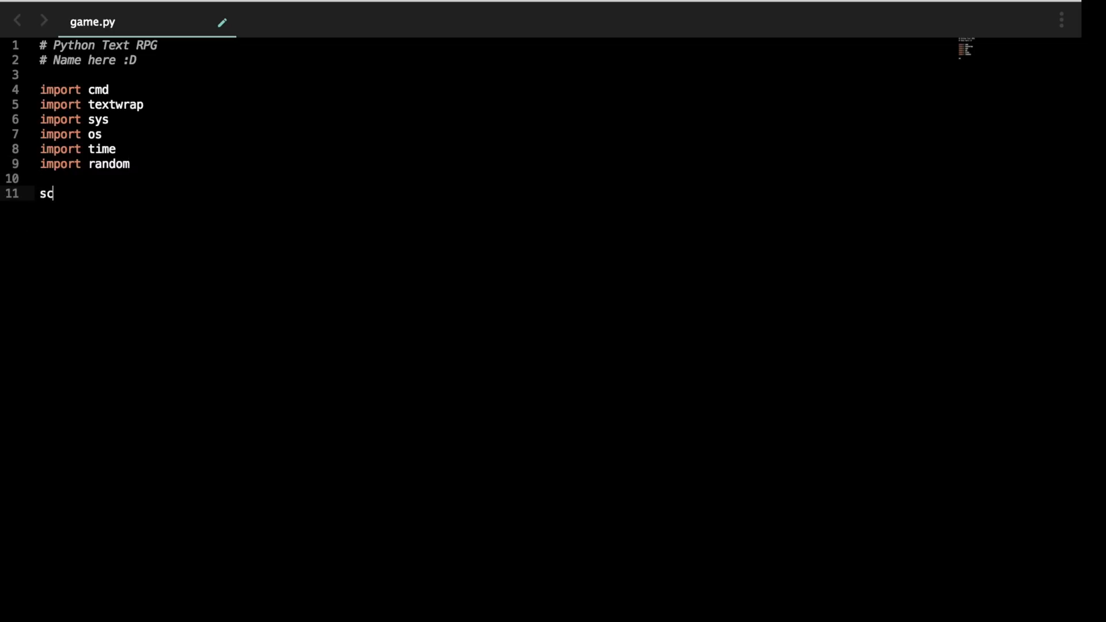
type("creen_width")
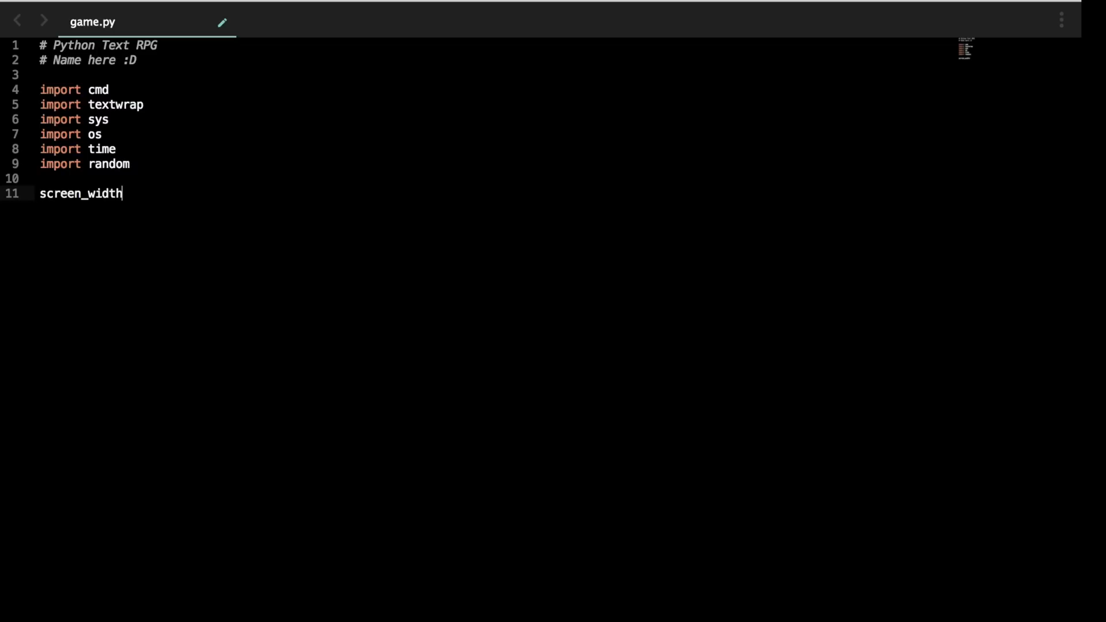
type("= 100")
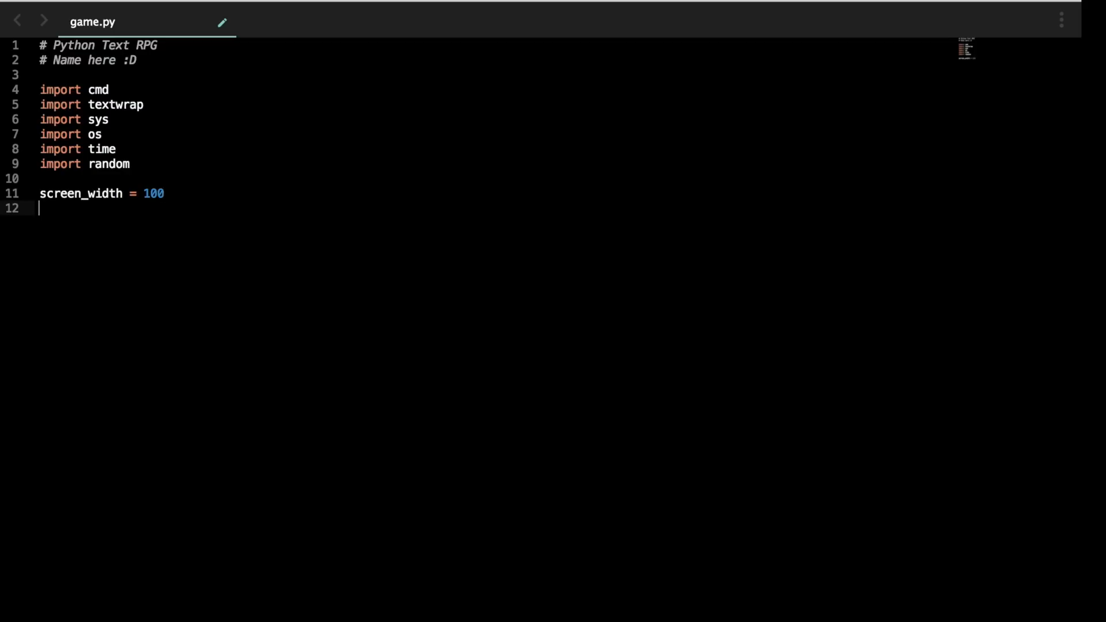
type("screenS")
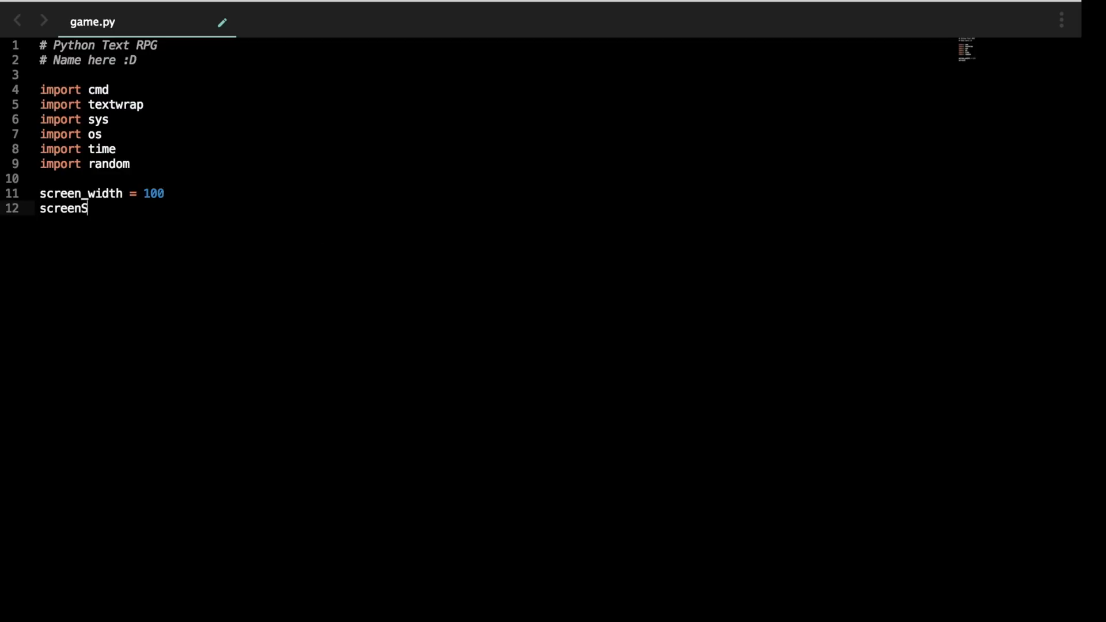
type("Width")
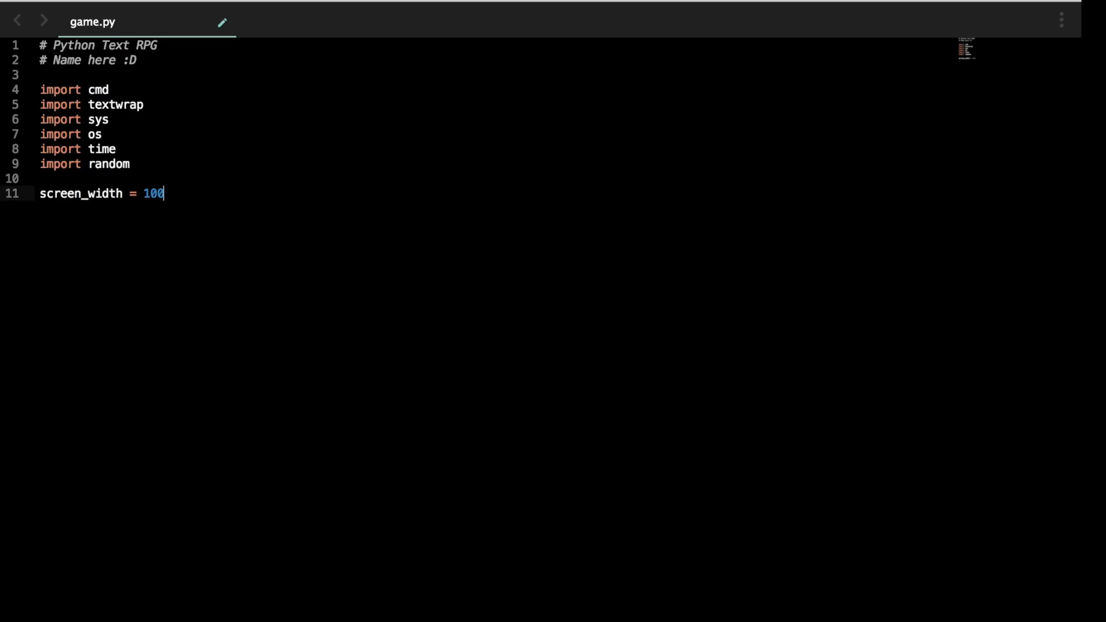
key("Enter")
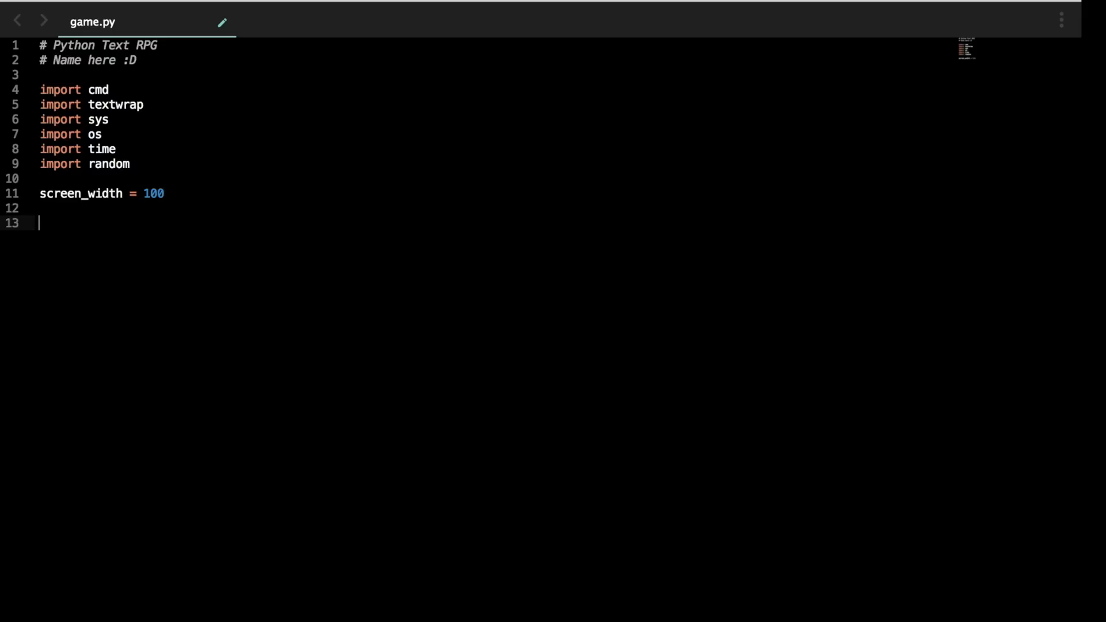
Step: Add a '##### Player Setup ######' comment and declare class player
type("#####")
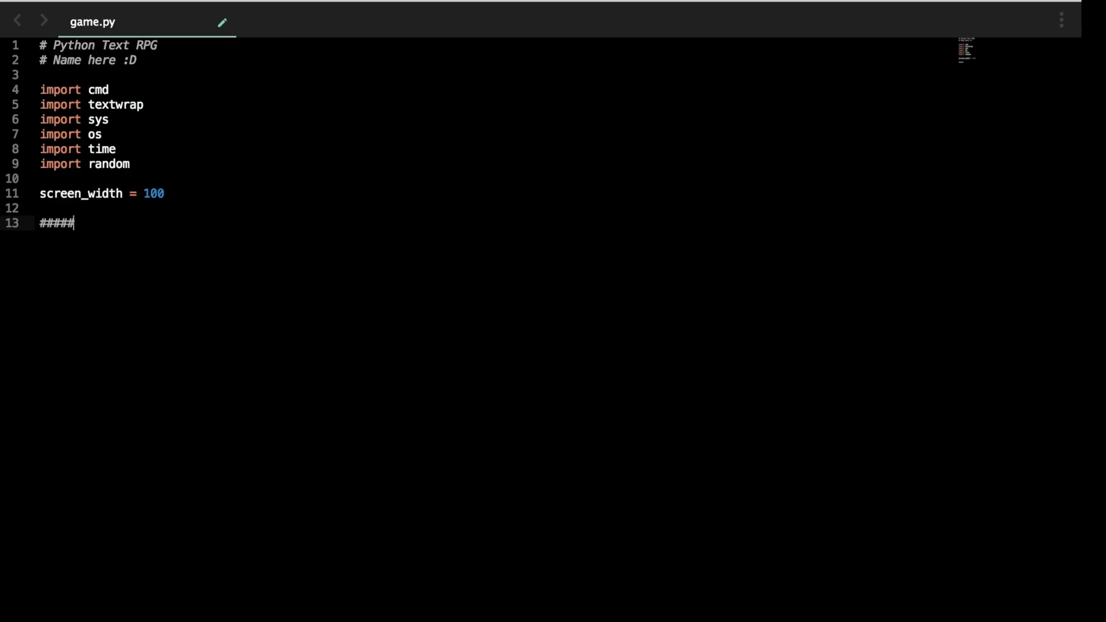
type("Player Setup")
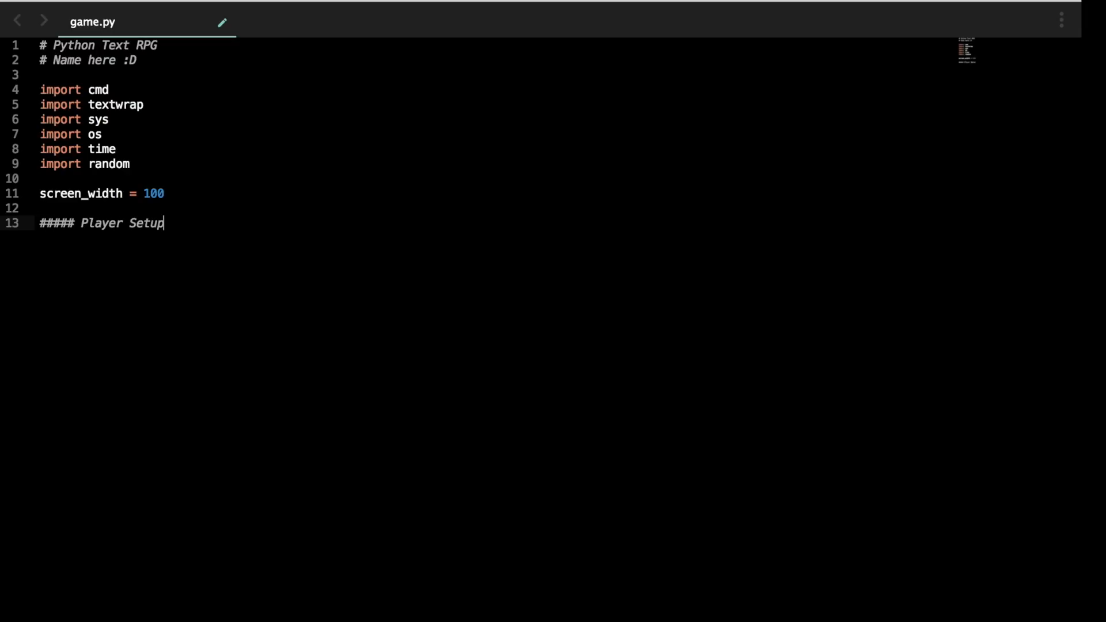
type("######")
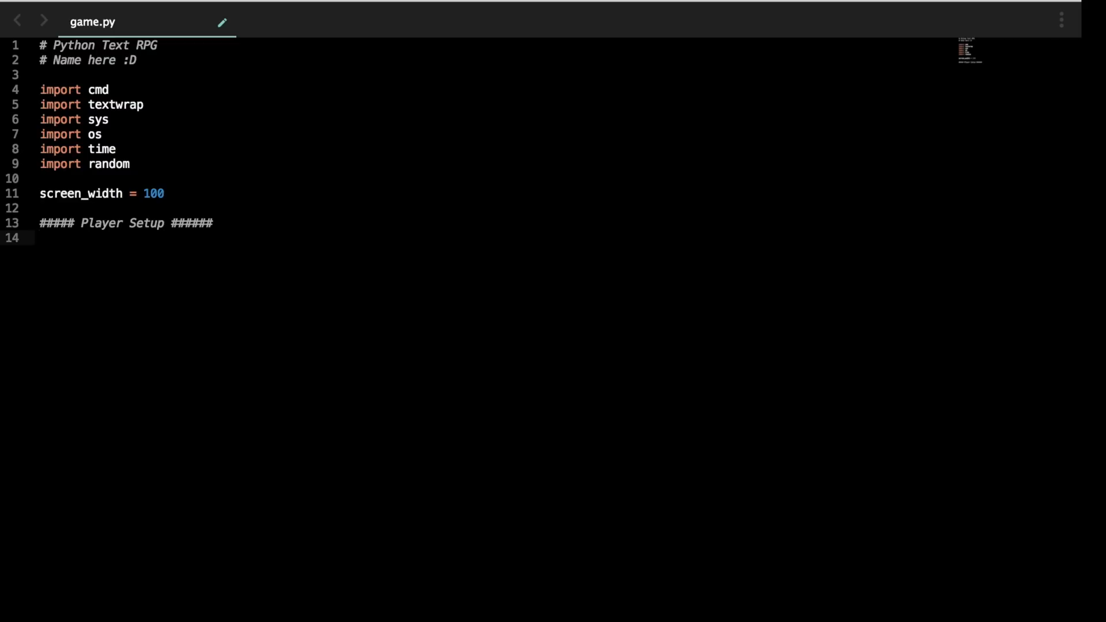
type("class player:")
type("def ")
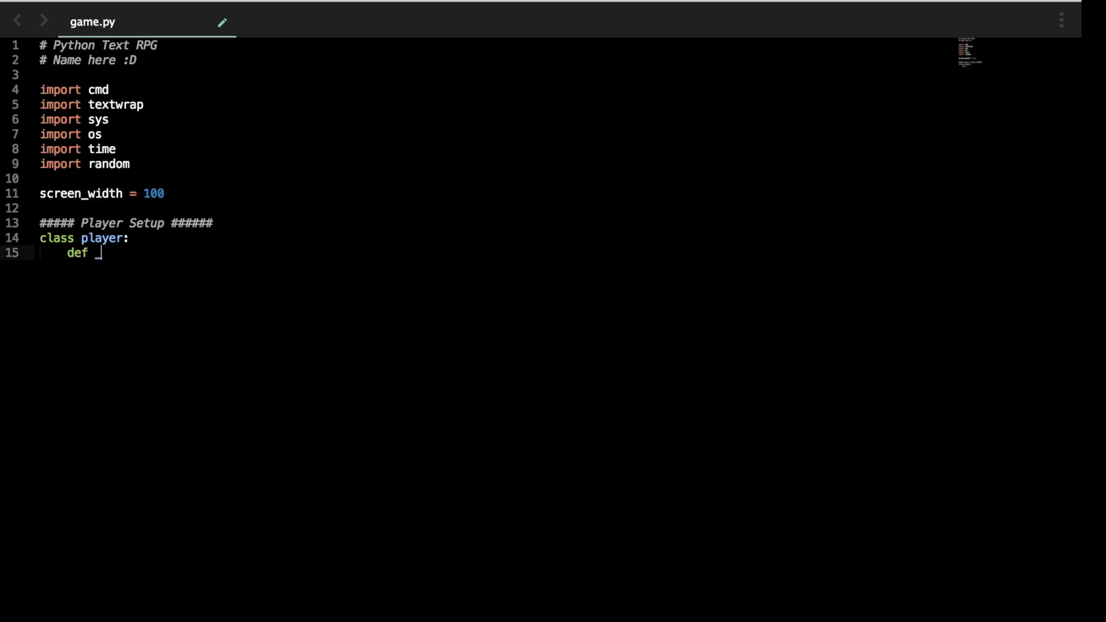
Step: Define __init__(self) setting self.name to '' and self.hp to 0
type("_init")
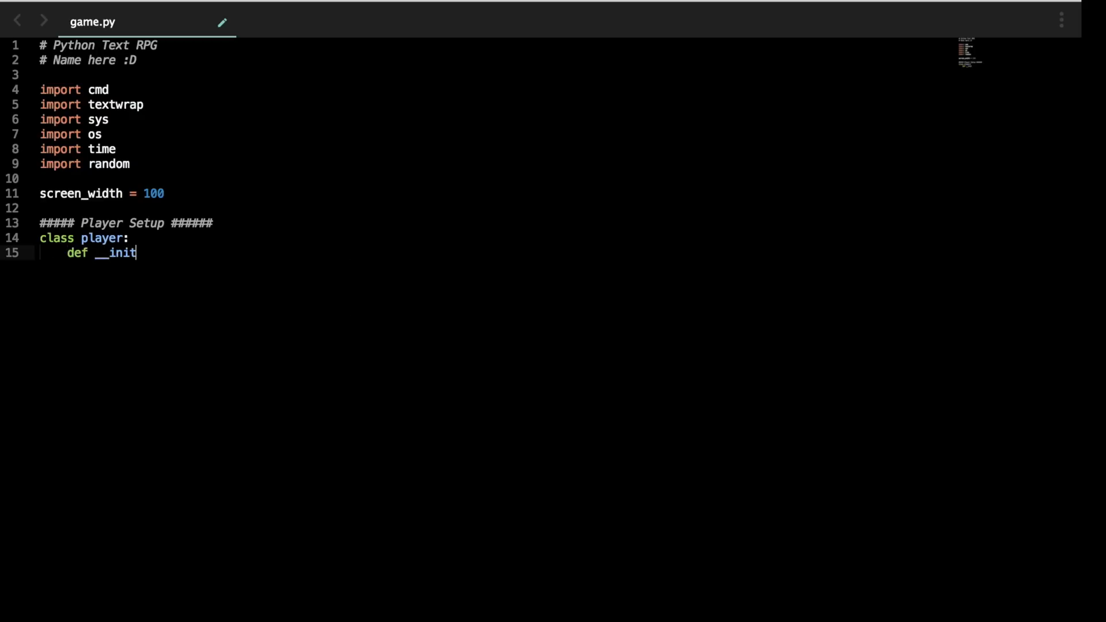
type("__(self):")
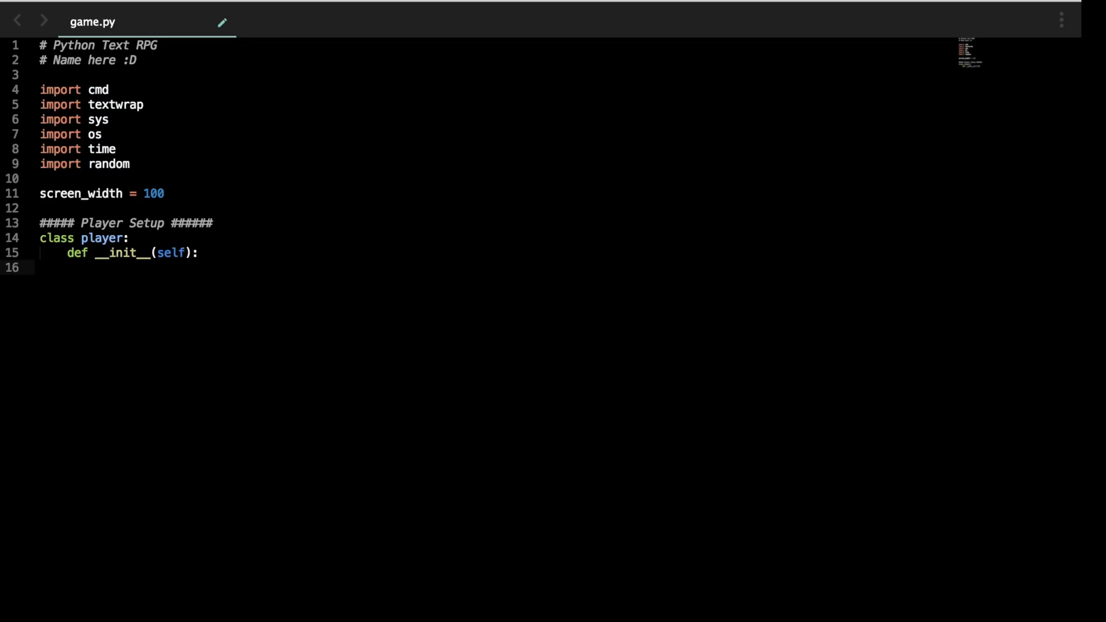
type("self.")
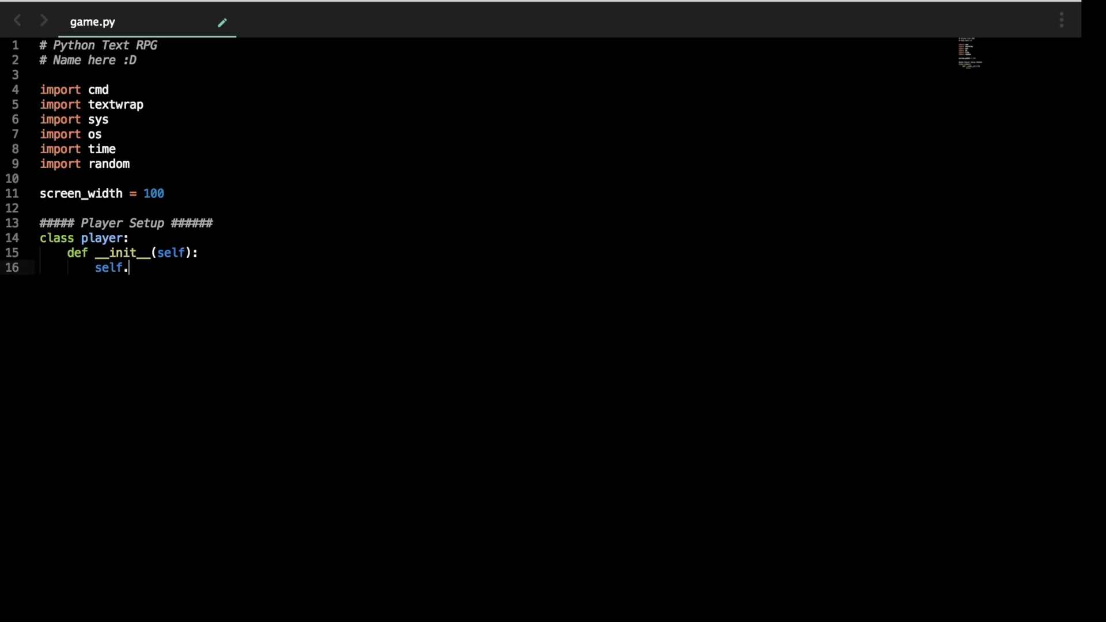
type("name = ''")
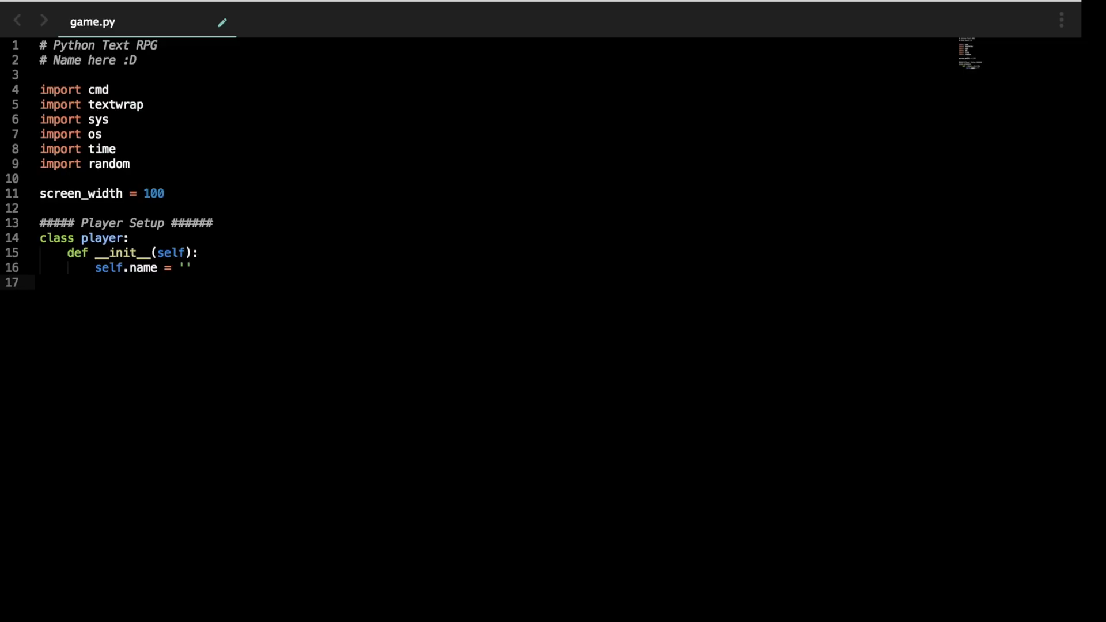
type("self")
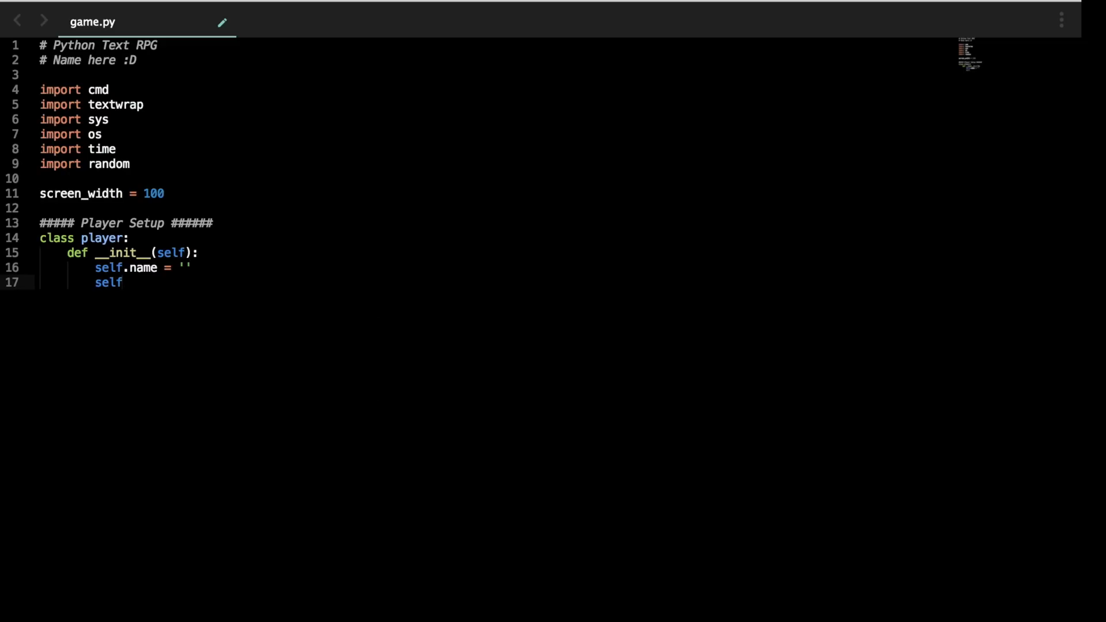
type(".hp =")
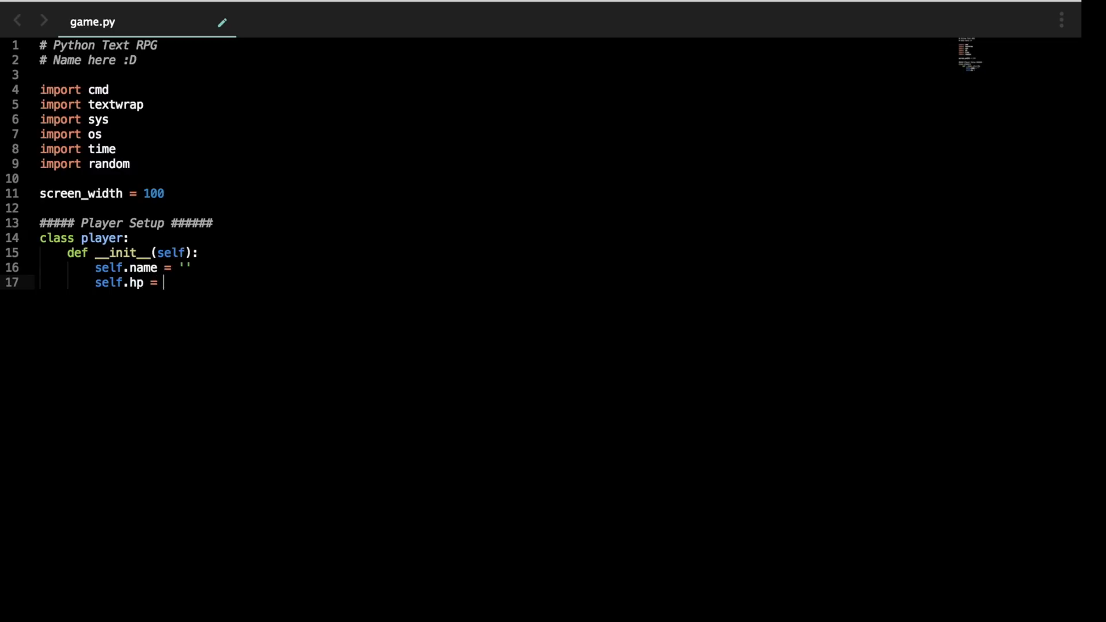
type("0")
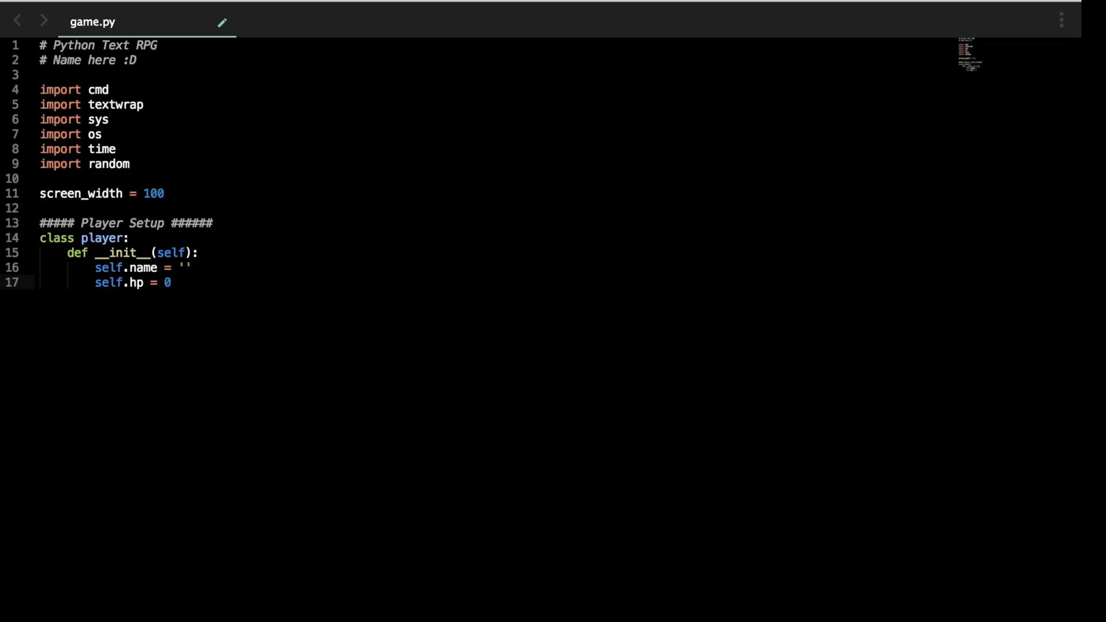
type(".0")
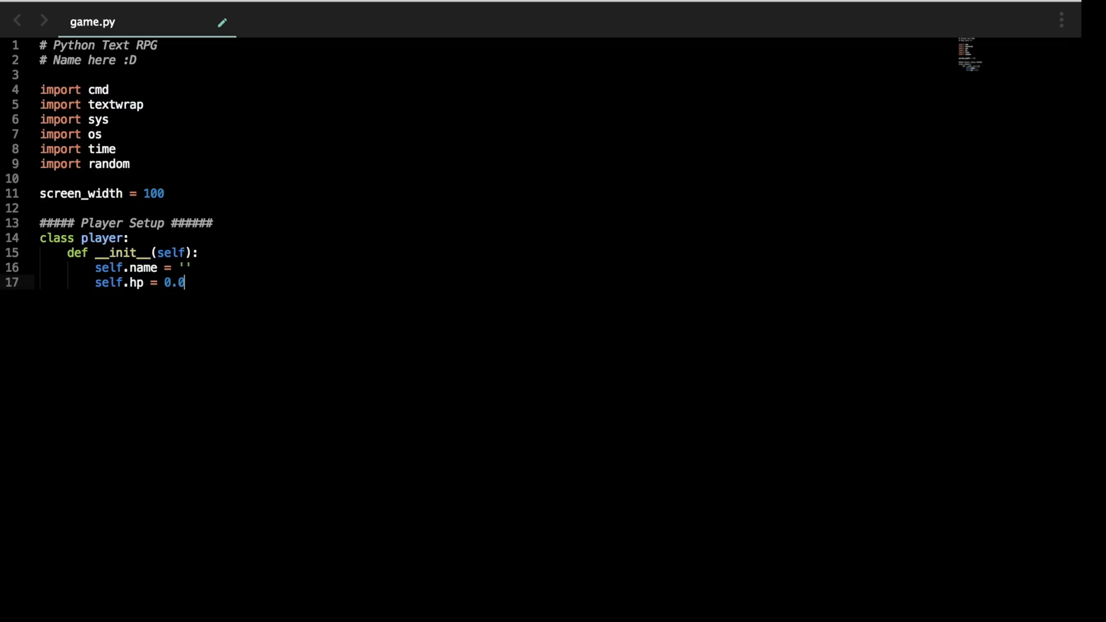
key("BackSpace")
type("self.")
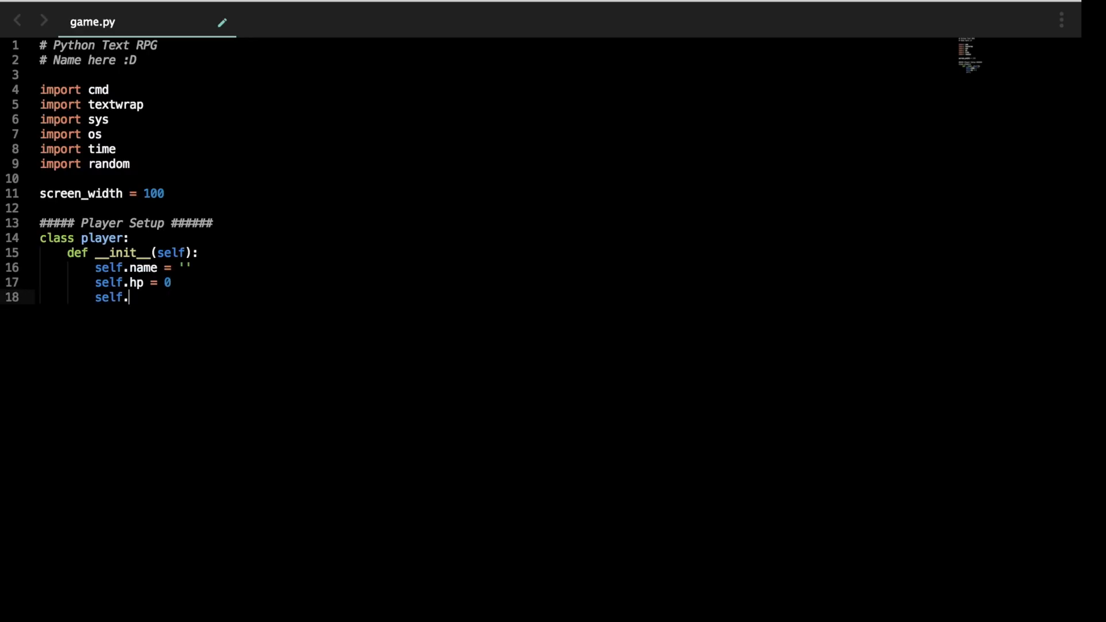
Step: Add self.mp = 0 and self.status_effects = [], ending the class body
type("m")
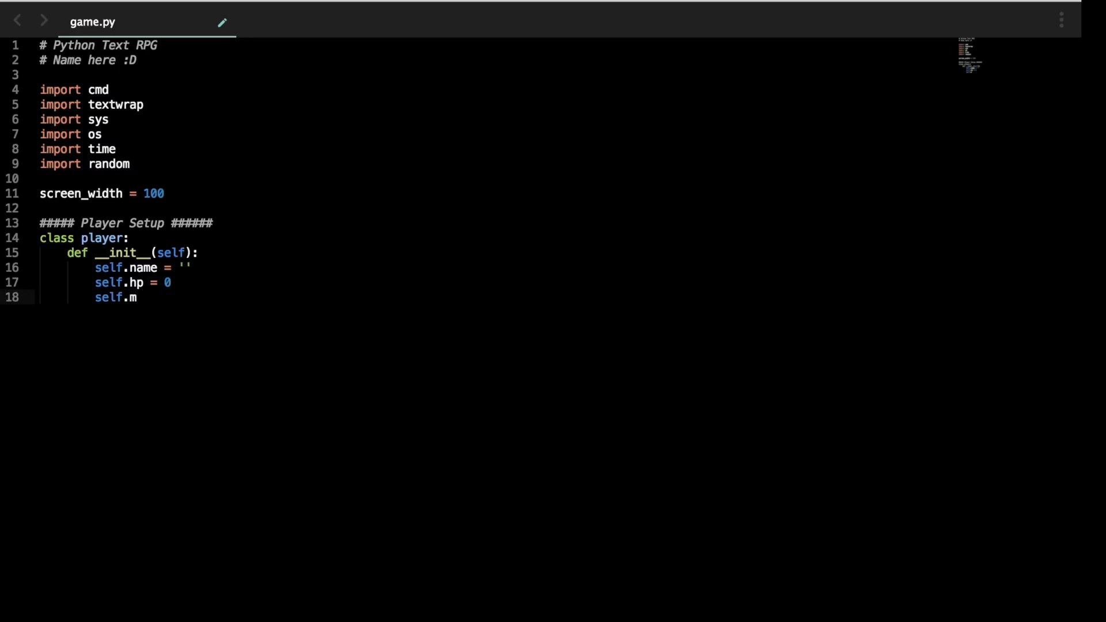
type("p = 0")
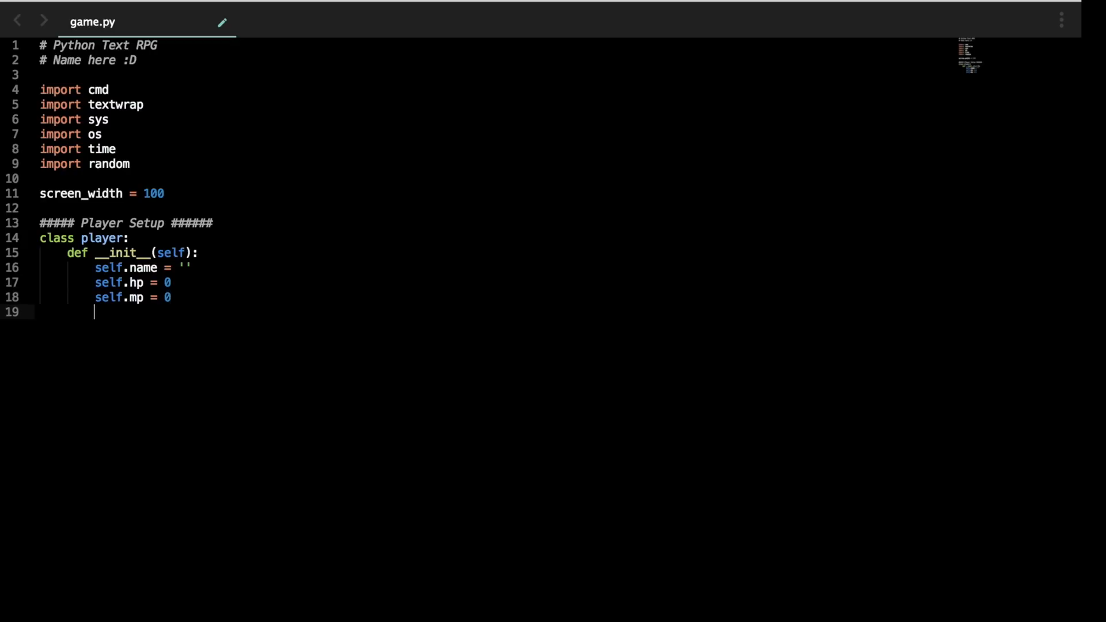
type("self.")
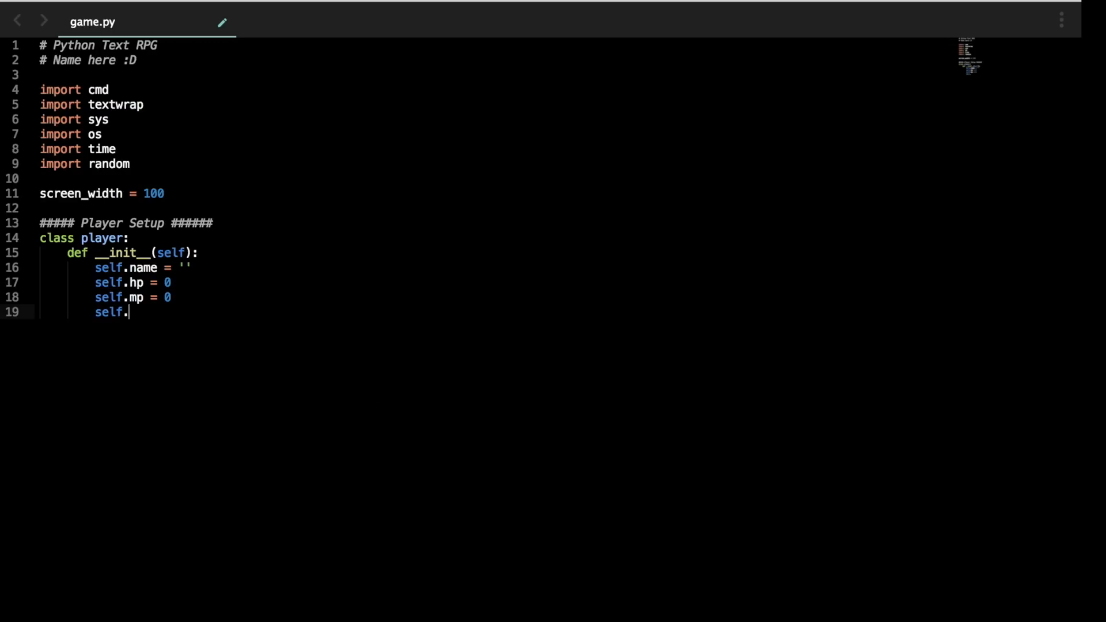
type("status_")
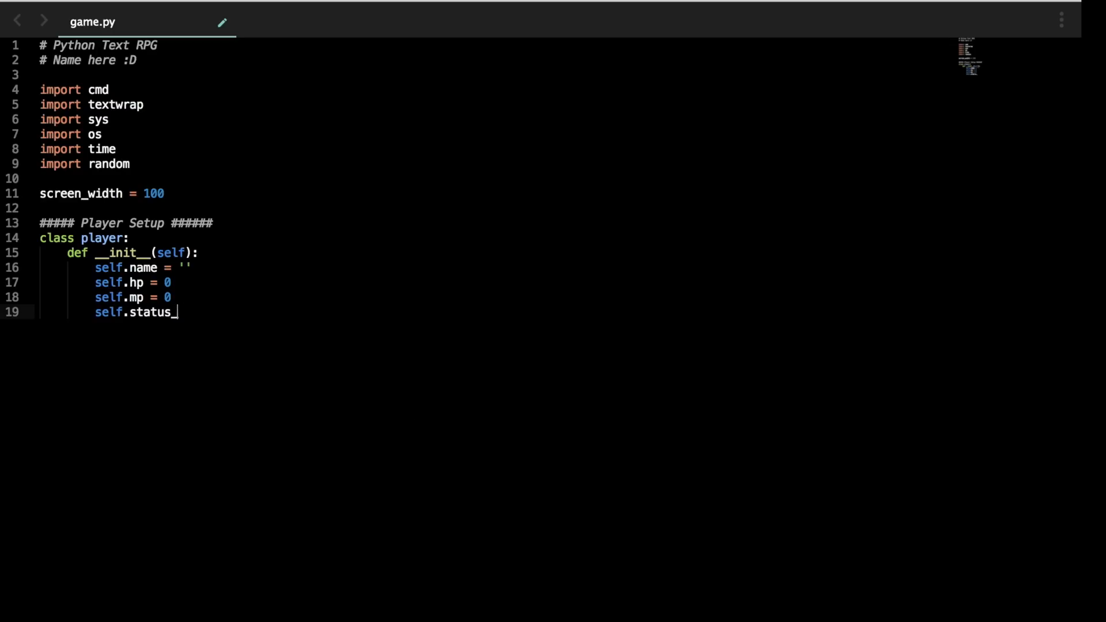
type("effects")
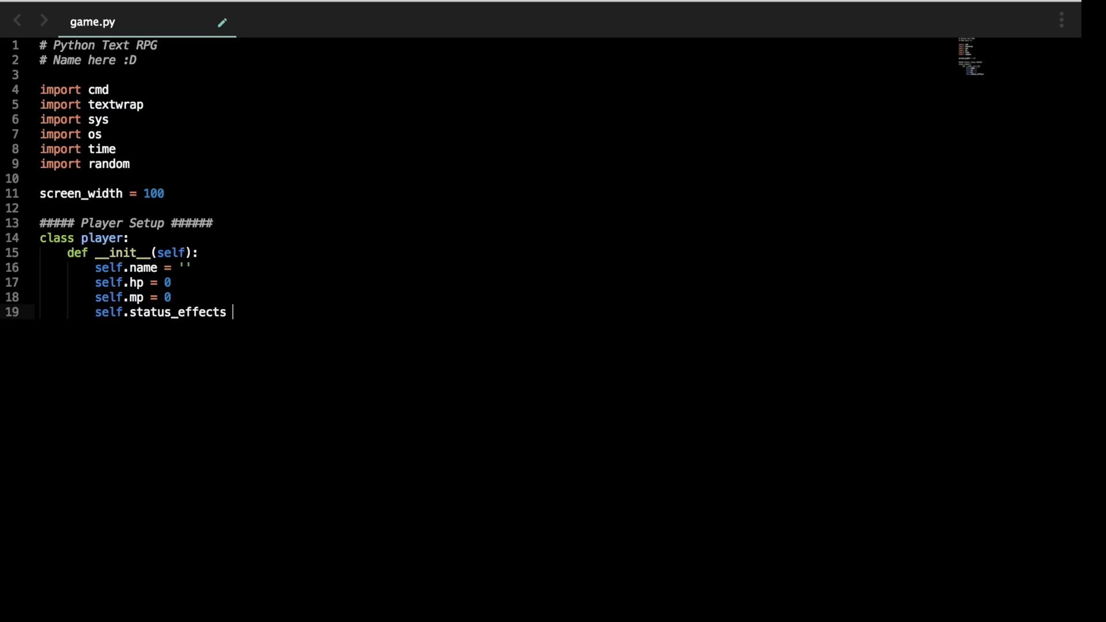
type("= []")
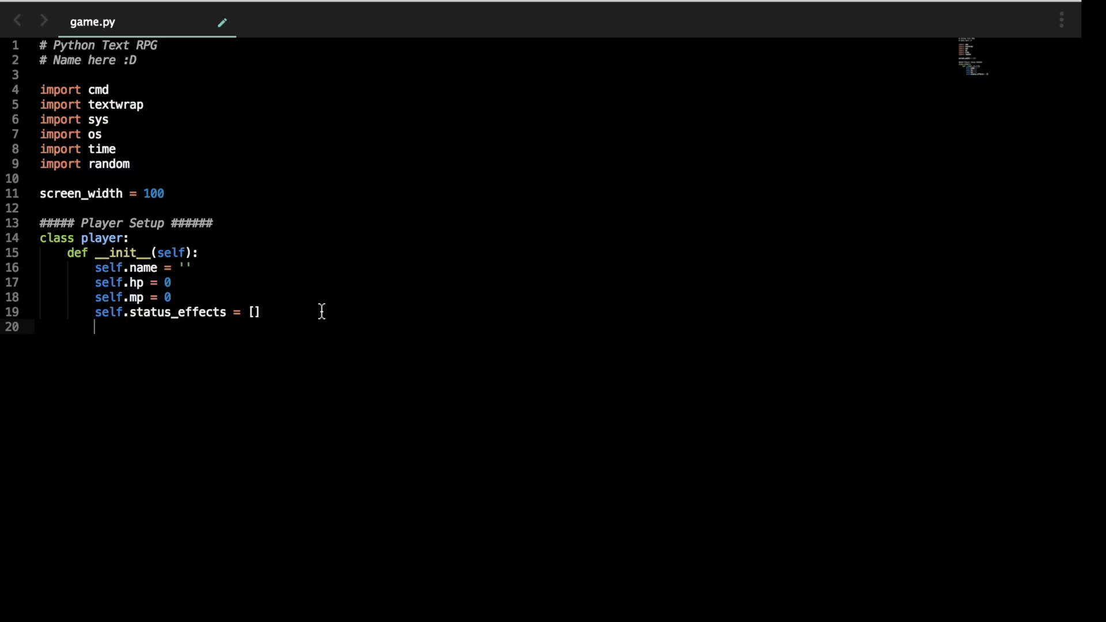
mouse_move(346, 247)
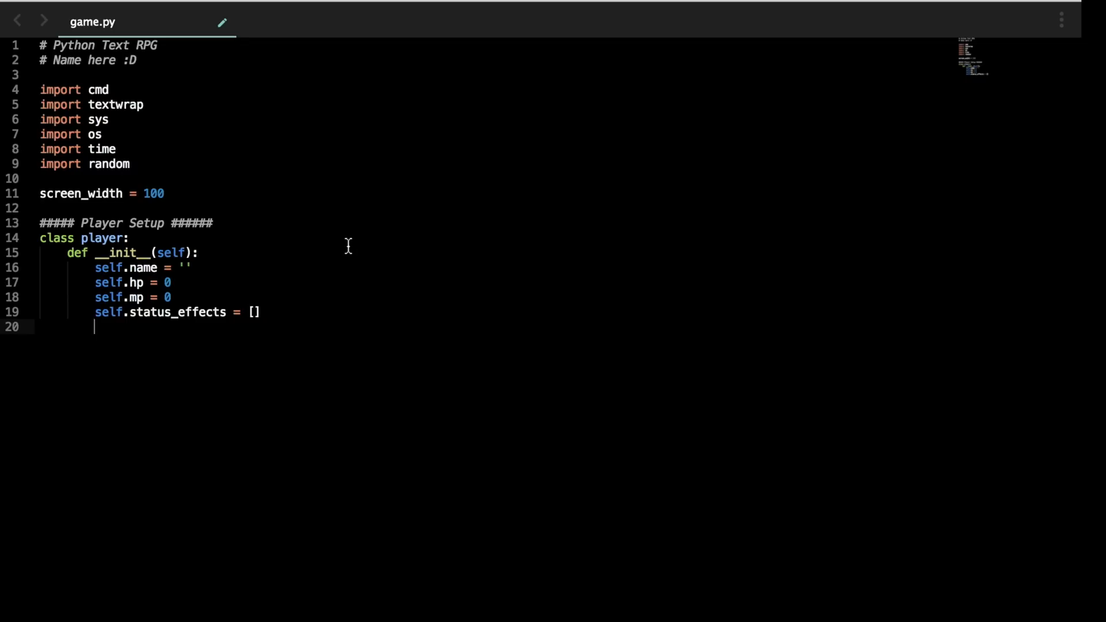
key("enter")
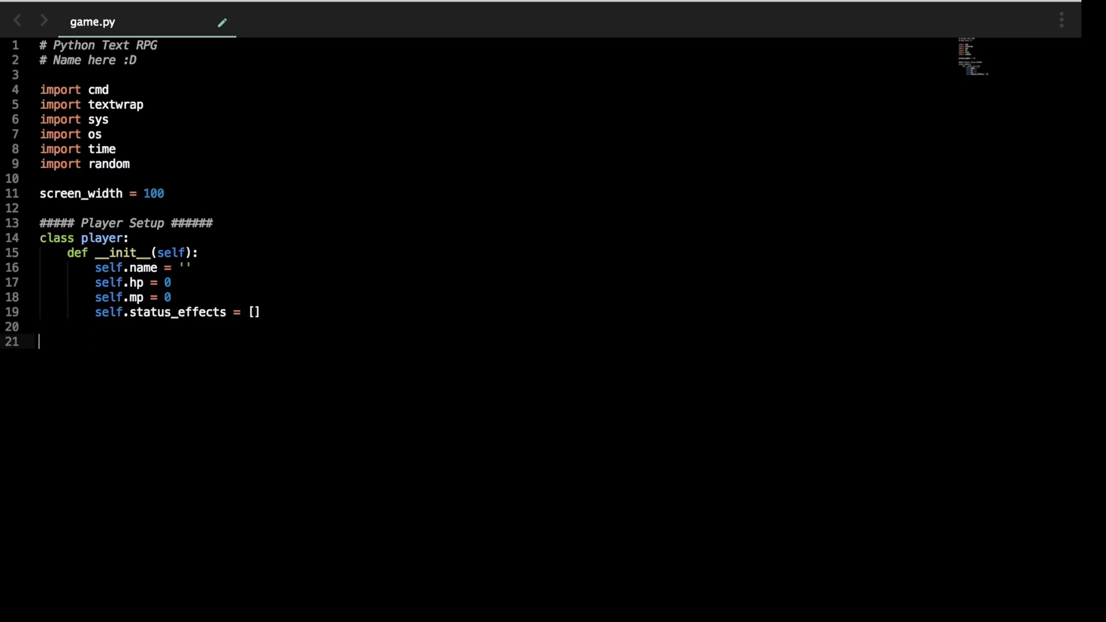
key("Backspace")
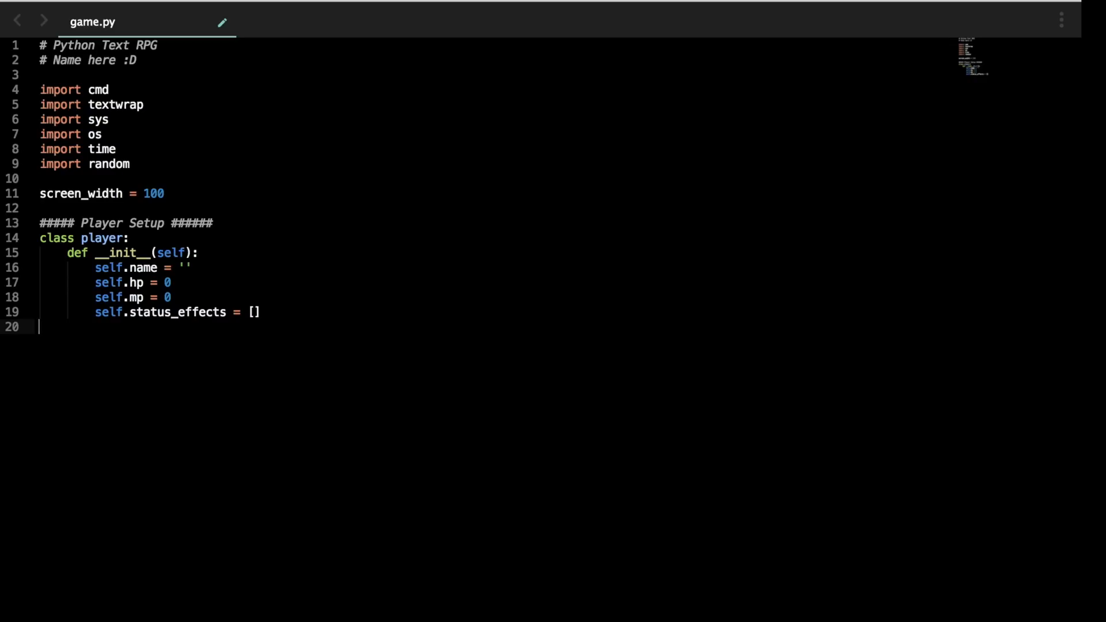
Step: Add 'myPlayer = player()' on an unindented line after the class
type("my")
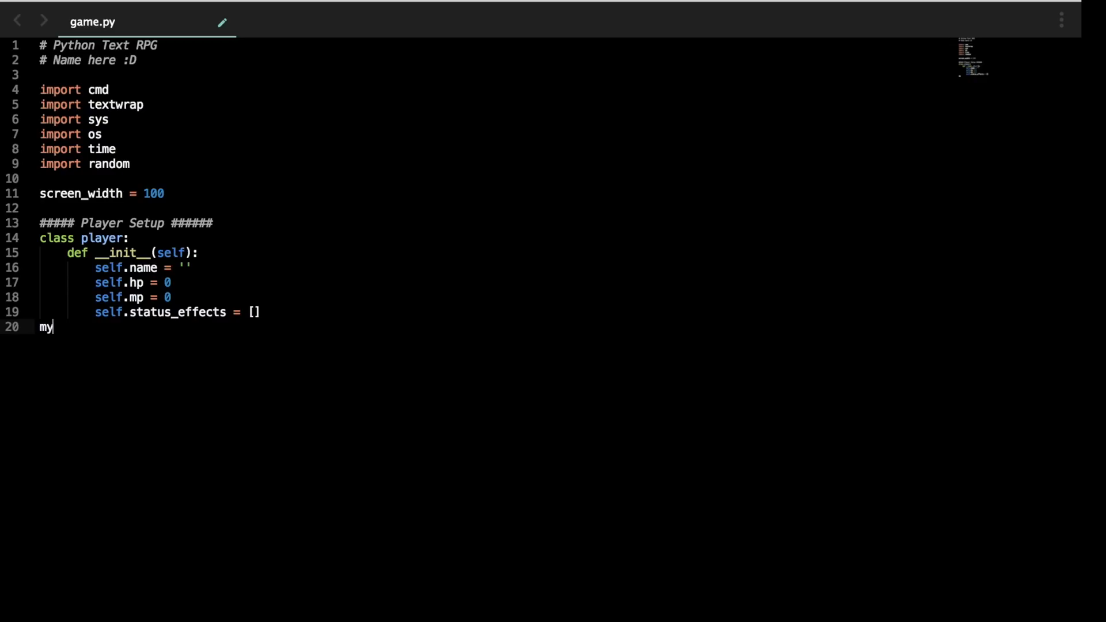
type("Player =")
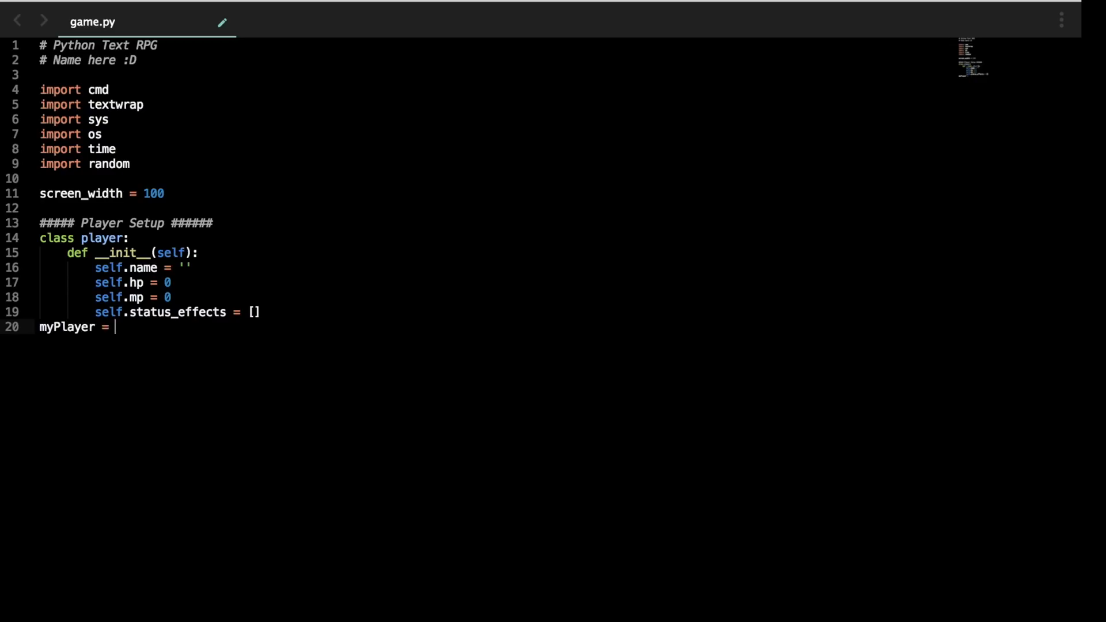
type("player()")
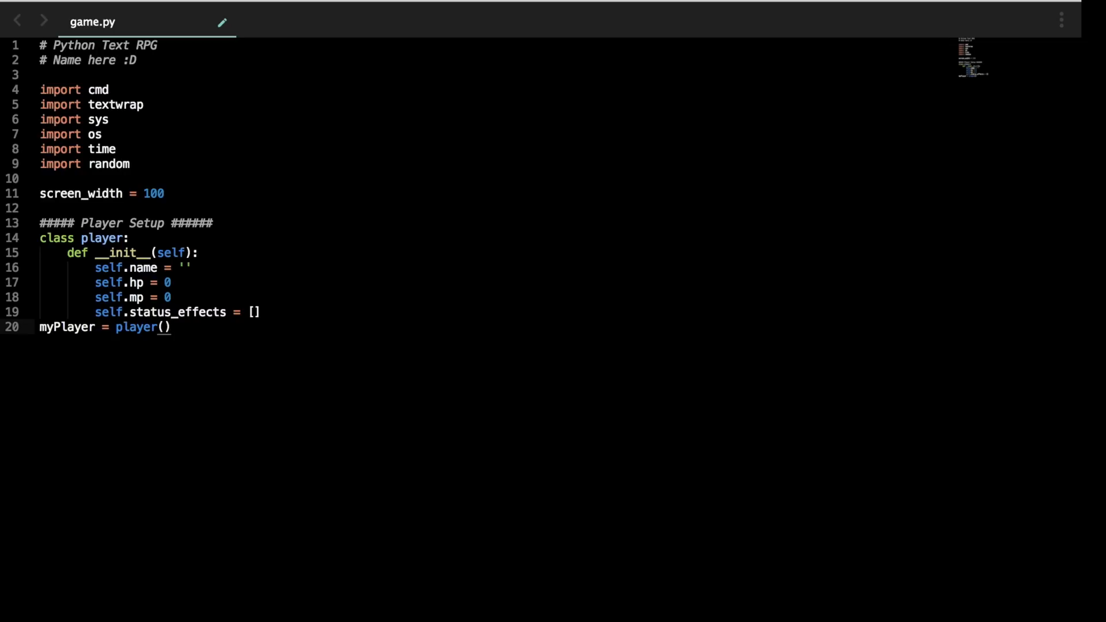
key("Enter")
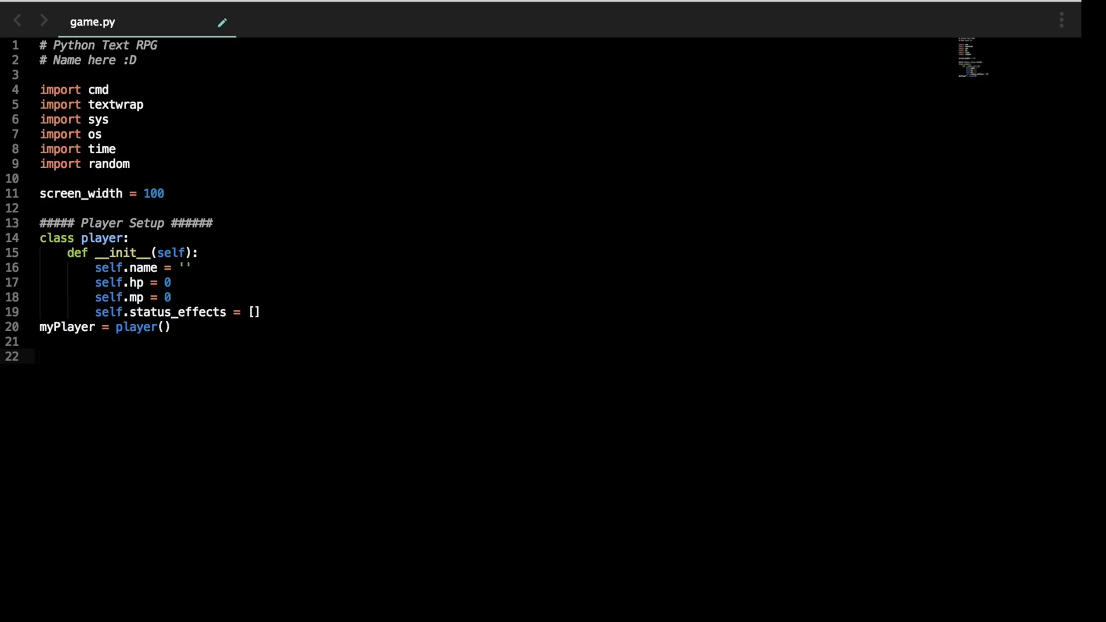
Step: Add a '##### Title Screen #####' comment and a 'def title_screen_selections():' header
type("#####")
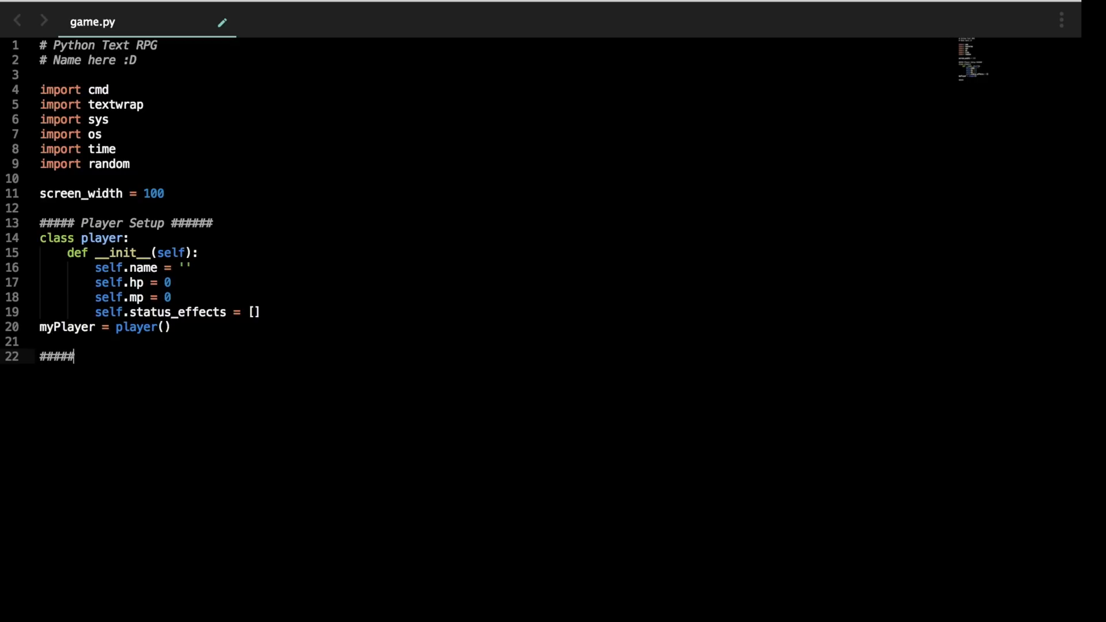
type("Title Screen ####")
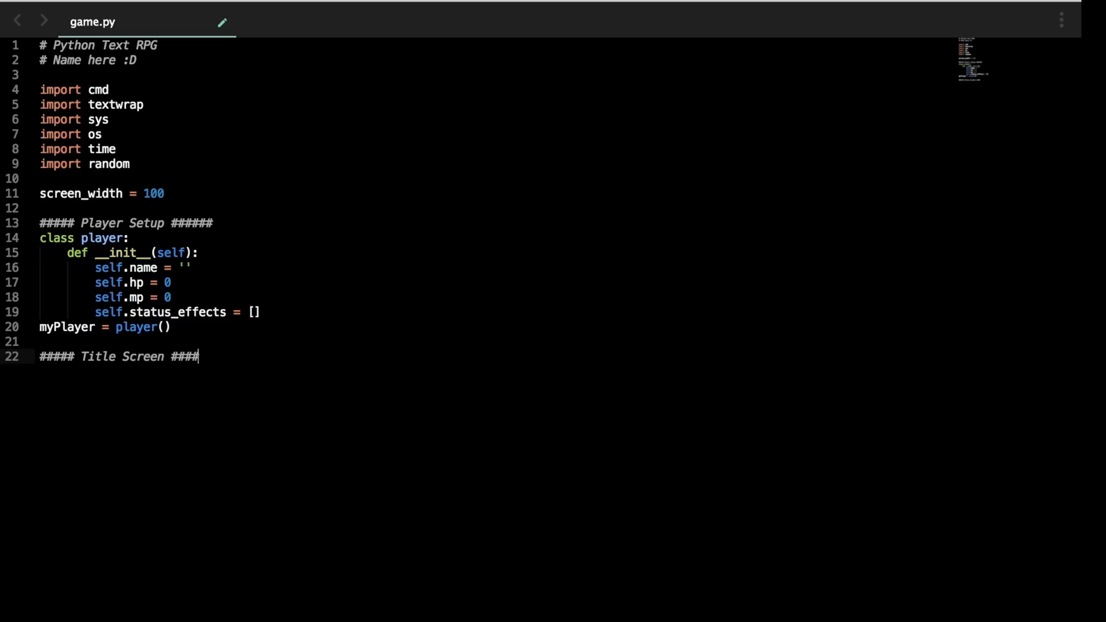
key("enter")
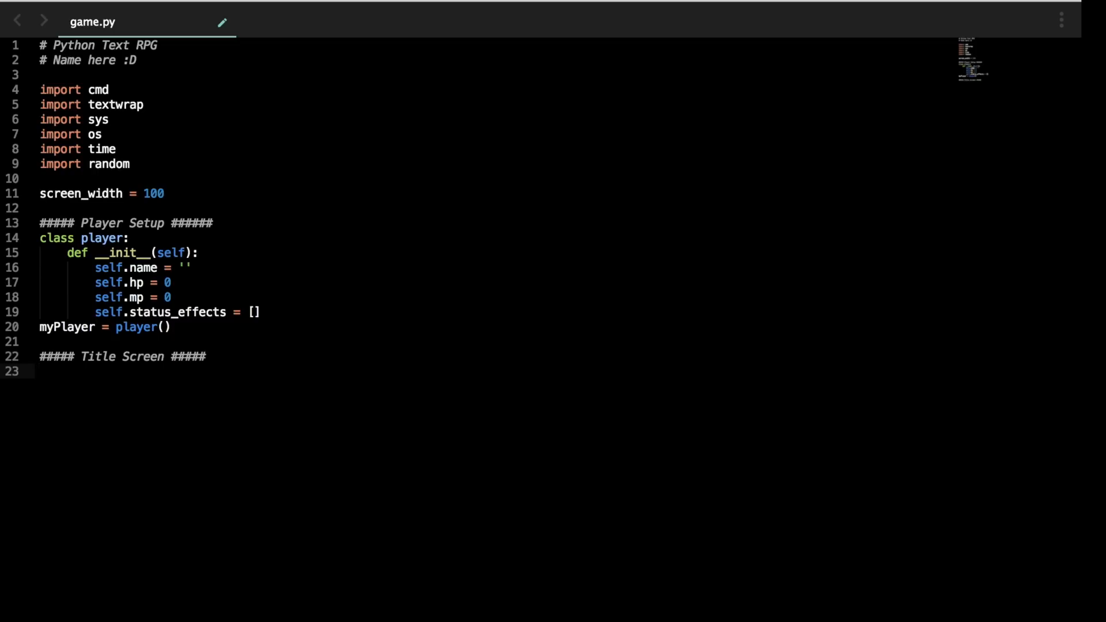
type("def")
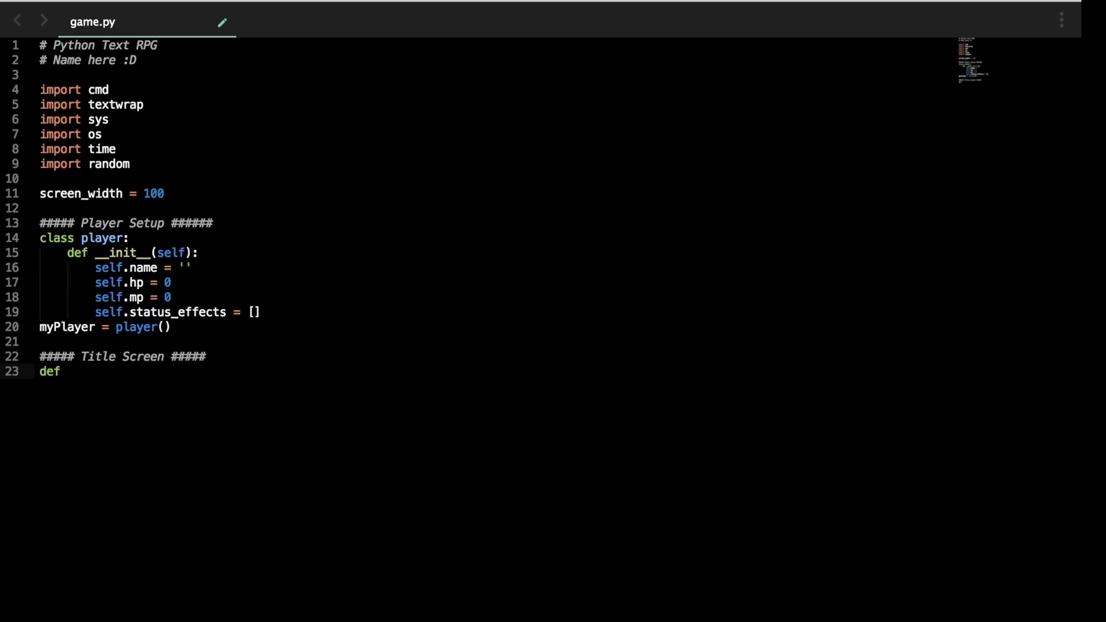
type("title_")
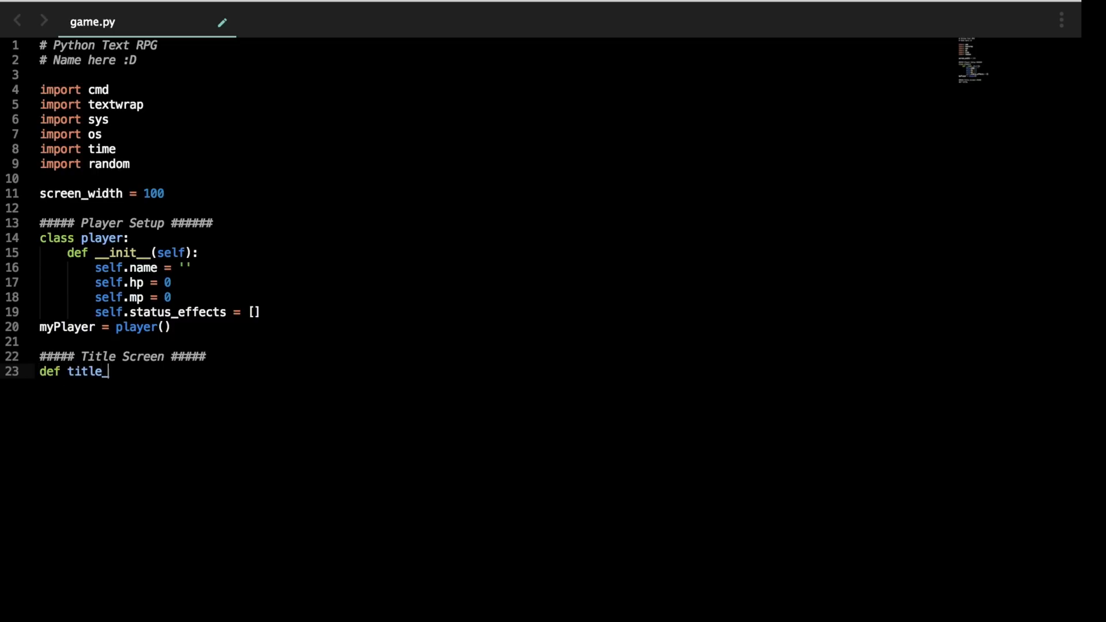
type("screen_")
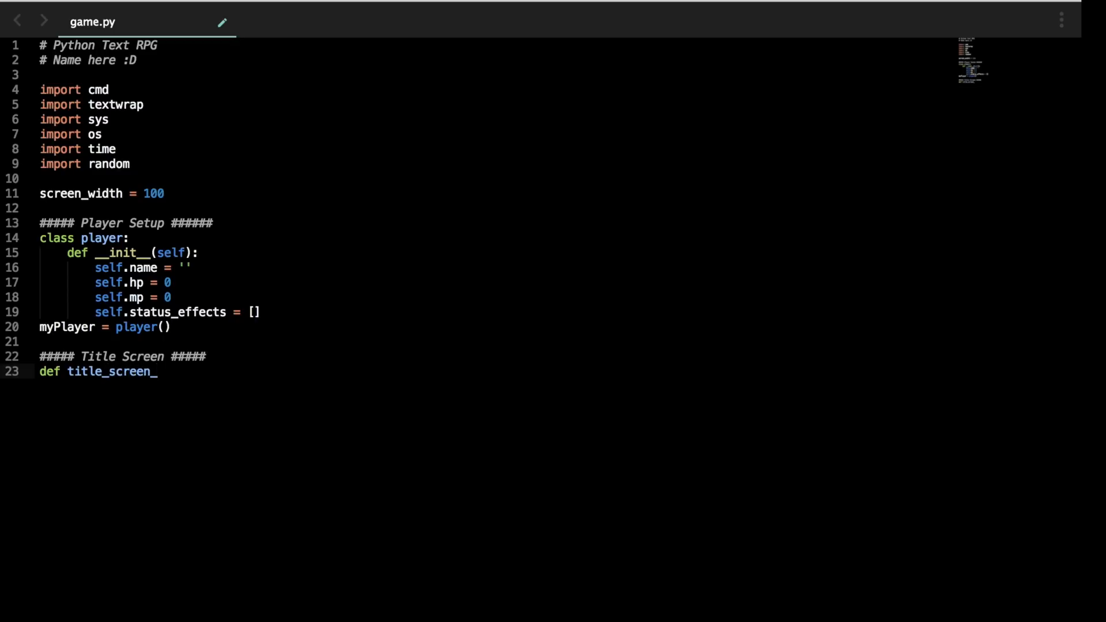
type("selections()")
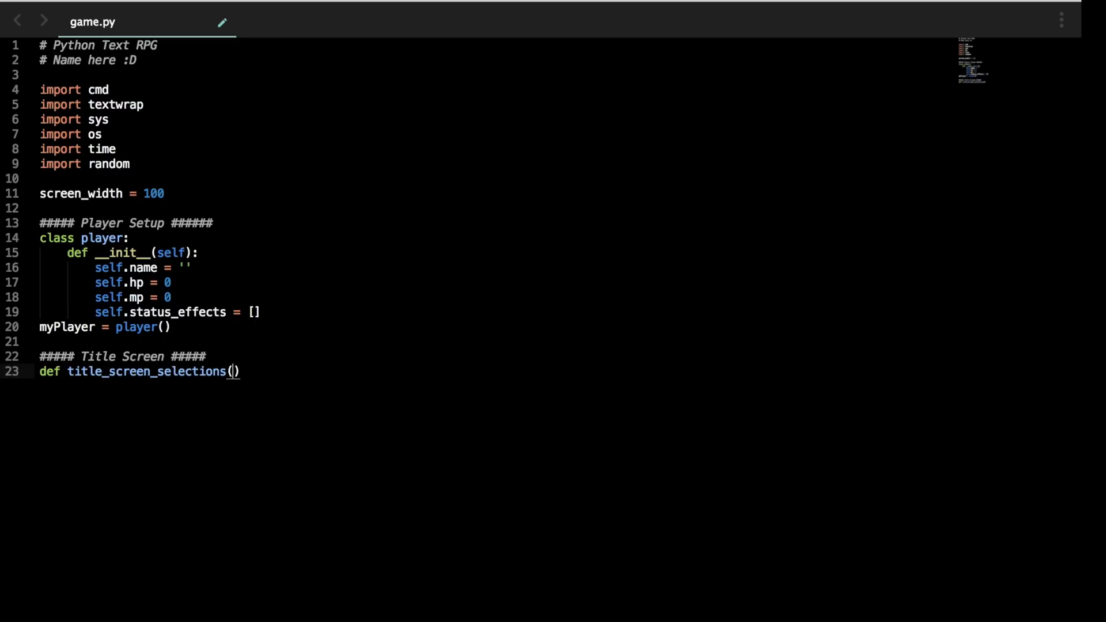
type(":")
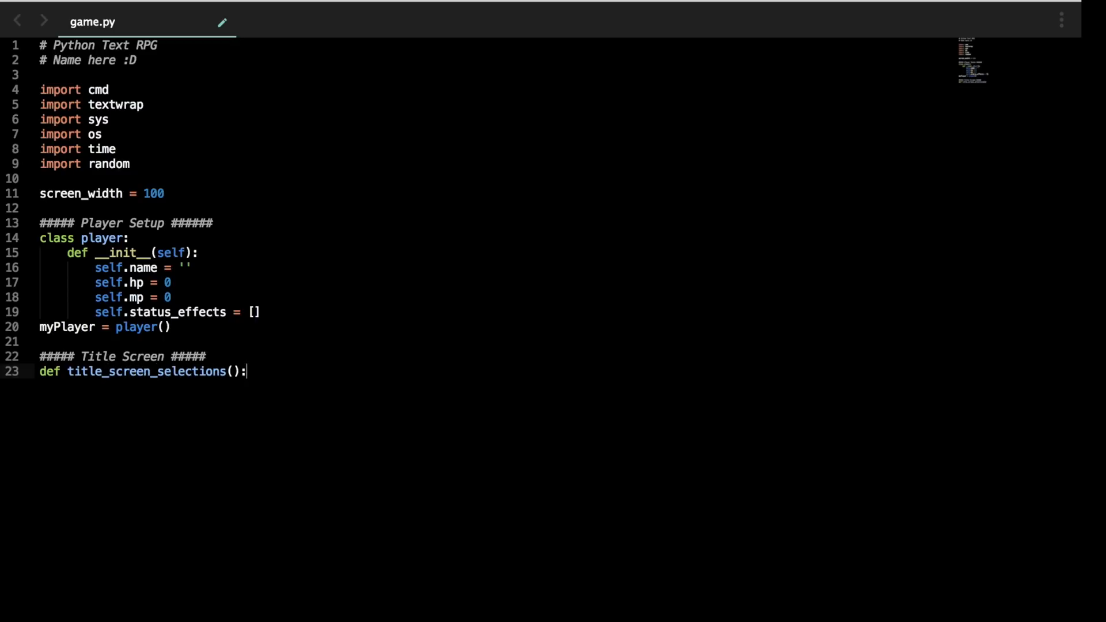
key("Enter")
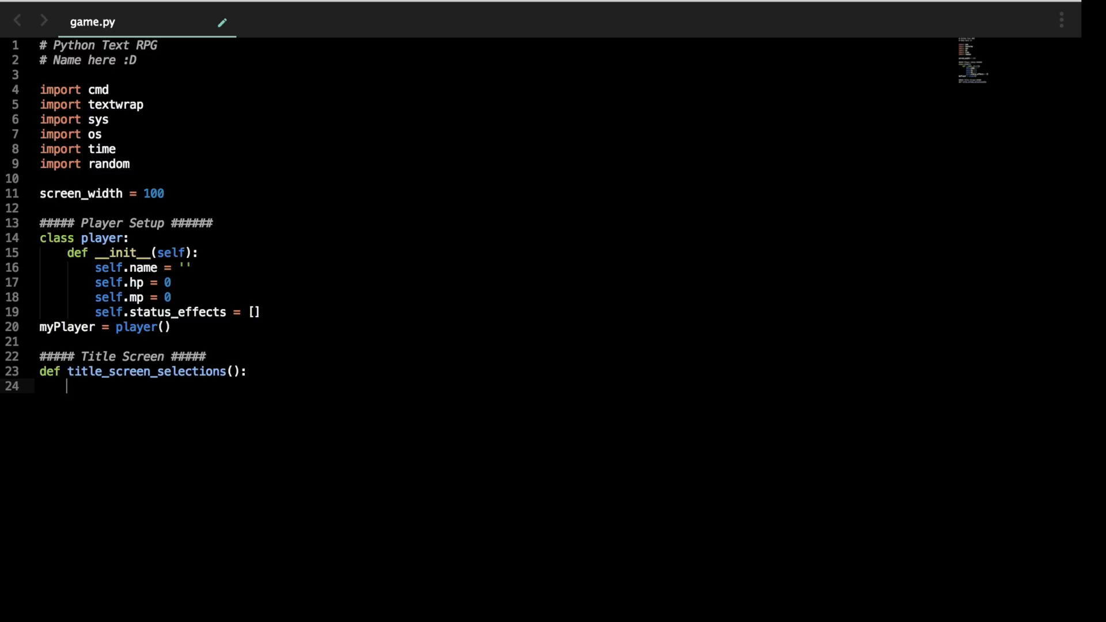
Step: Store the player's choice with 'option = input("> ")' in title_screen_selections
type("o")
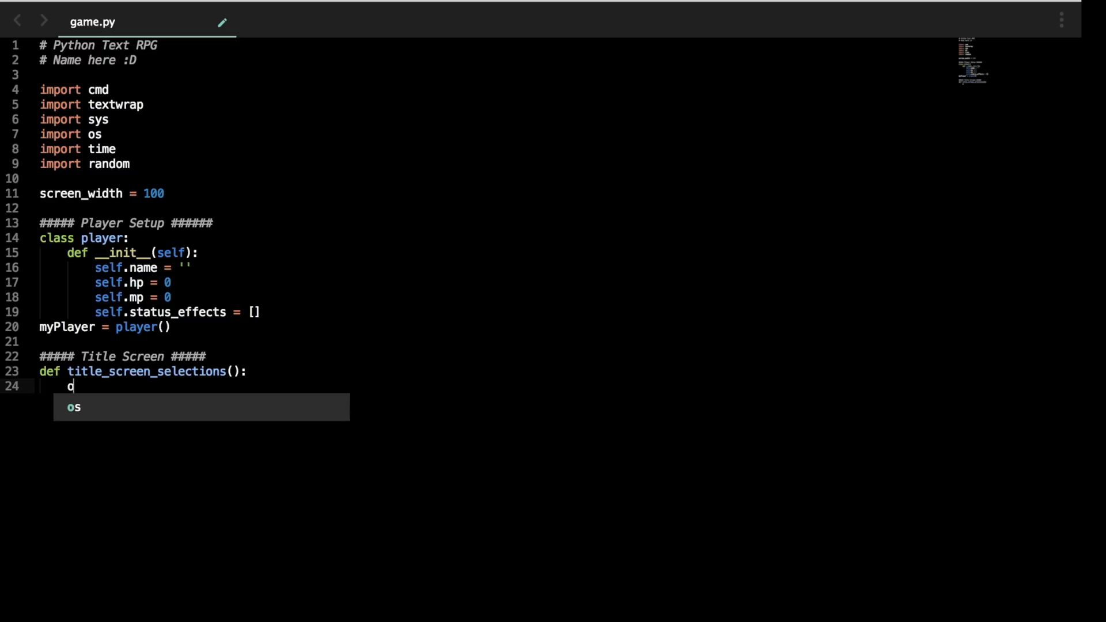
type("ption =")
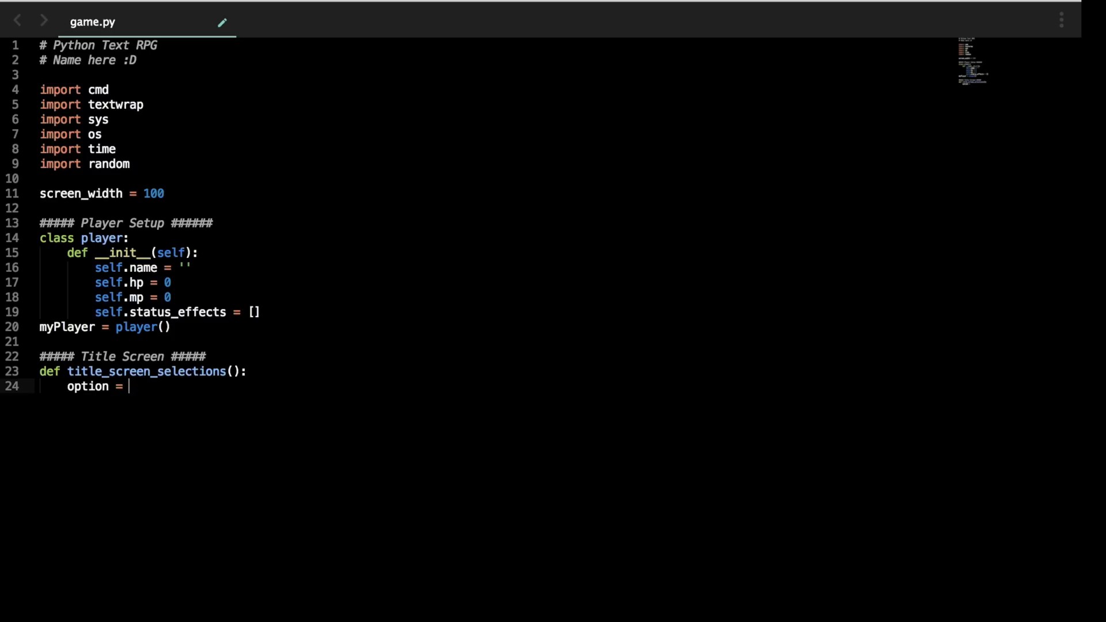
type("input()")
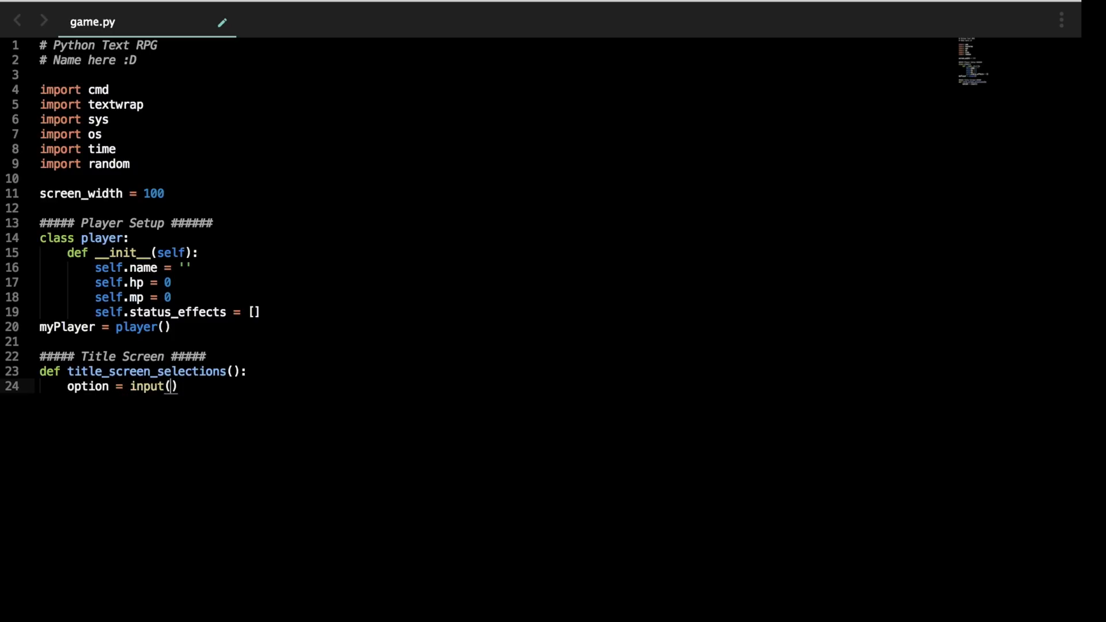
type("\"> \"")
type("if o")
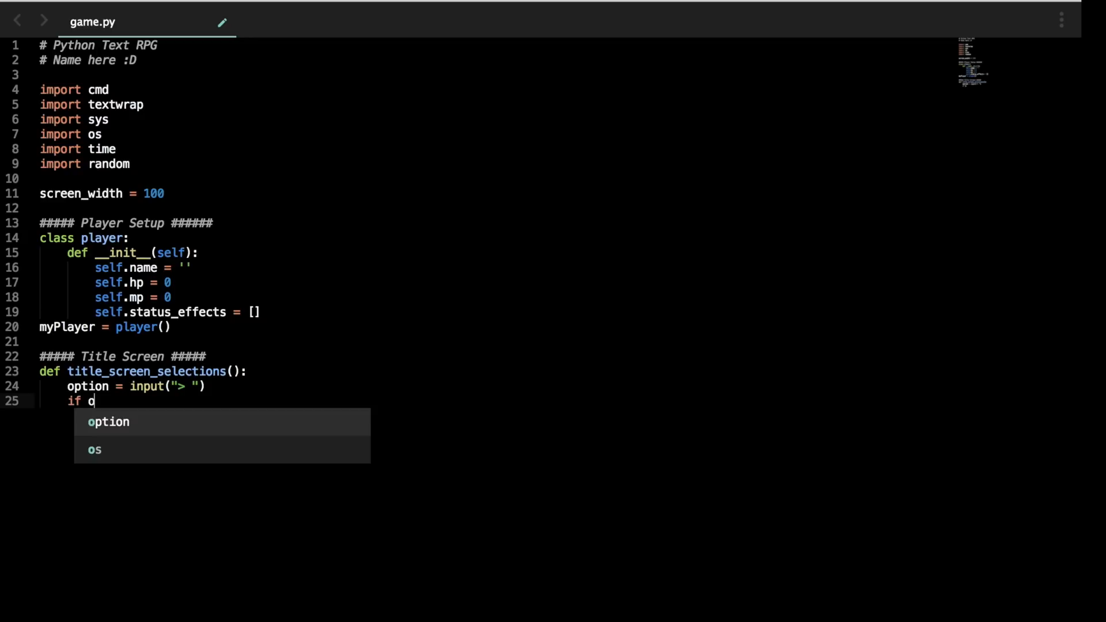
Step: Branch on option.lower() == ("play") to call start_game(), commented 'placeholder until written'
type("ption.l")
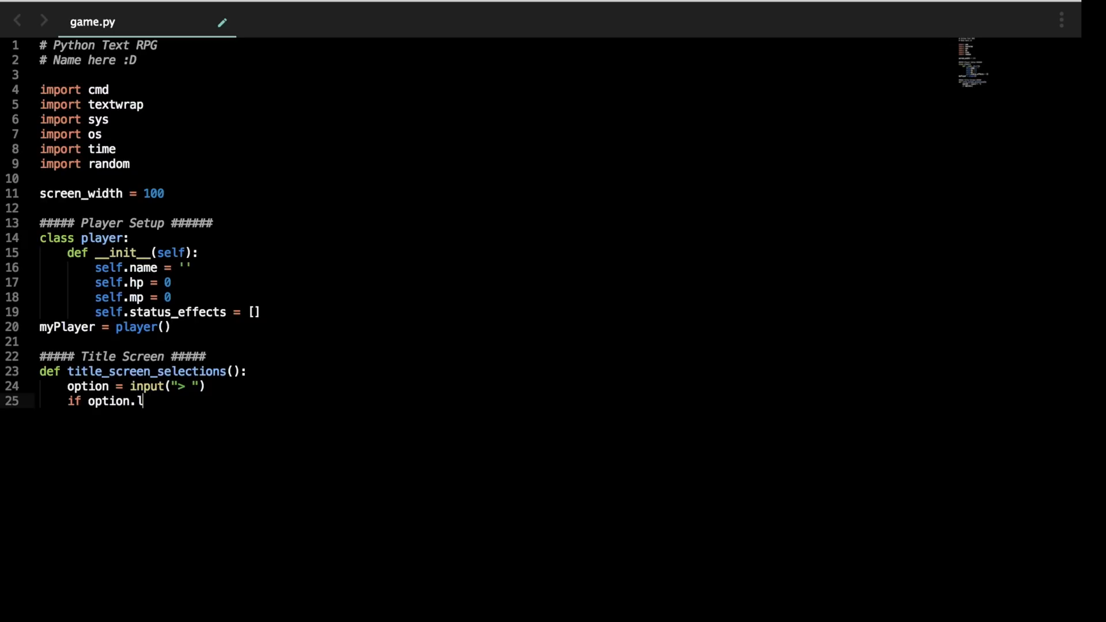
type("ower()")
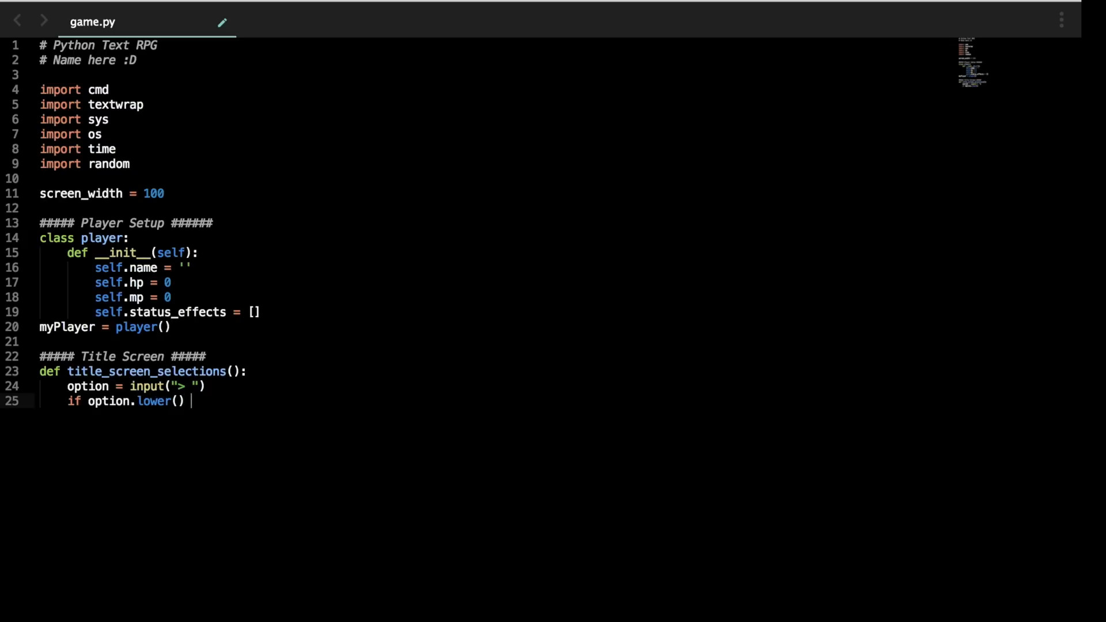
type("==")
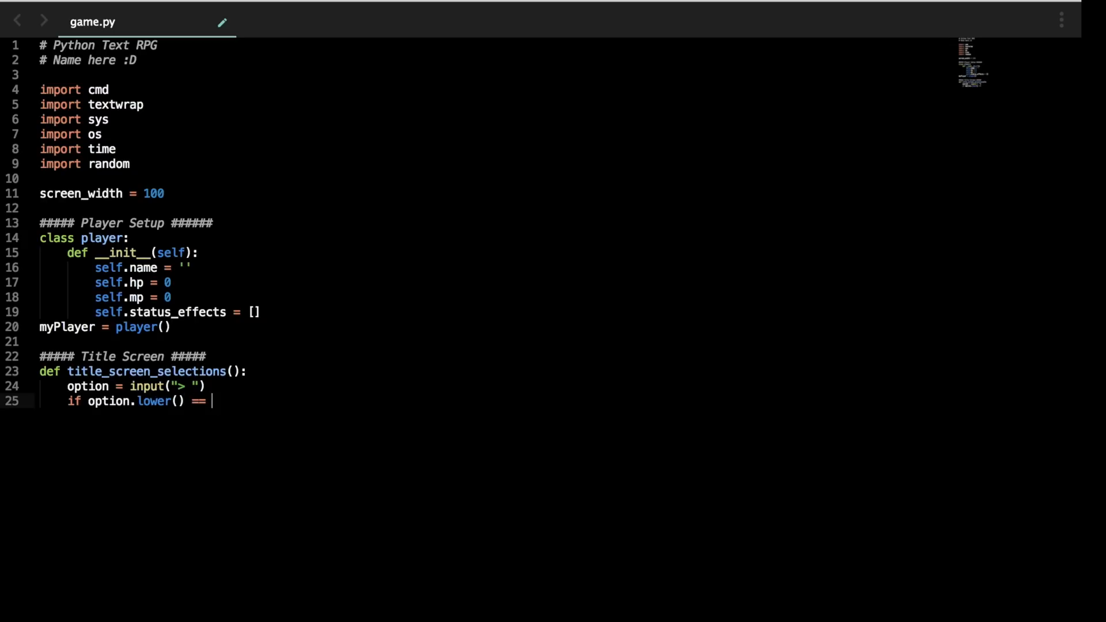
type("(\"play\")")
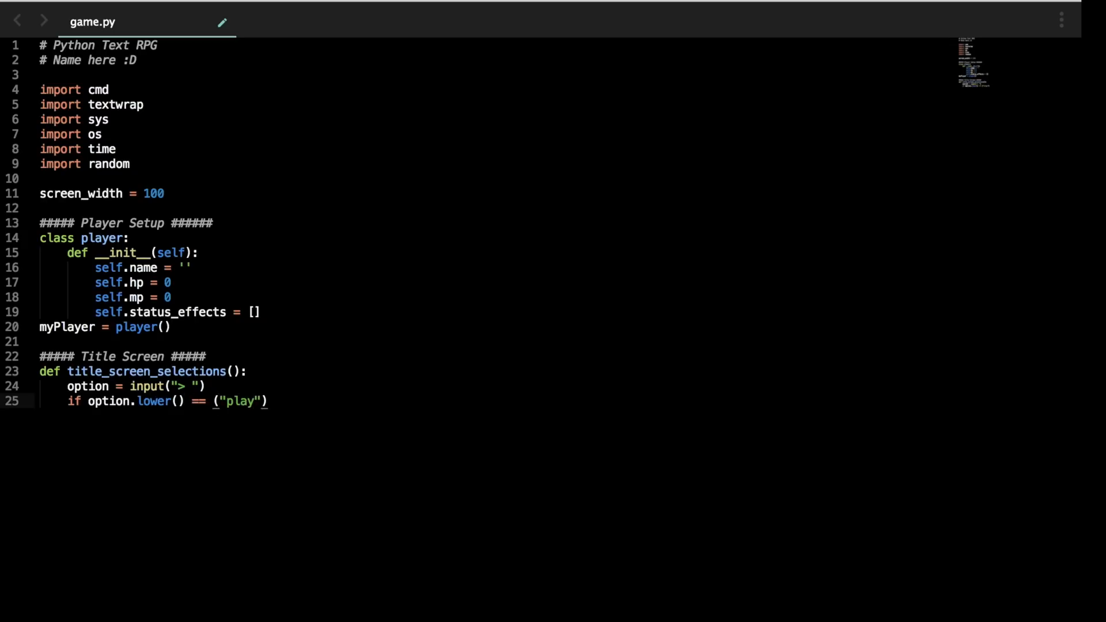
type(":")
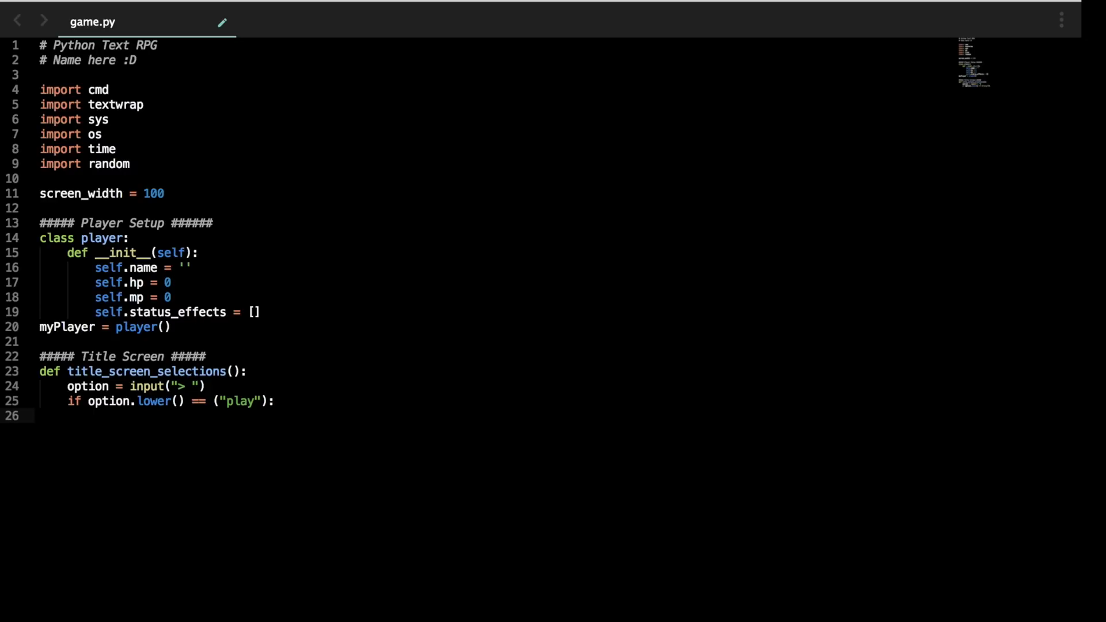
type("start_game() #")
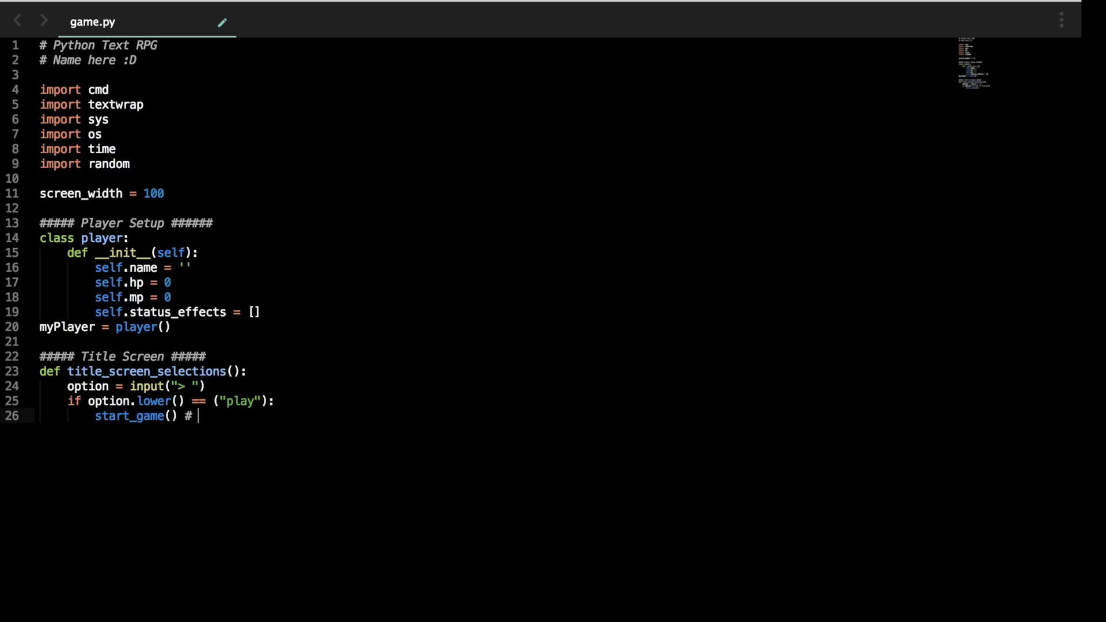
type("placeholder")
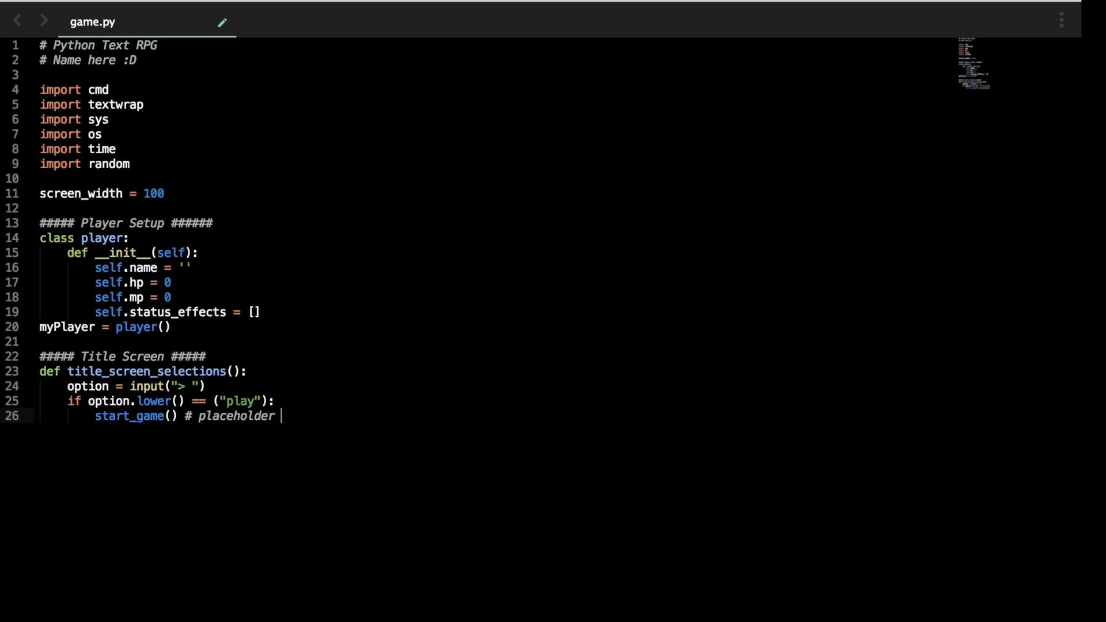
type("until written")
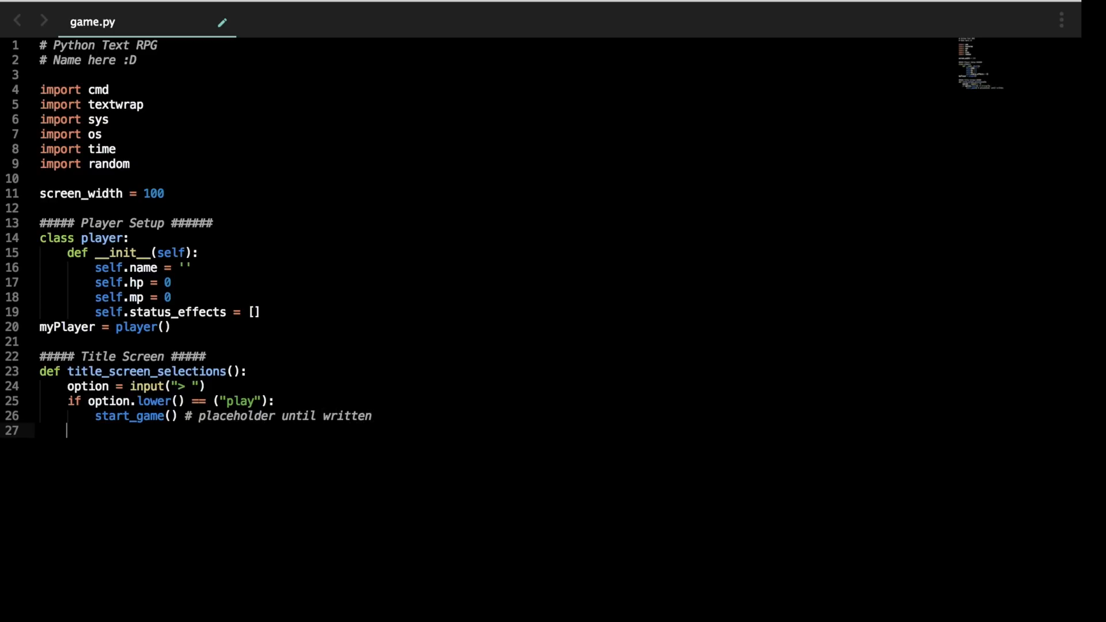
type("elif")
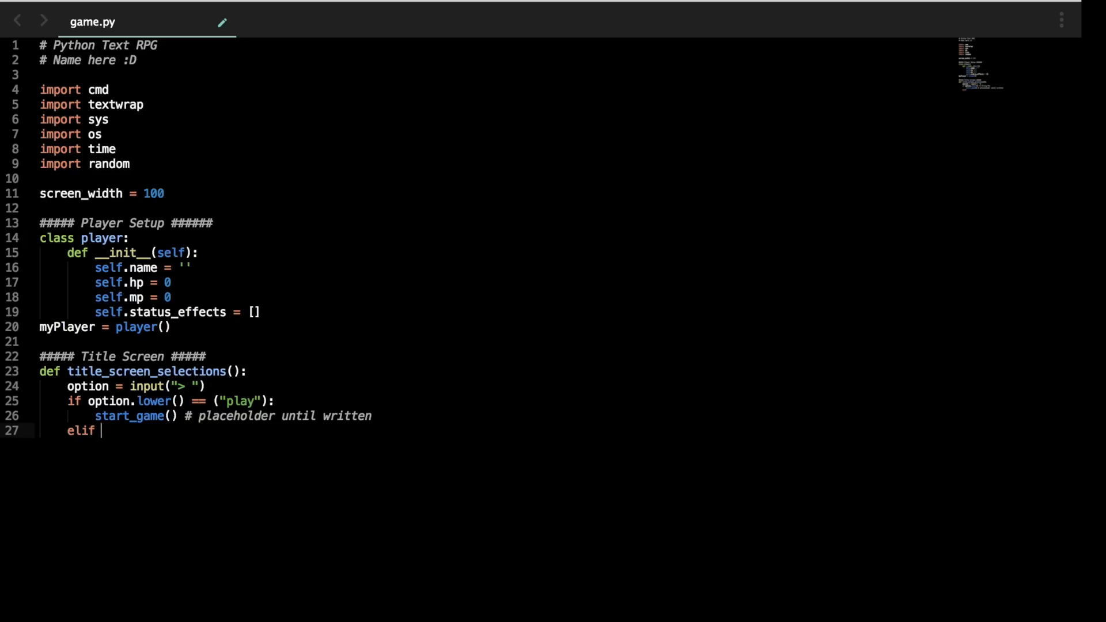
Step: Complete the elif for option.lower() == ("help") so it calls help_menu()
type("option")
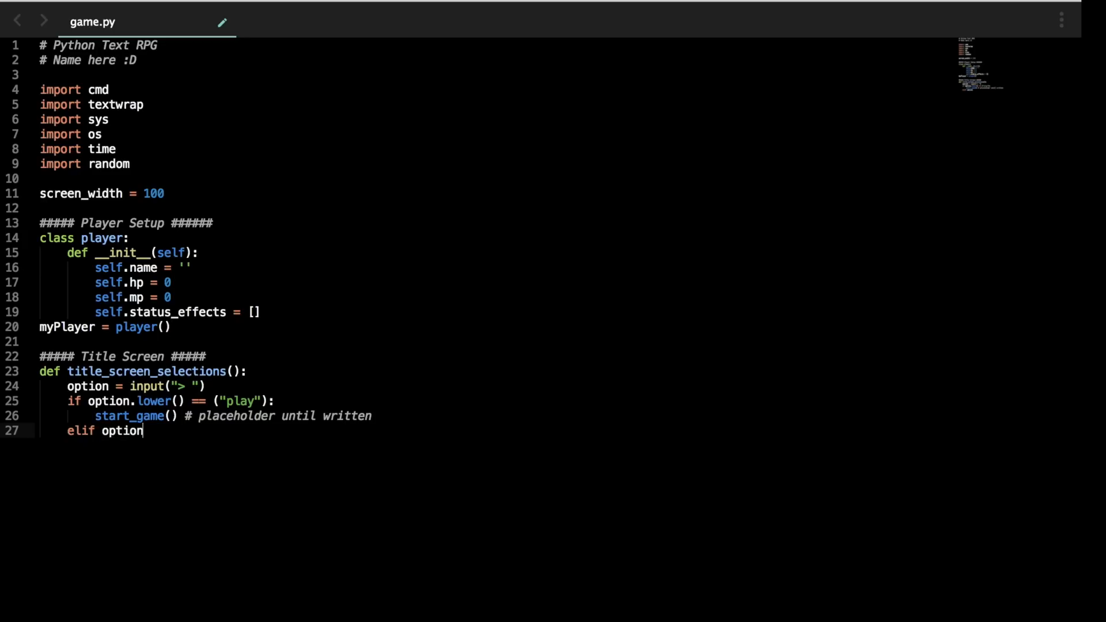
type(".lower() ==")
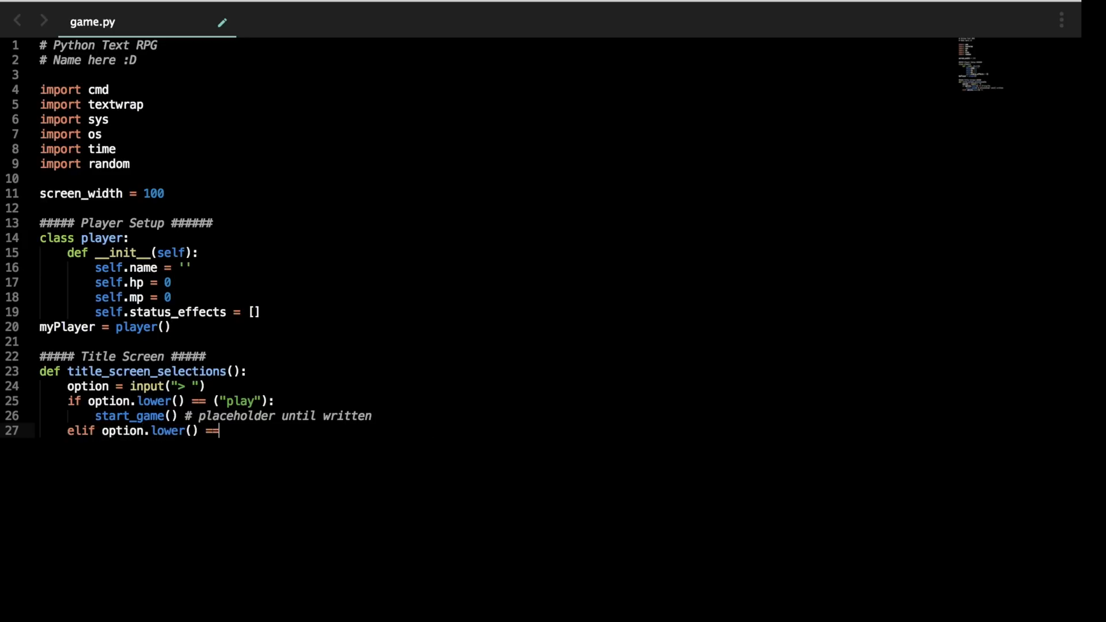
type("(\"help\")")
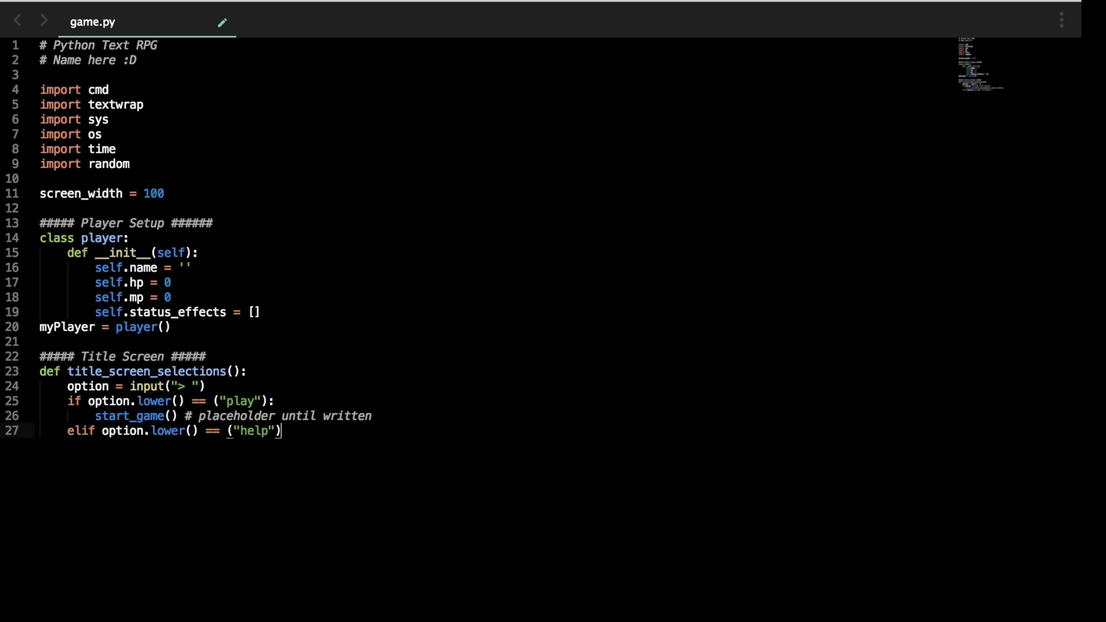
key("enter")
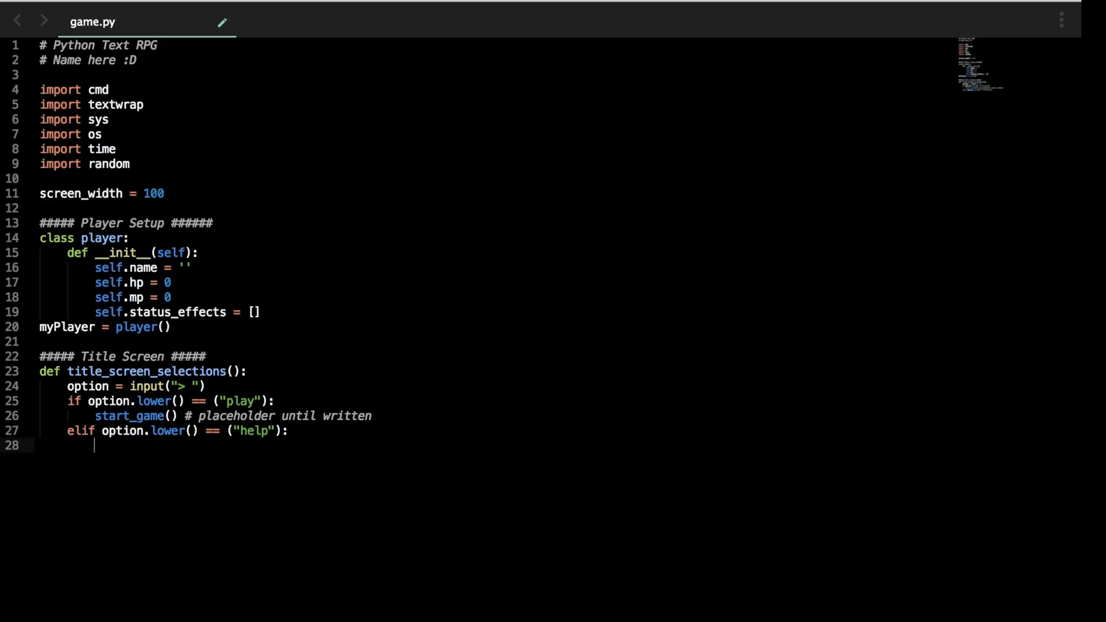
type("help")
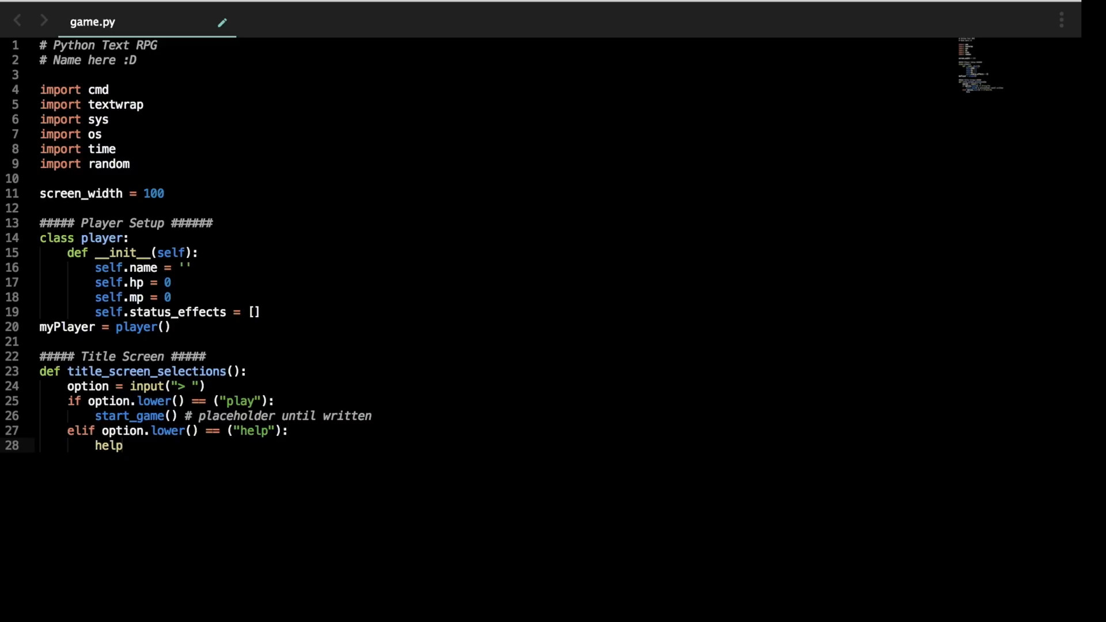
type("_menu(")
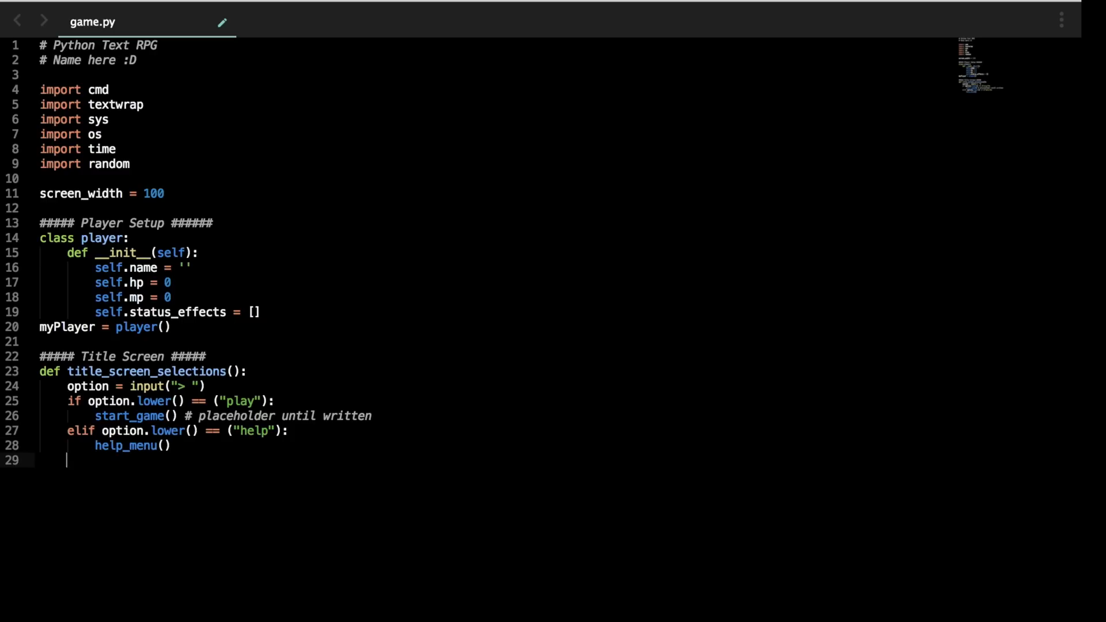
Step: Add an elif for option.lower() == ("quit") that calls sys.exit()
type("else")
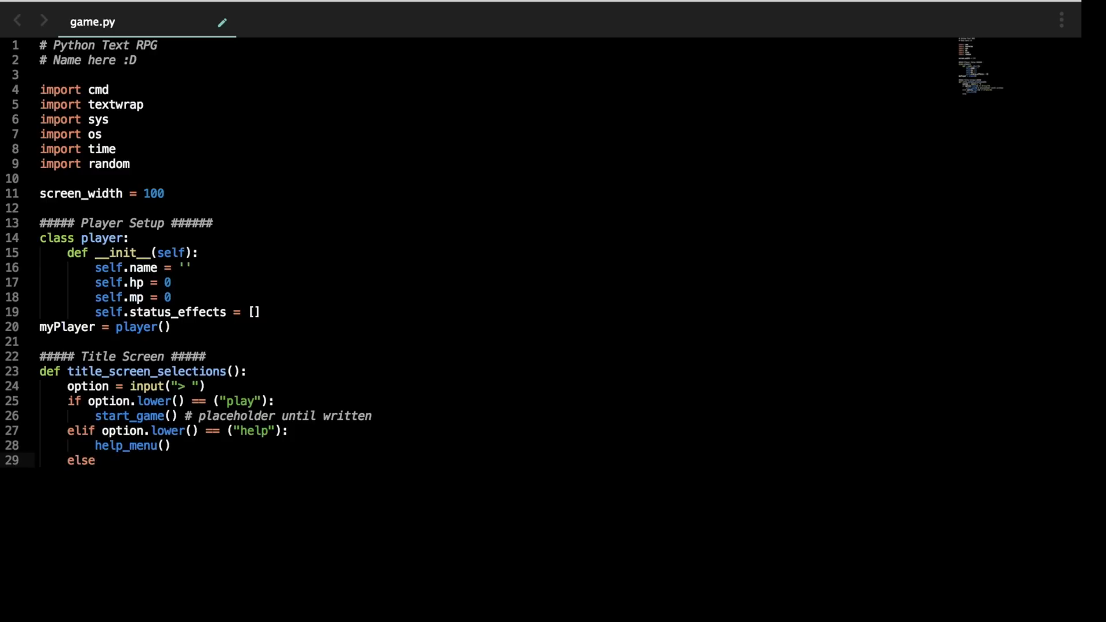
type("elif")
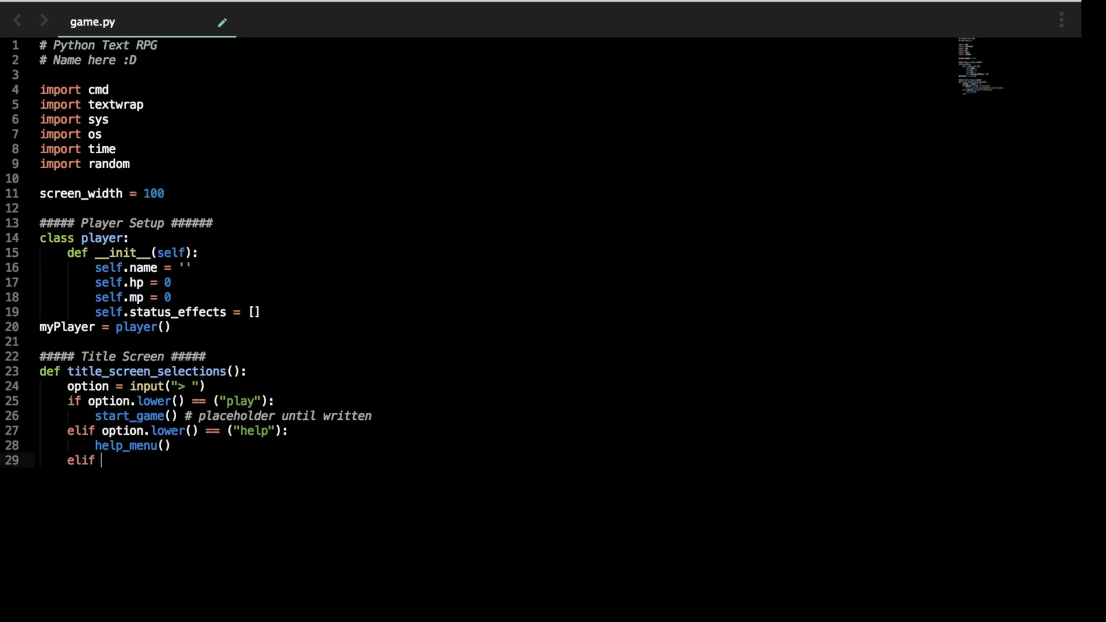
type("option.lower() ==")
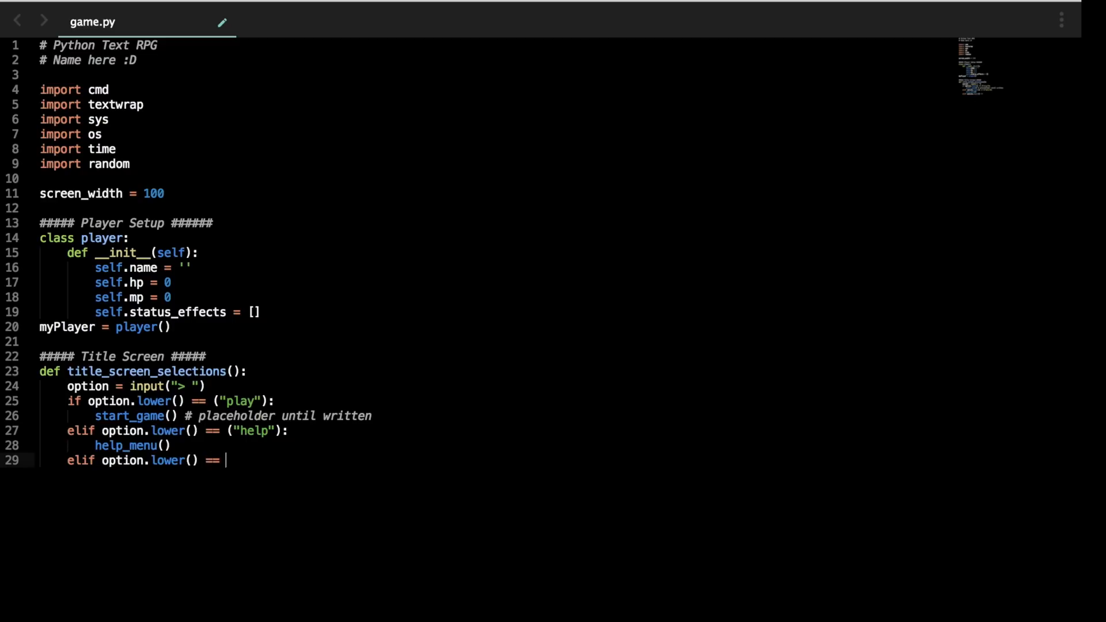
type("(\"q\")")
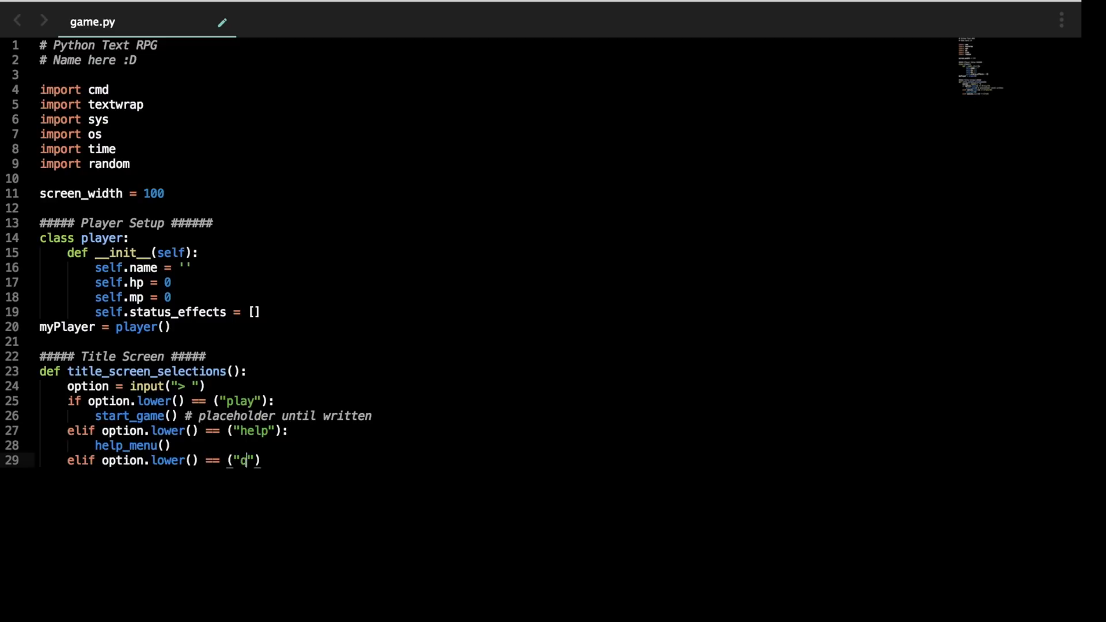
type("uit\"):")
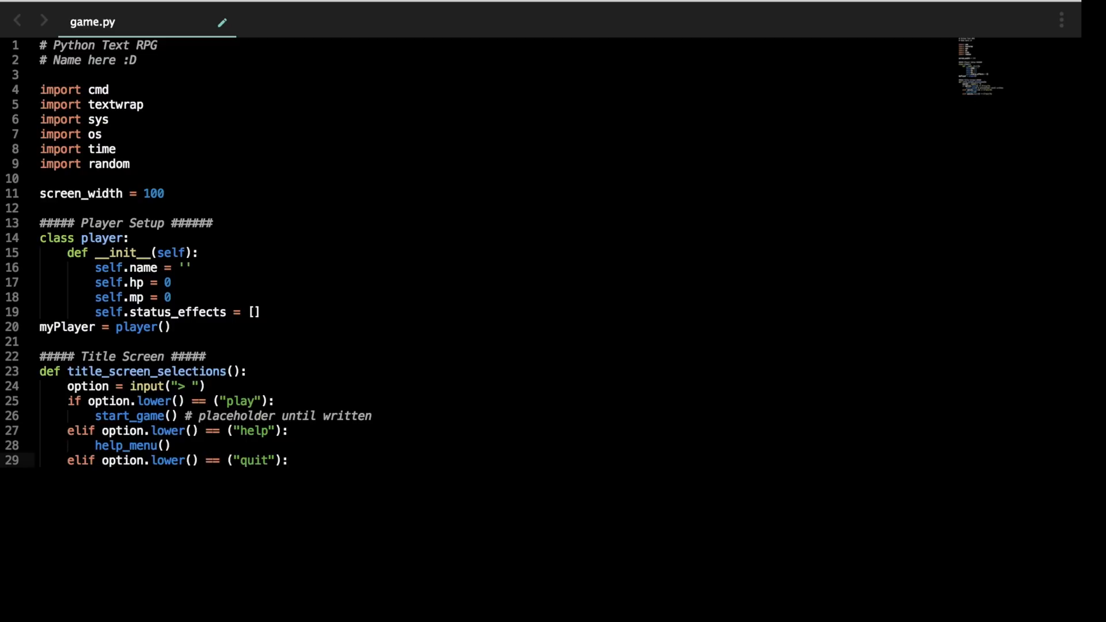
key("enter")
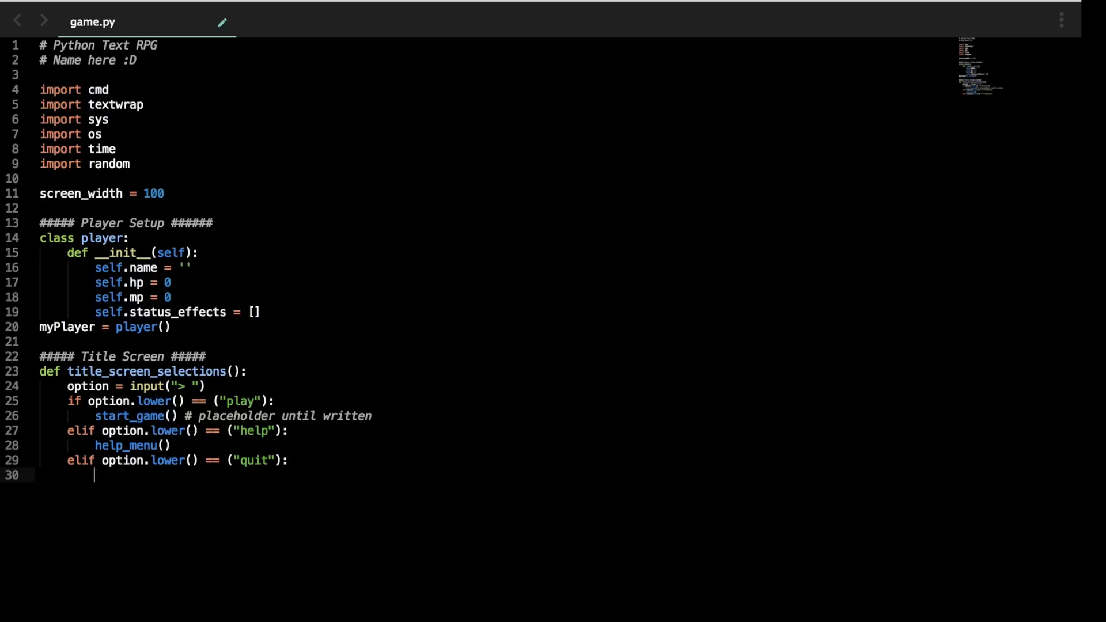
type("system.exit()")
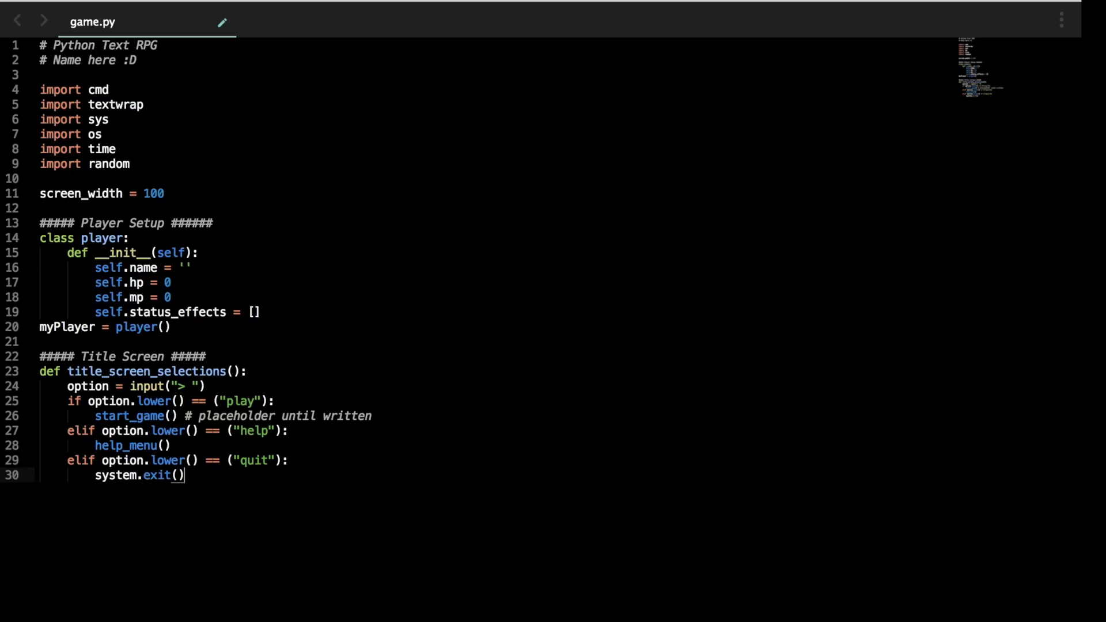
mouse_move(151, 558)
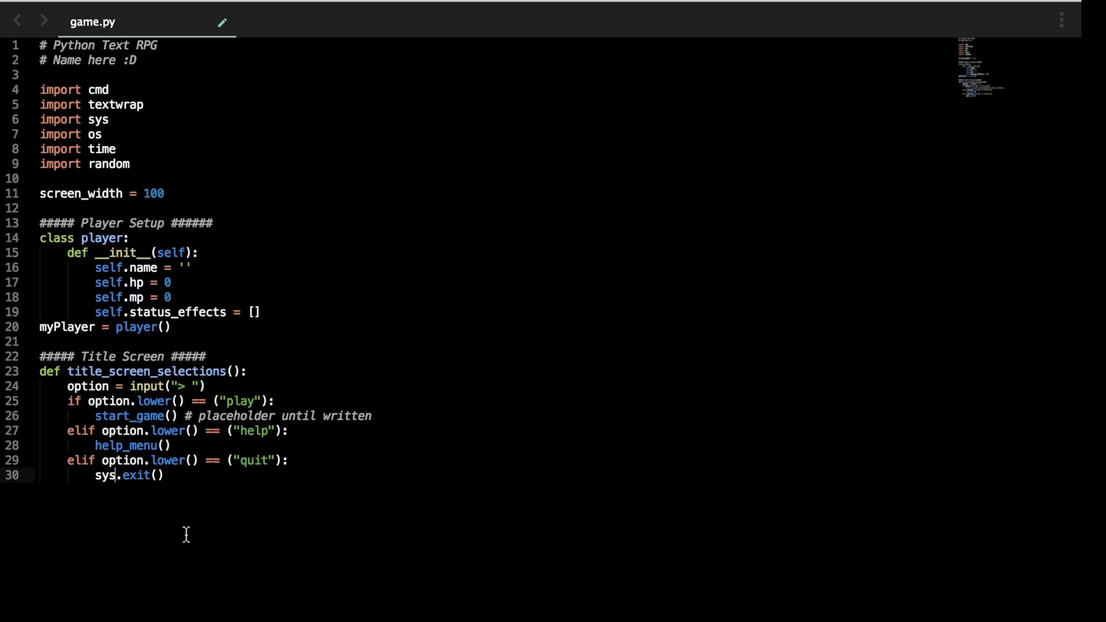
key("enter")
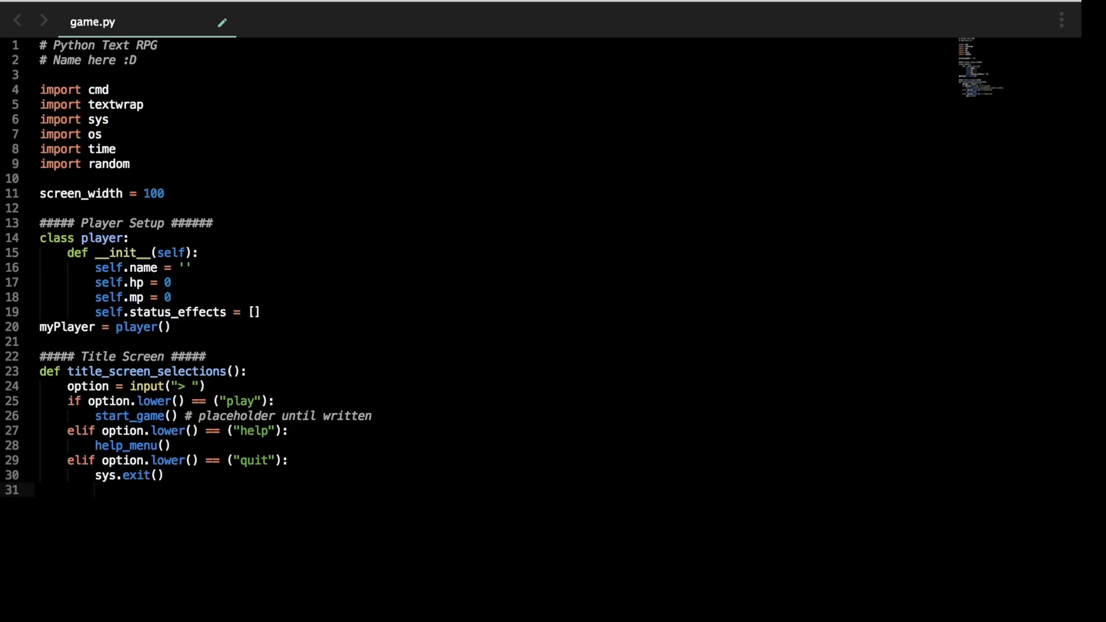
key("Enter")
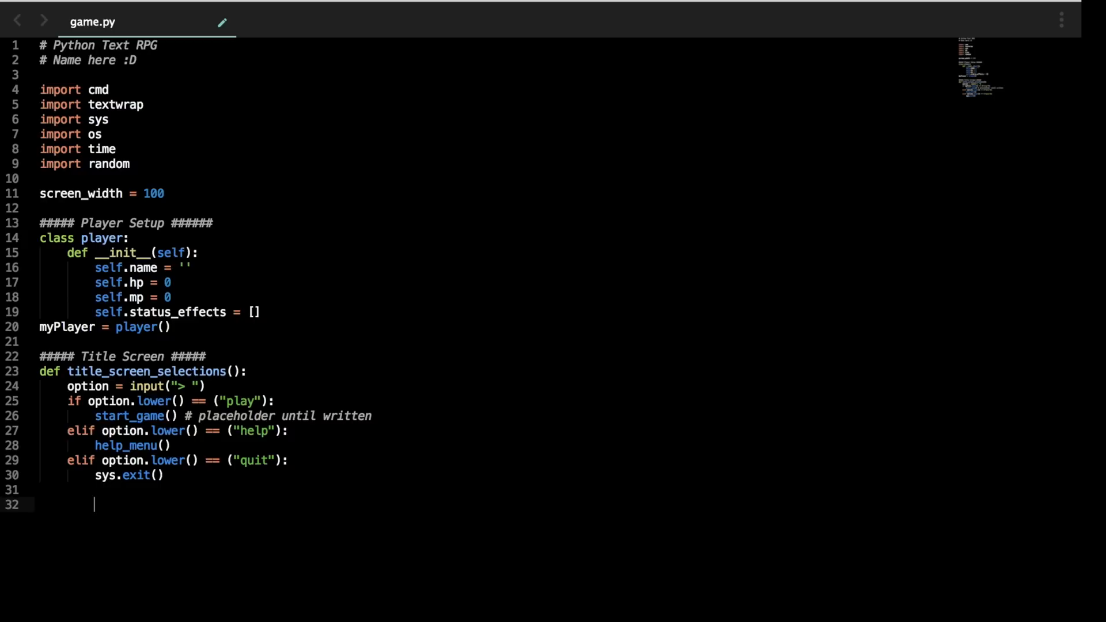
key("Backspace")
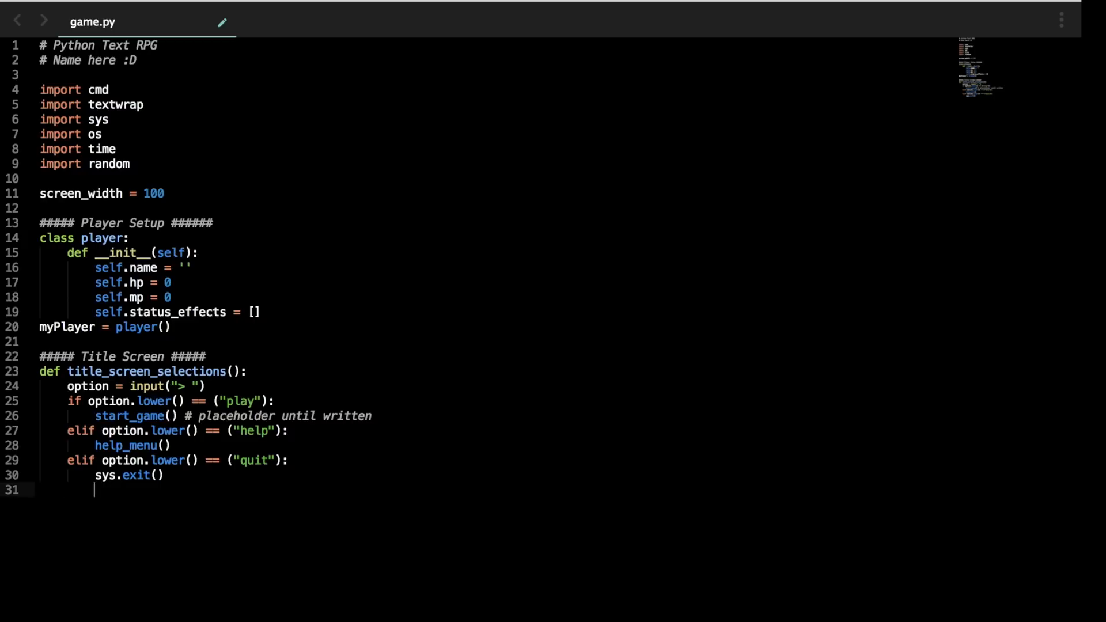
Step: Write the loop condition: while option.lower() not in ['play', 'help', 'quit']:
type("whi")
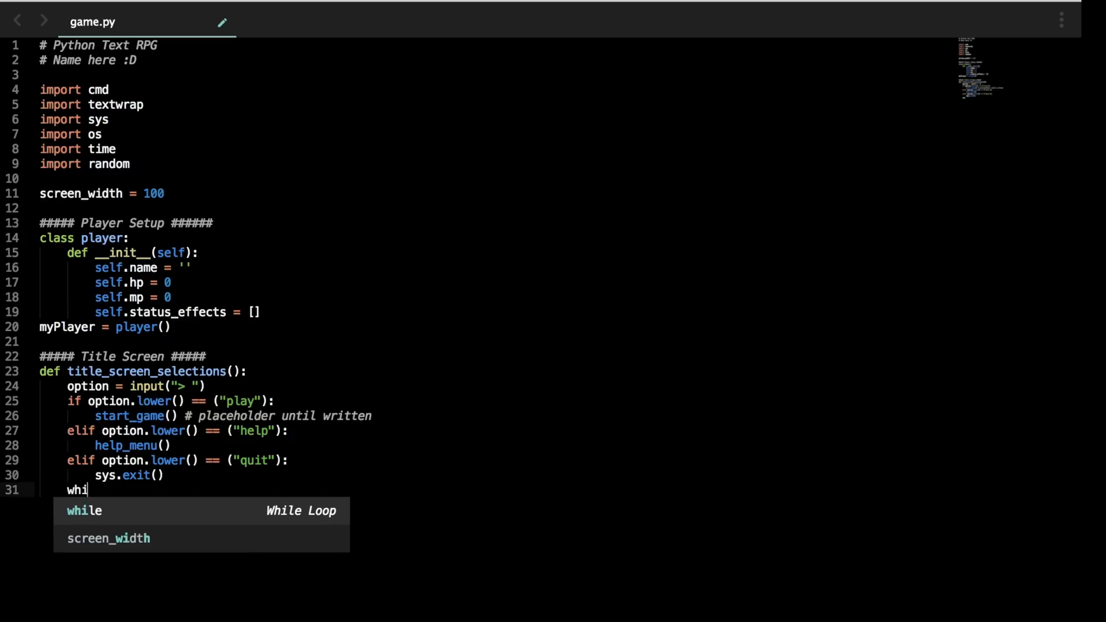
key("Tab")
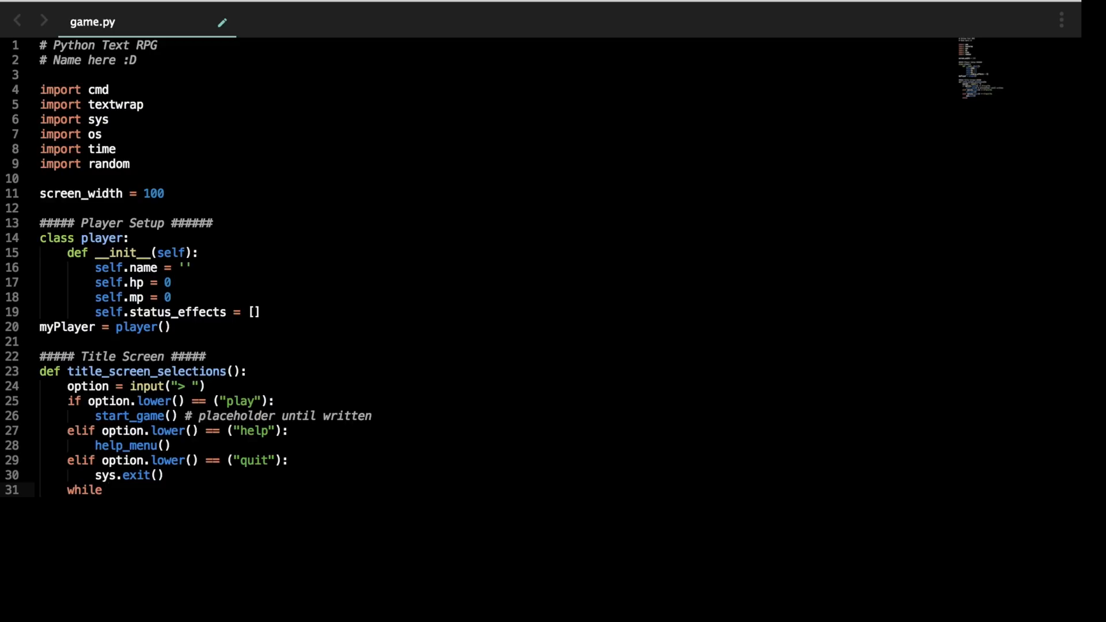
type("option.lower()")
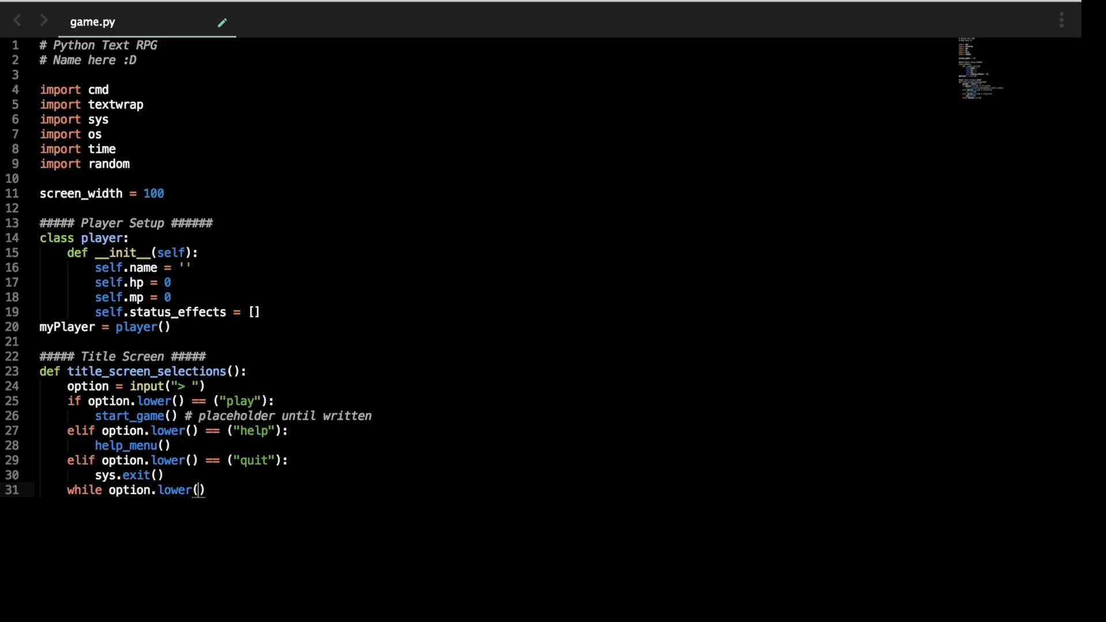
type("not in [")
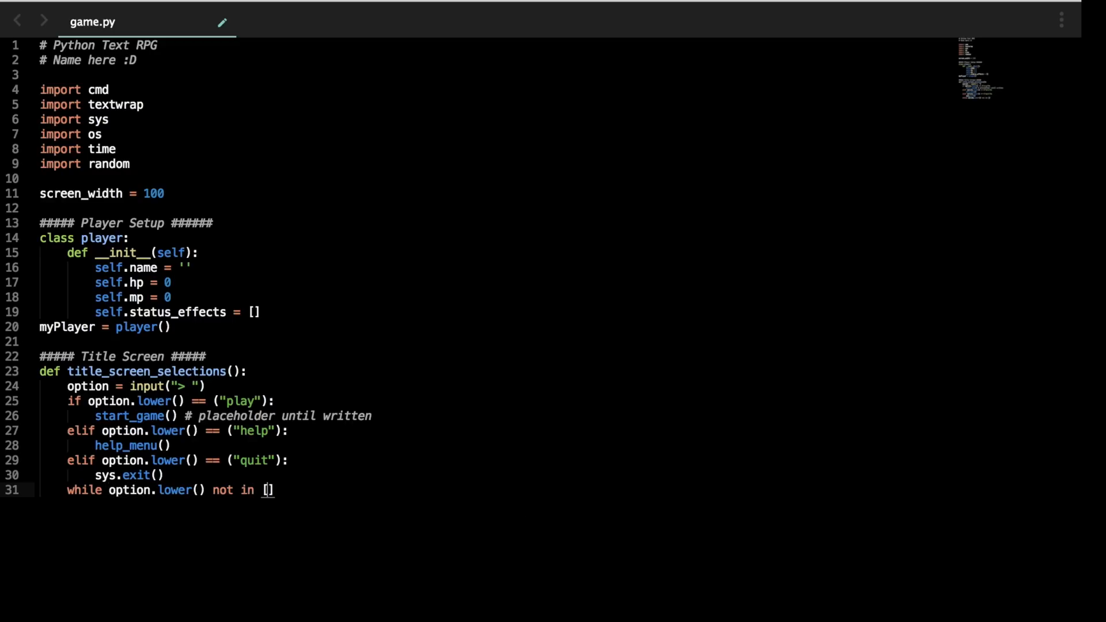
type("'play',")
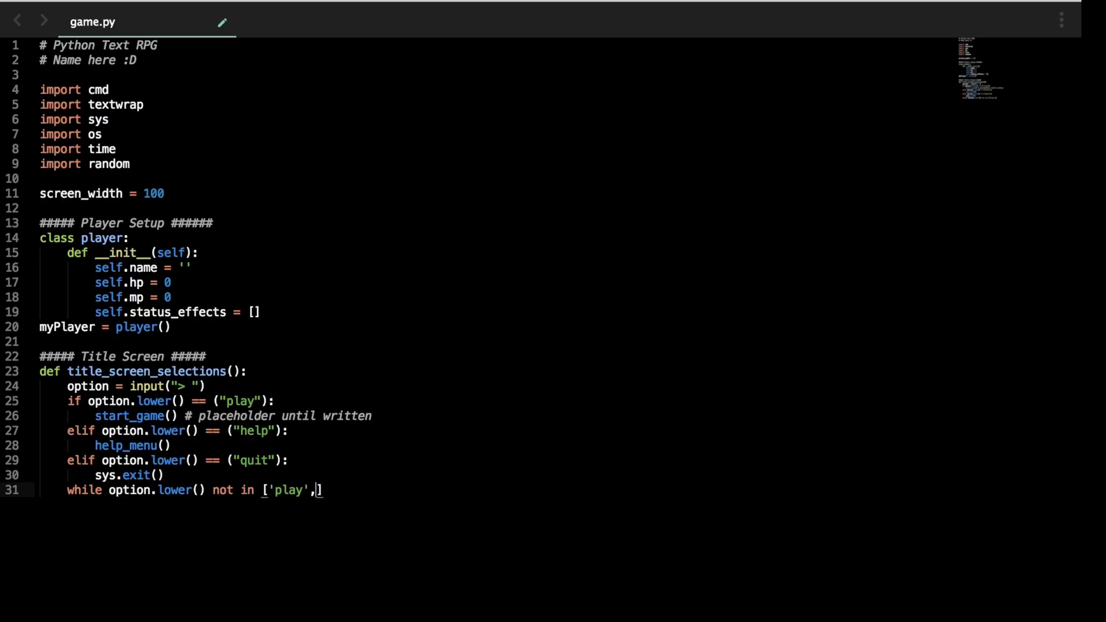
type("'help']")
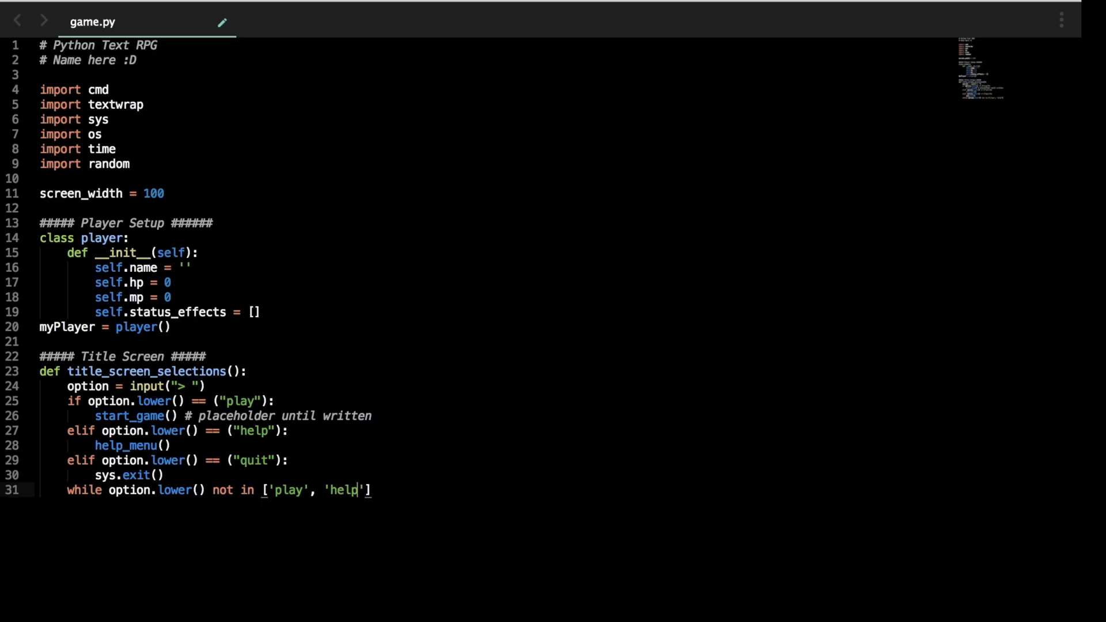
type(", 'quiot'")
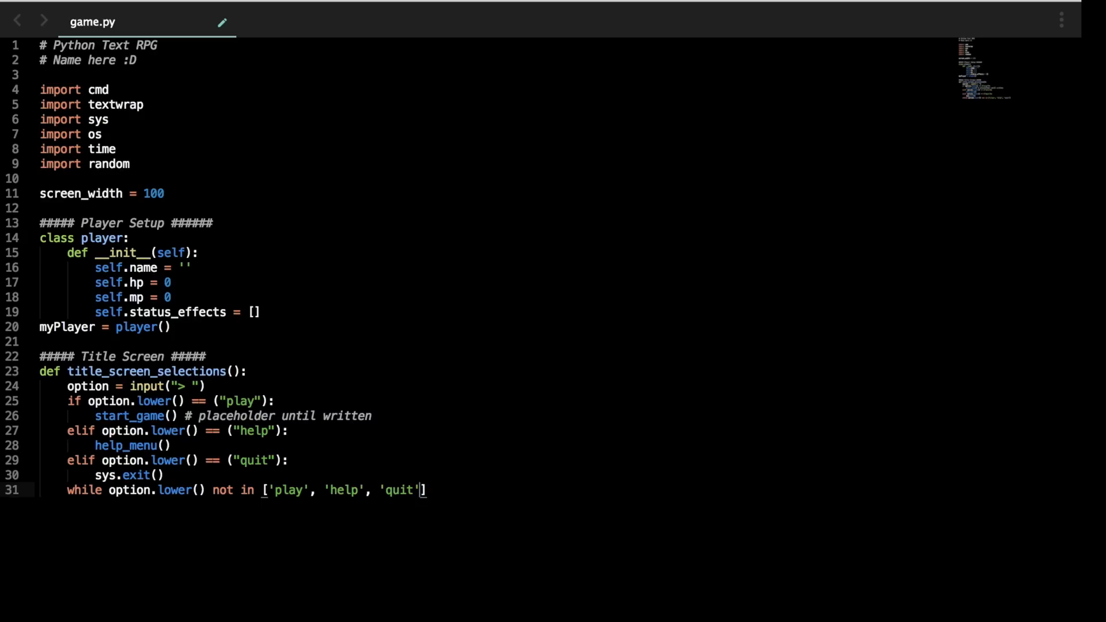
type(":")
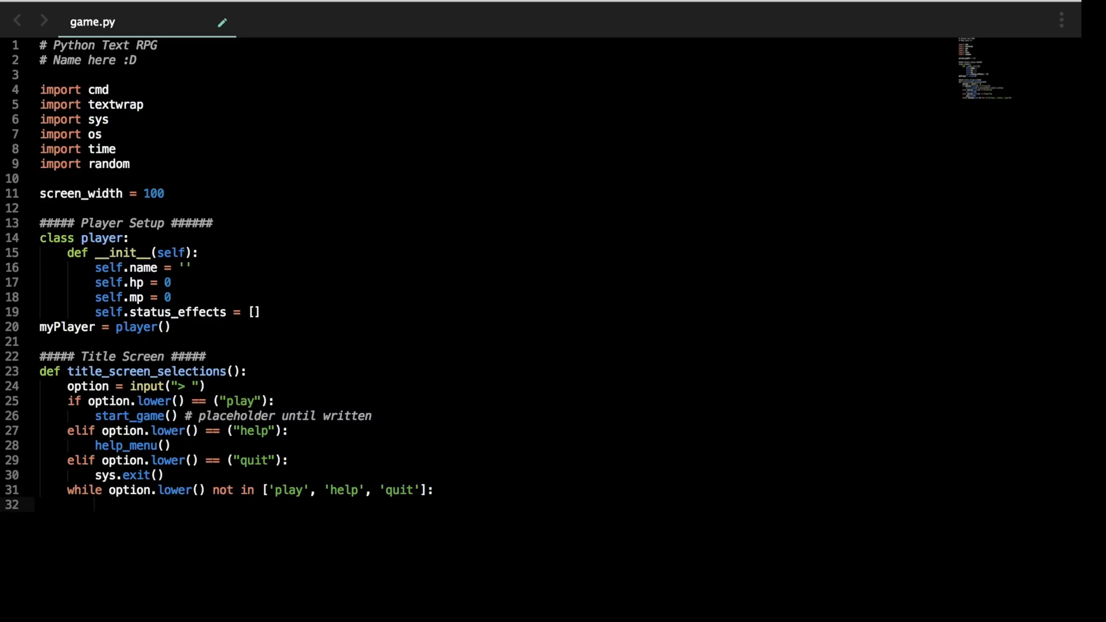
Step: Inside the loop, print 'Please enter a valid command.'
type("print()")
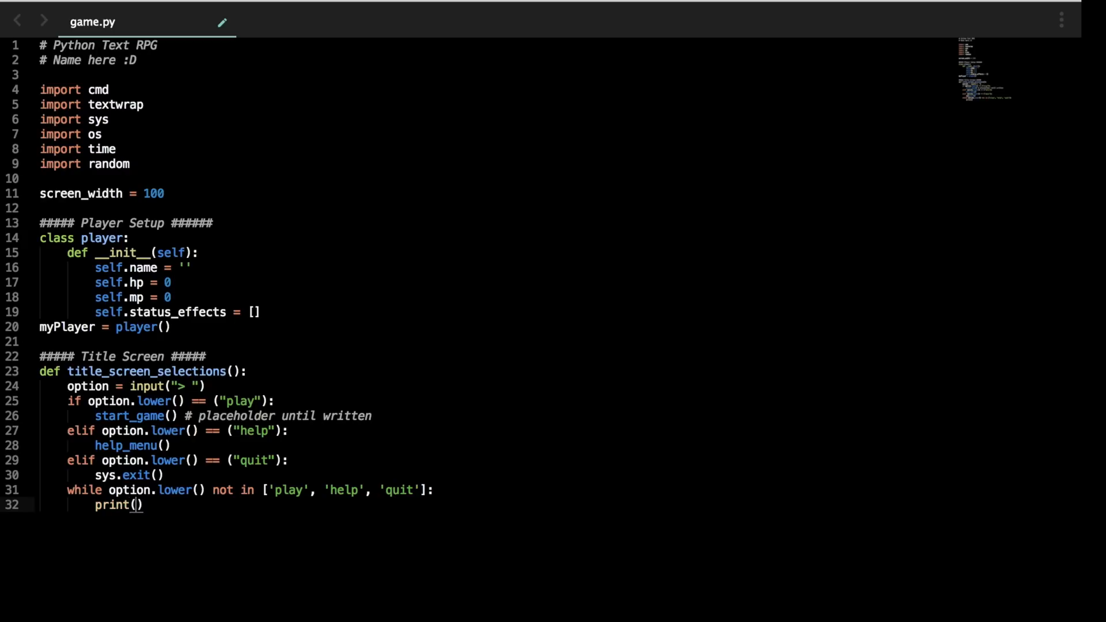
type("In\"")
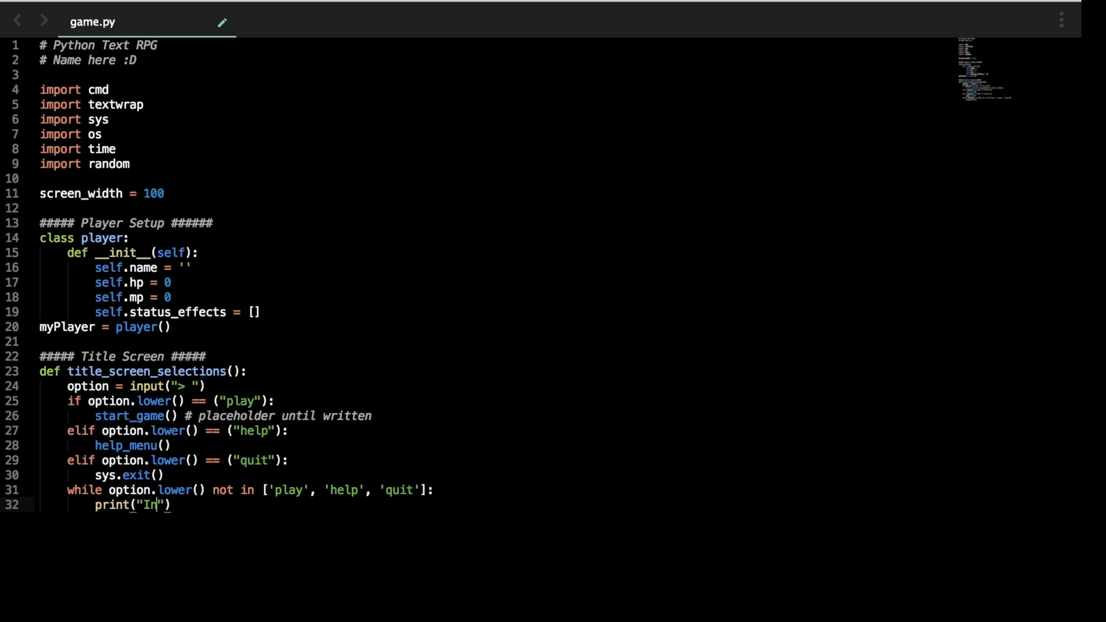
type("Please enter a valid c")
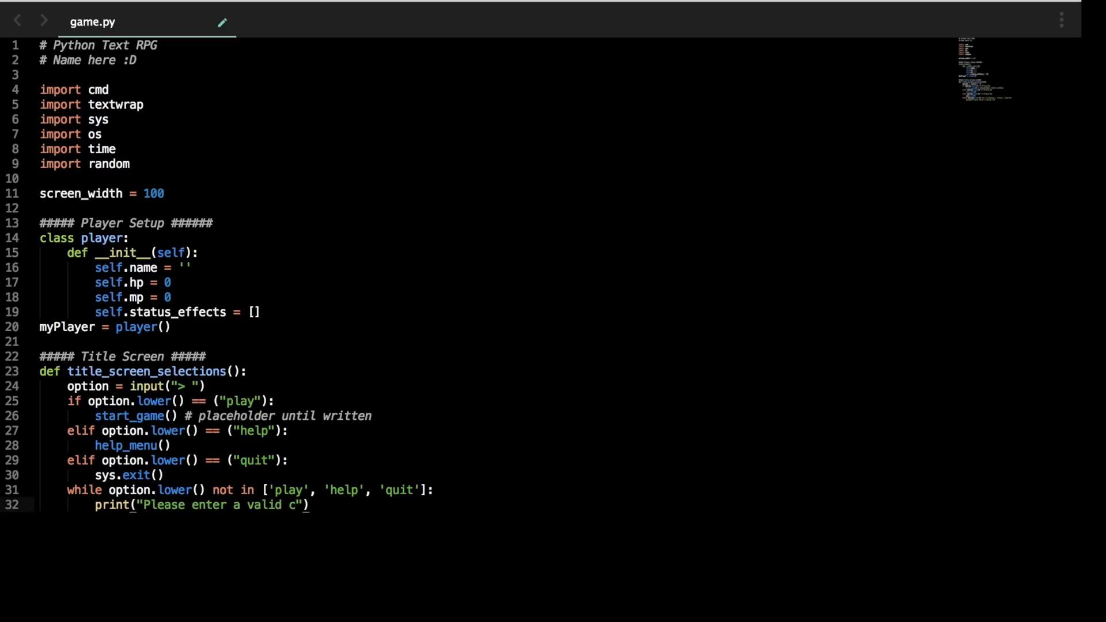
type("ommand.")
type("option = input(\"> \")")
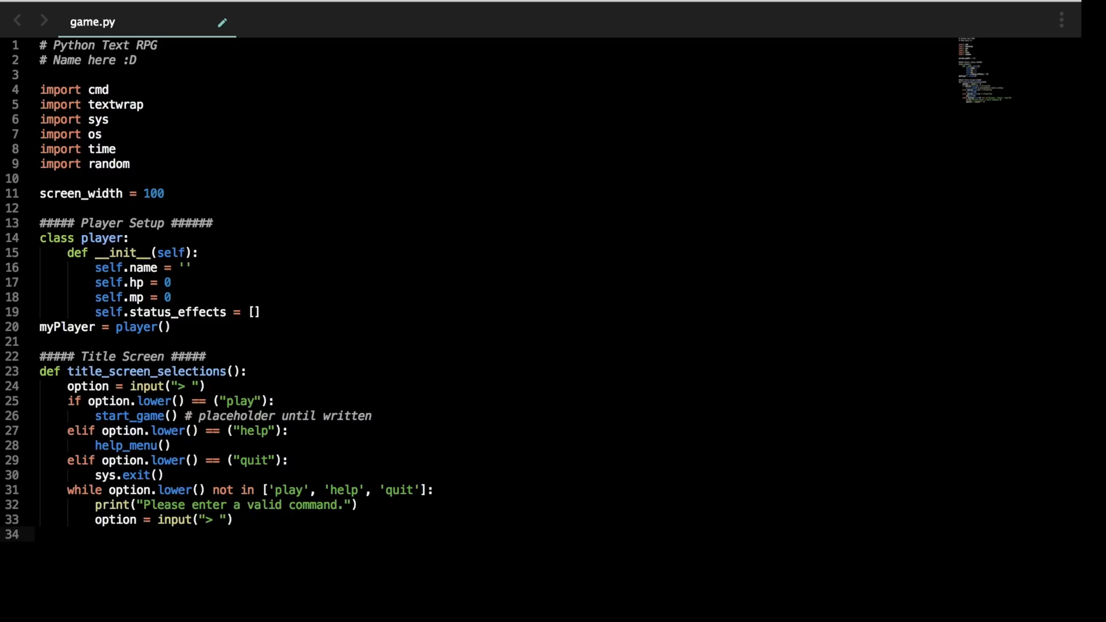
Step: Duplicate the play, help and quit if/elif branches into the while loop
left_click_drag(74, 401, 186, 445)
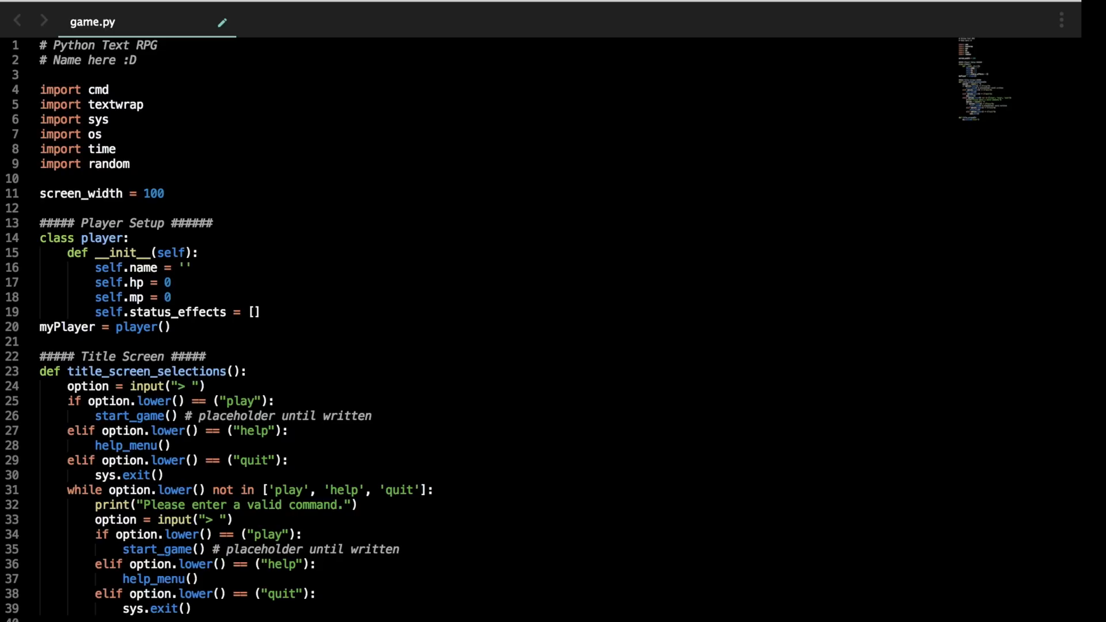
Step: Print a hash border, '# Welcome to the Text RPG! #', then a closing hash border
scroll("down", 3)
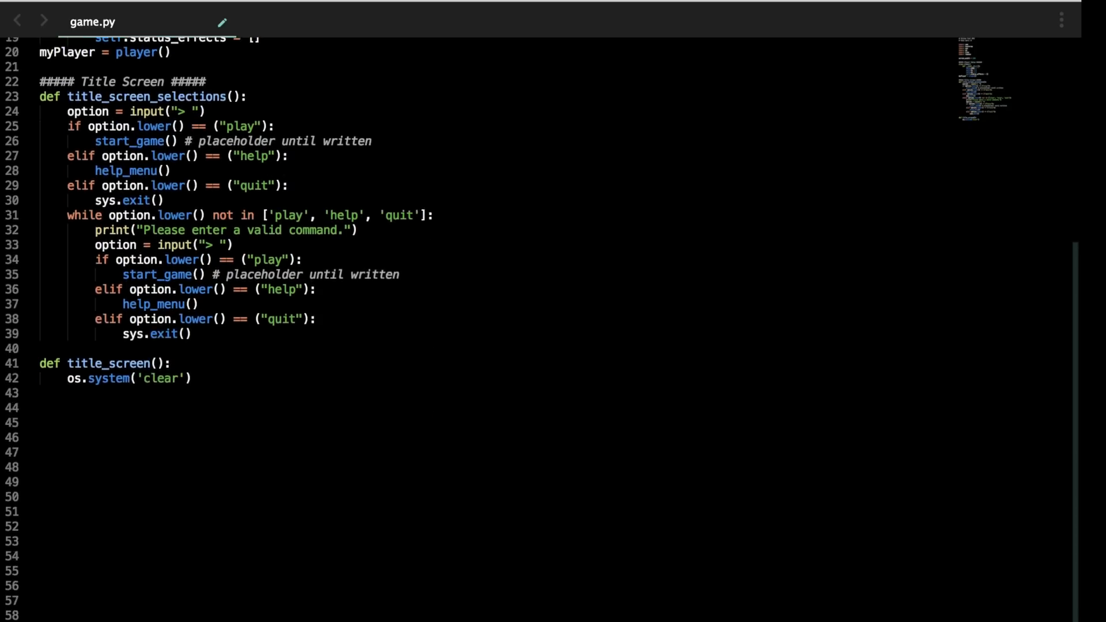
scroll("down", 3)
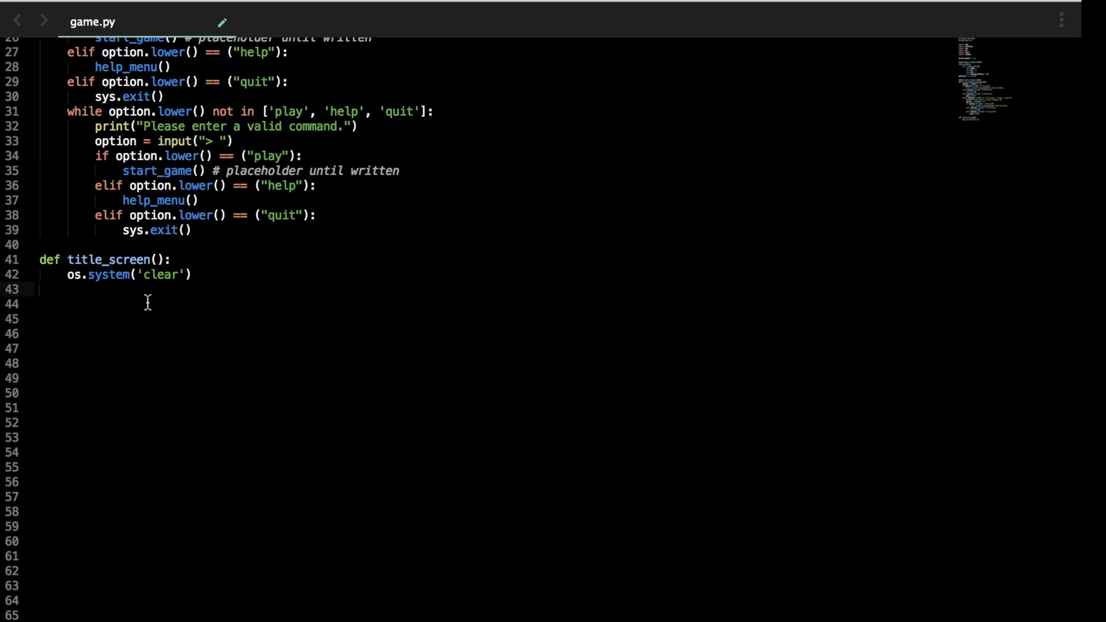
type("print")
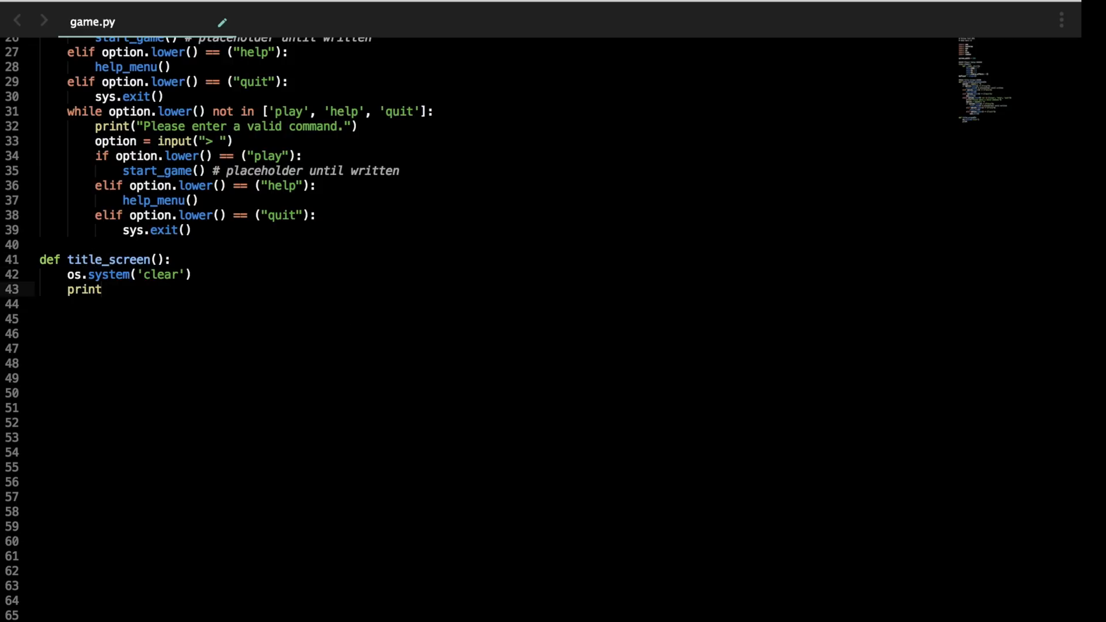
type("()")
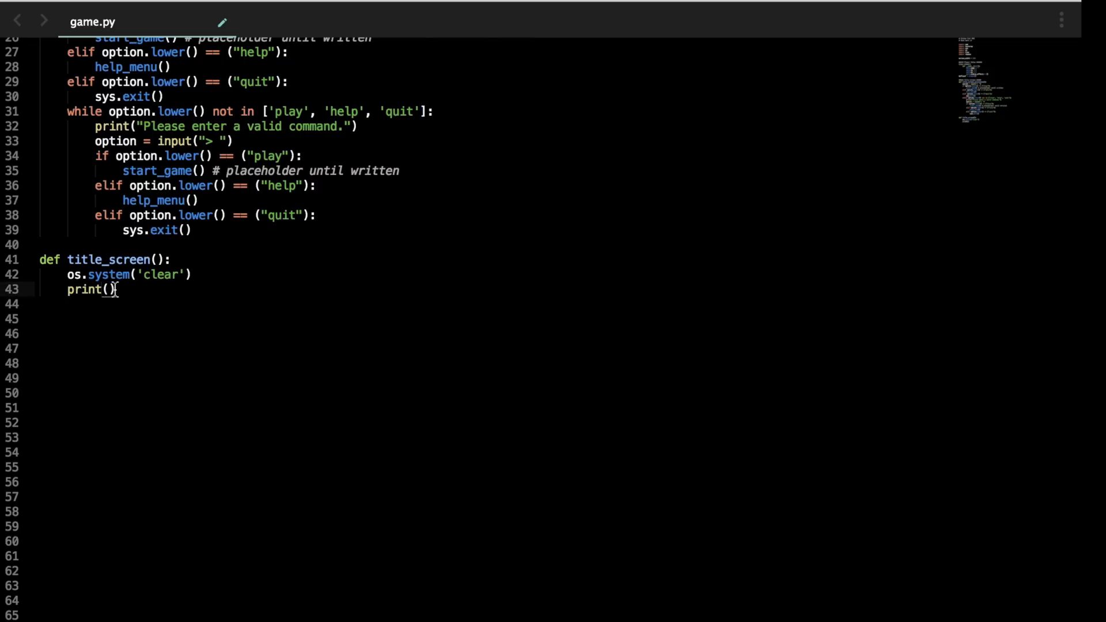
mouse_move(298, 334)
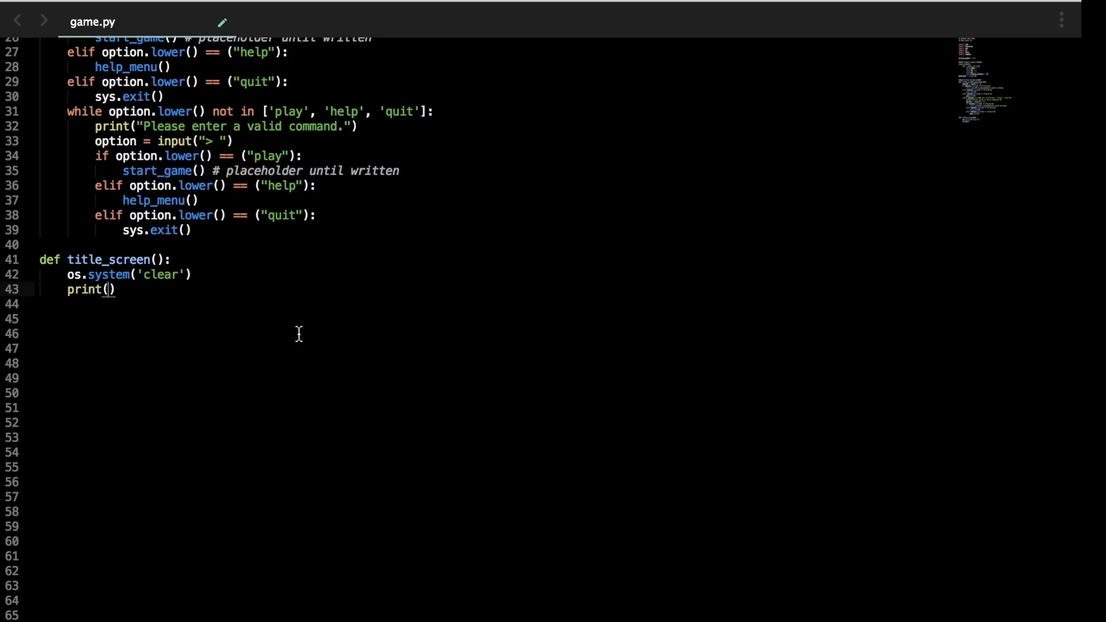
type("'#'")
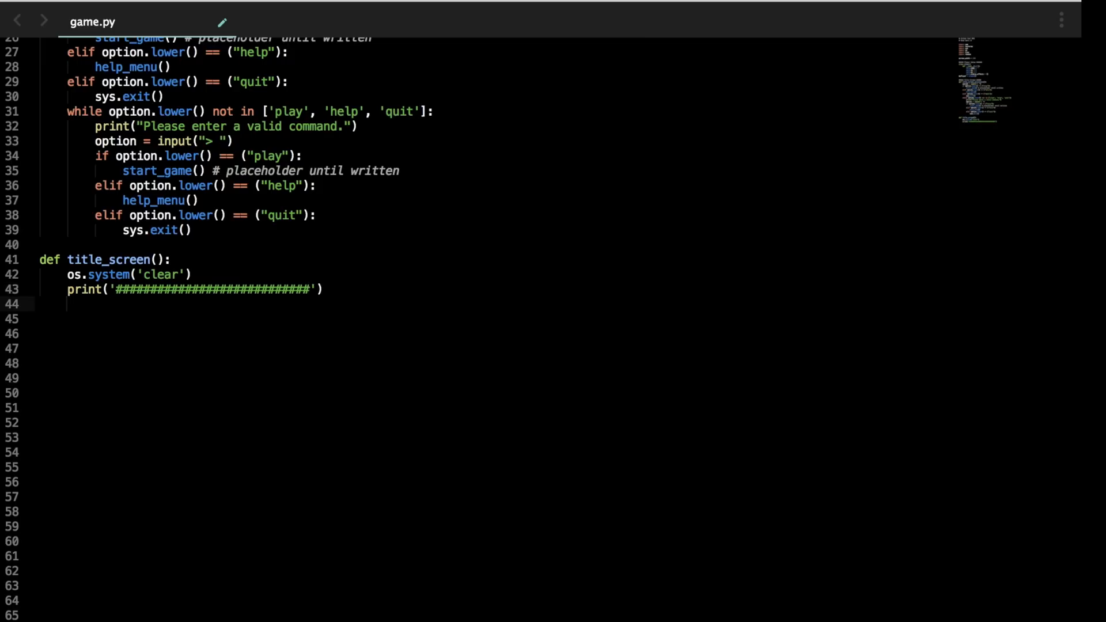
type("print()")
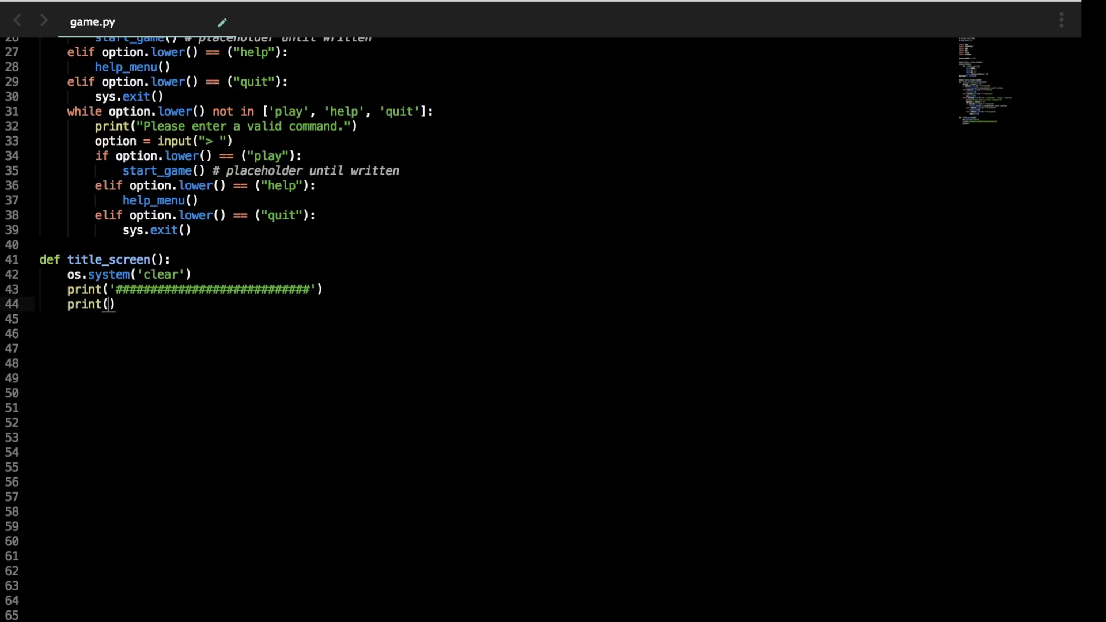
type("'#")
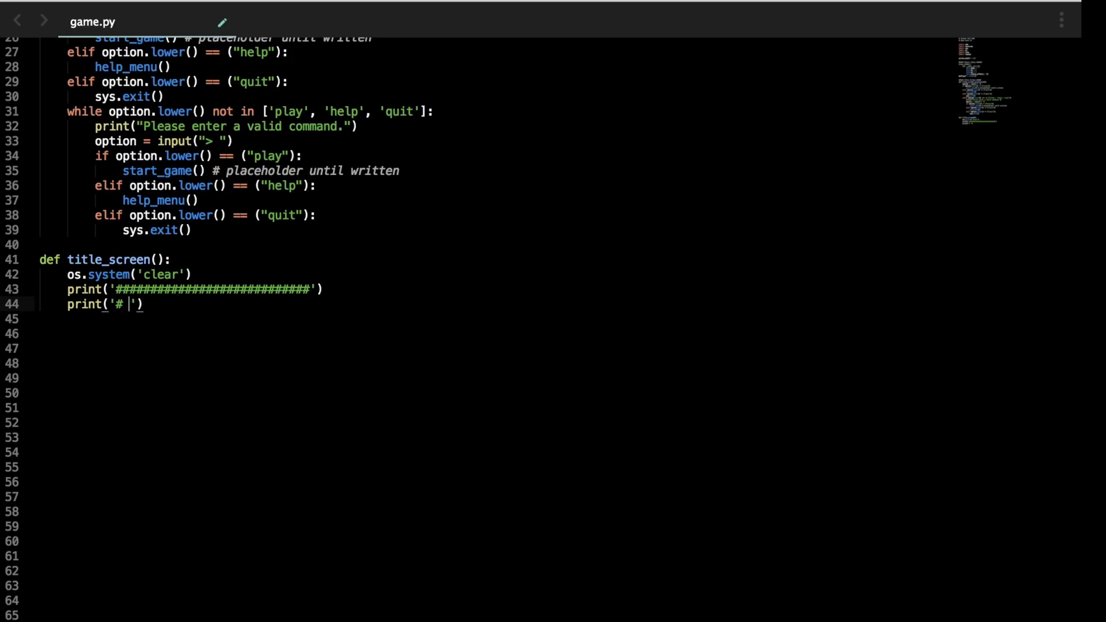
type("Welcome to the")
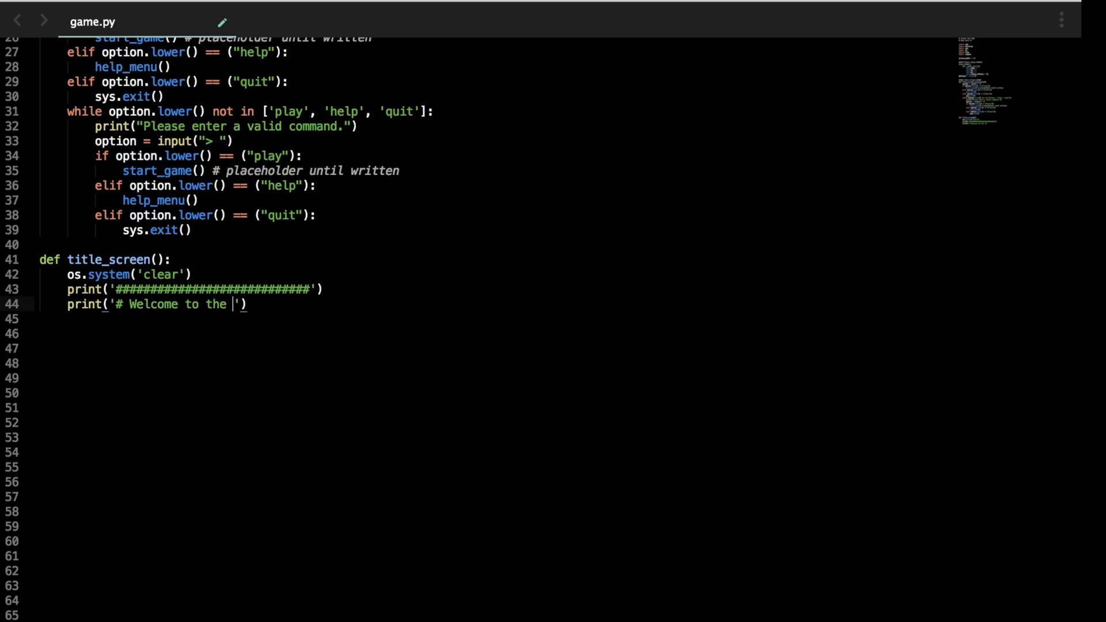
type("Text RPG! #")
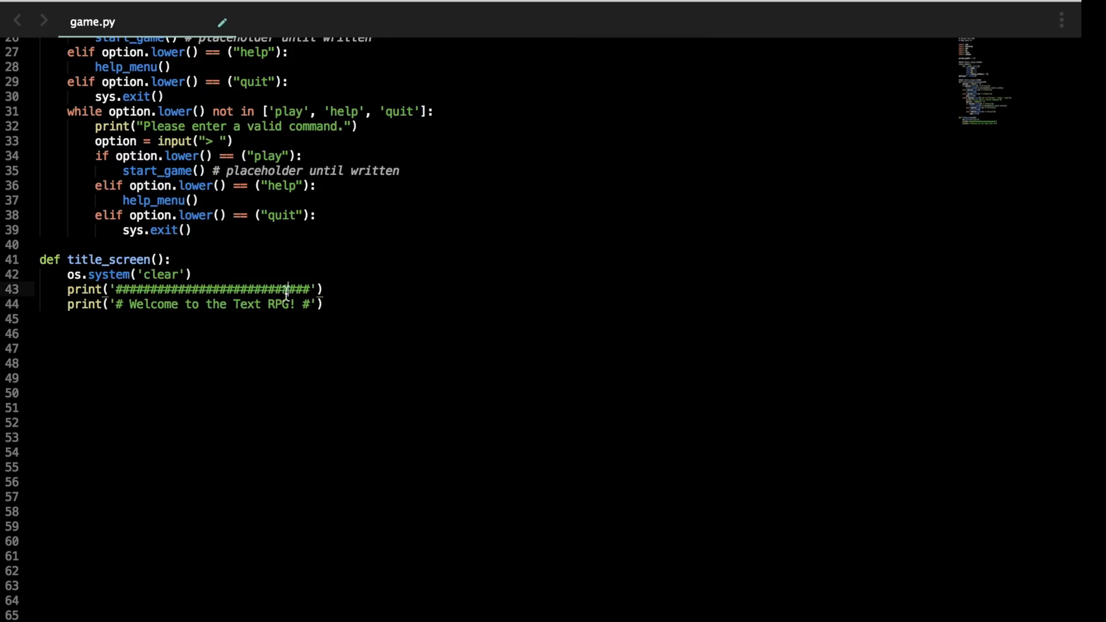
type("print('##########################')")
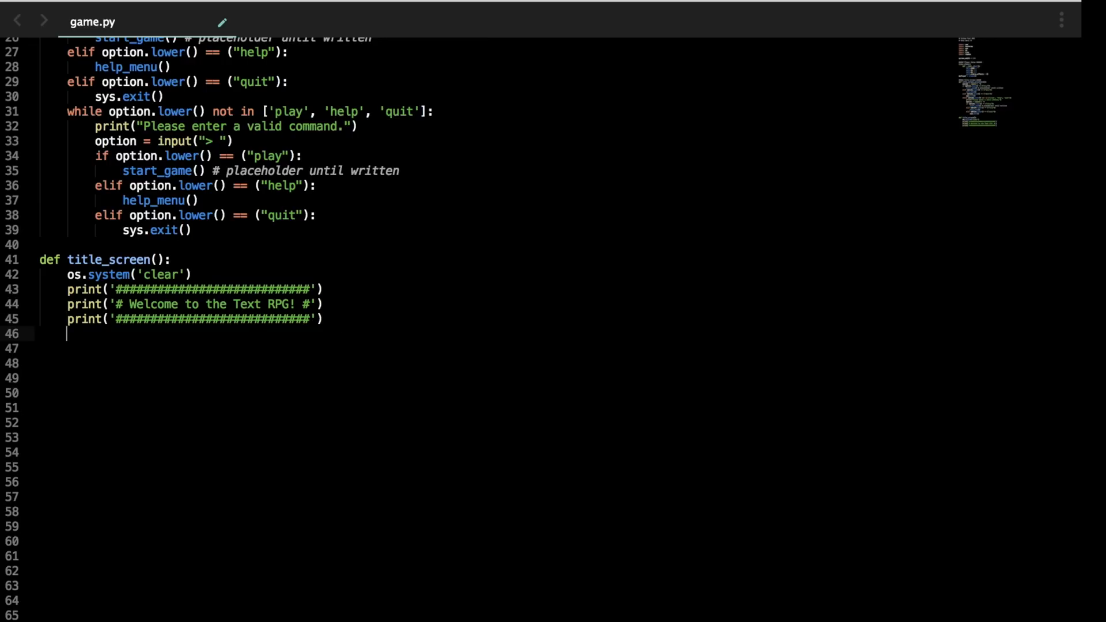
Step: Add centered print lines for the Play, Help and Quit menu options
type("print()")
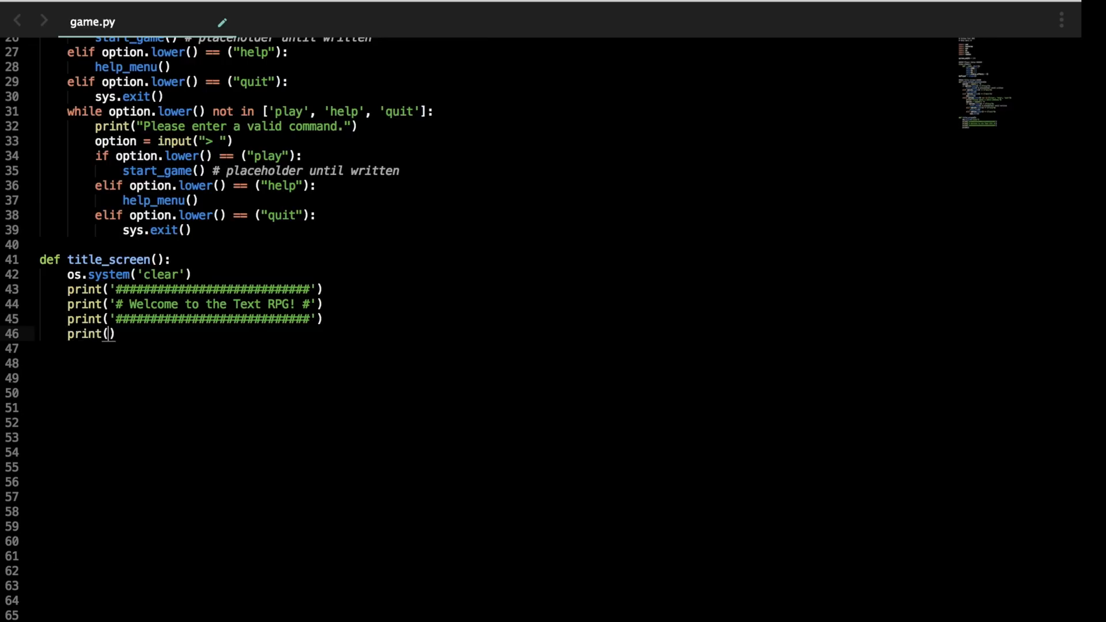
type("''")
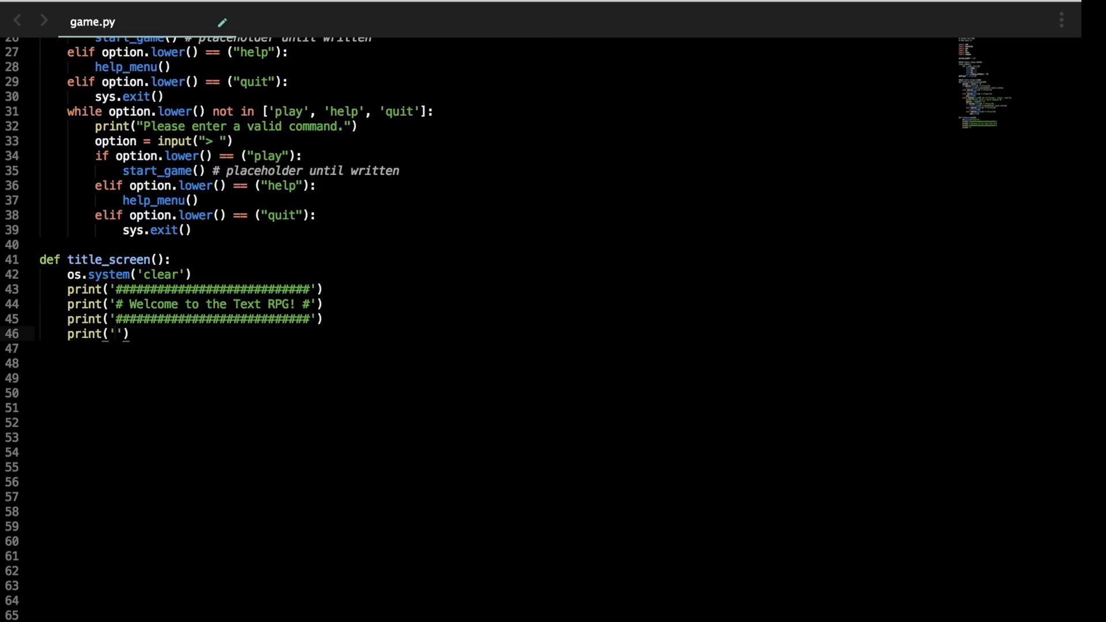
type("\"          \"")
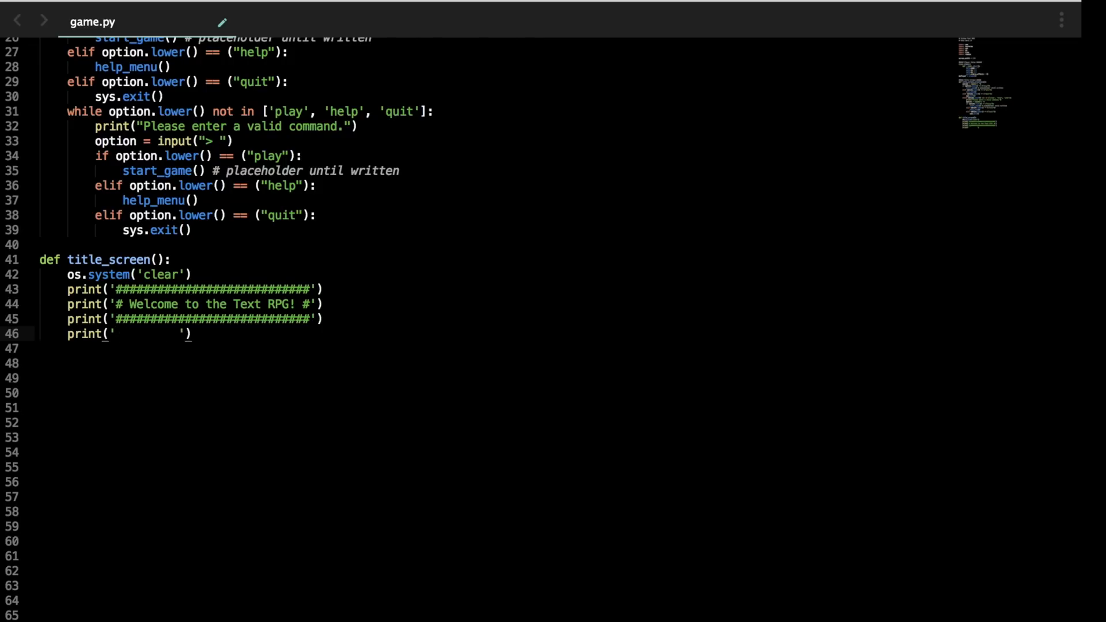
type("Play -")
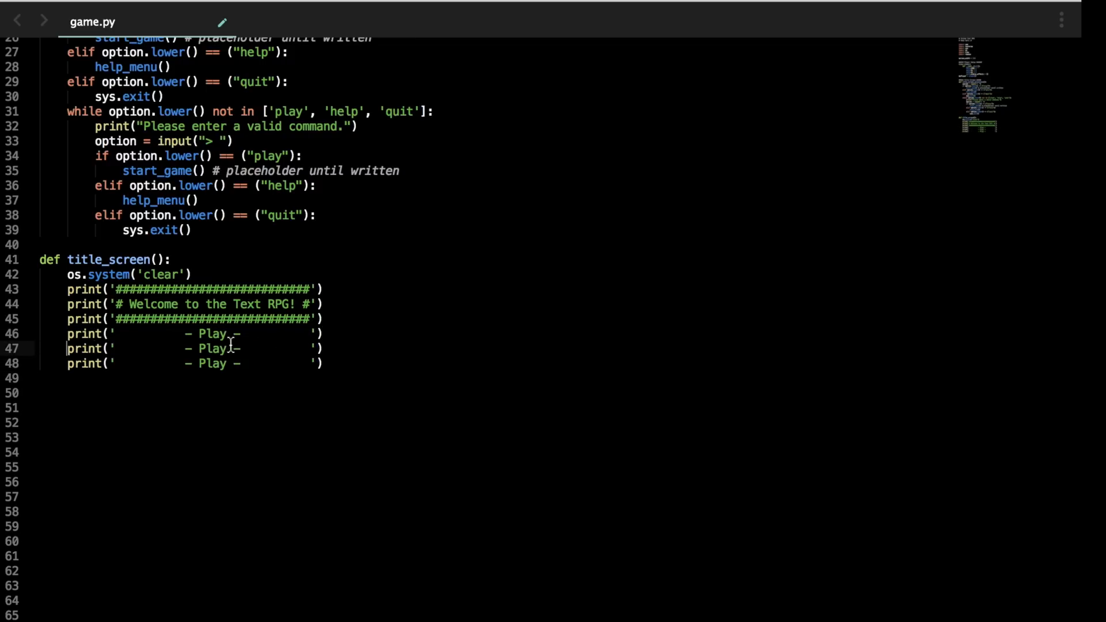
type("Help")
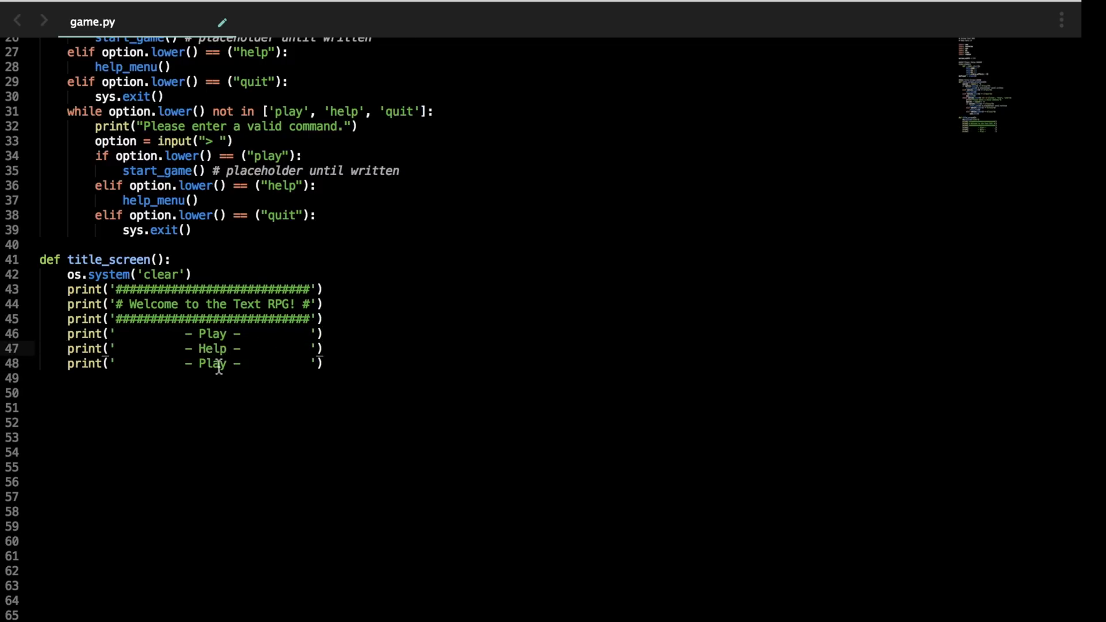
type("Quit")
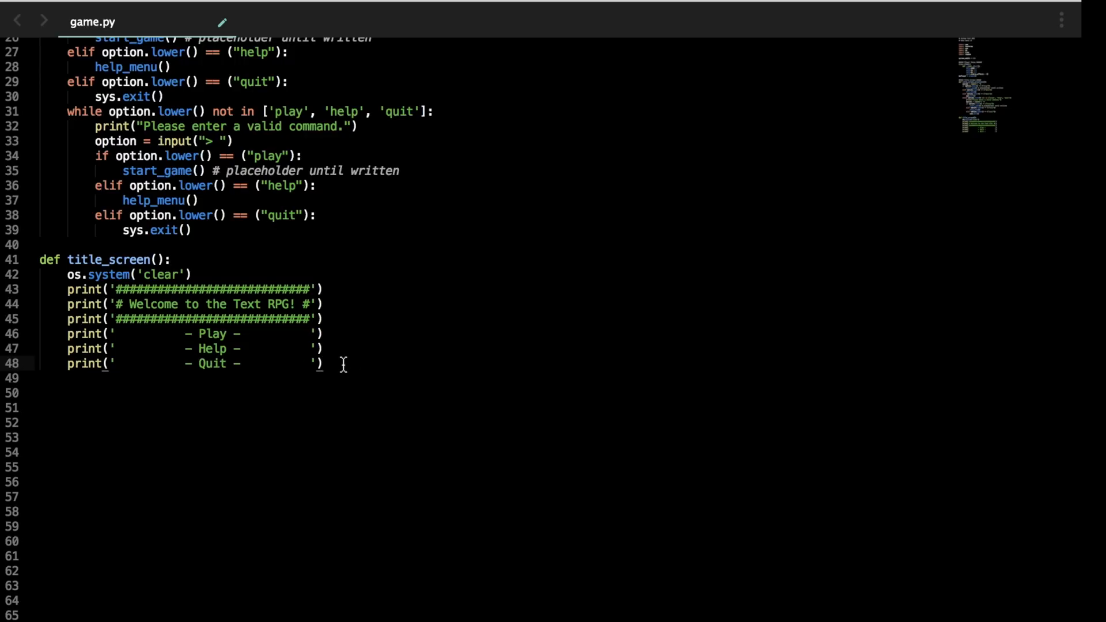
Step: After the Quit line, add a 'Copyright 2017 btong.me' print line
left_click(194, 364)
type("print('          ")
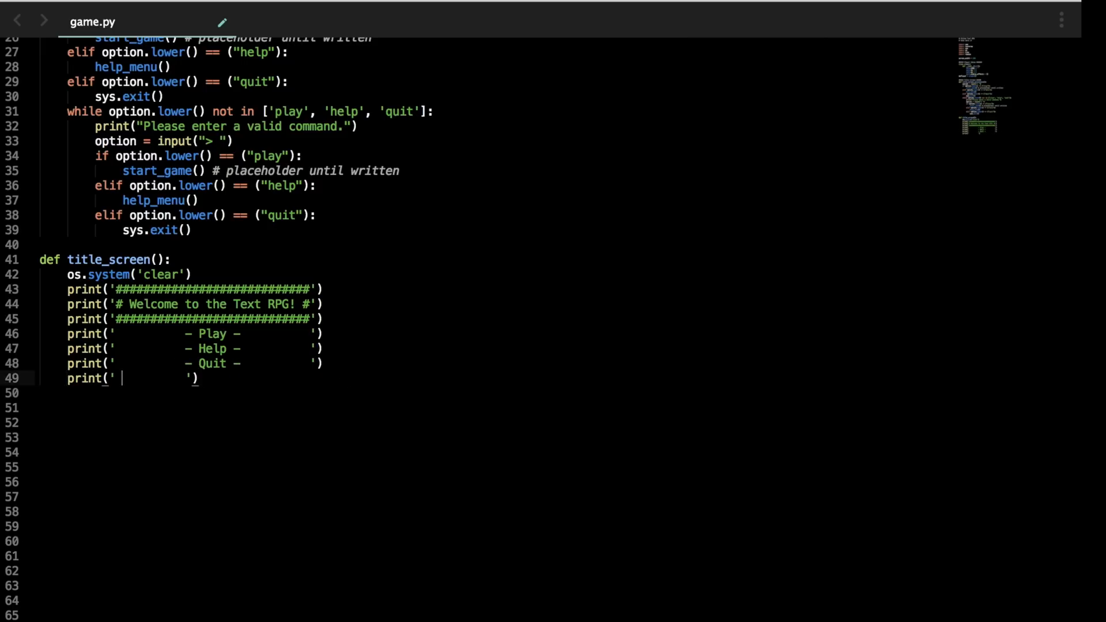
type("Copyright 2017")
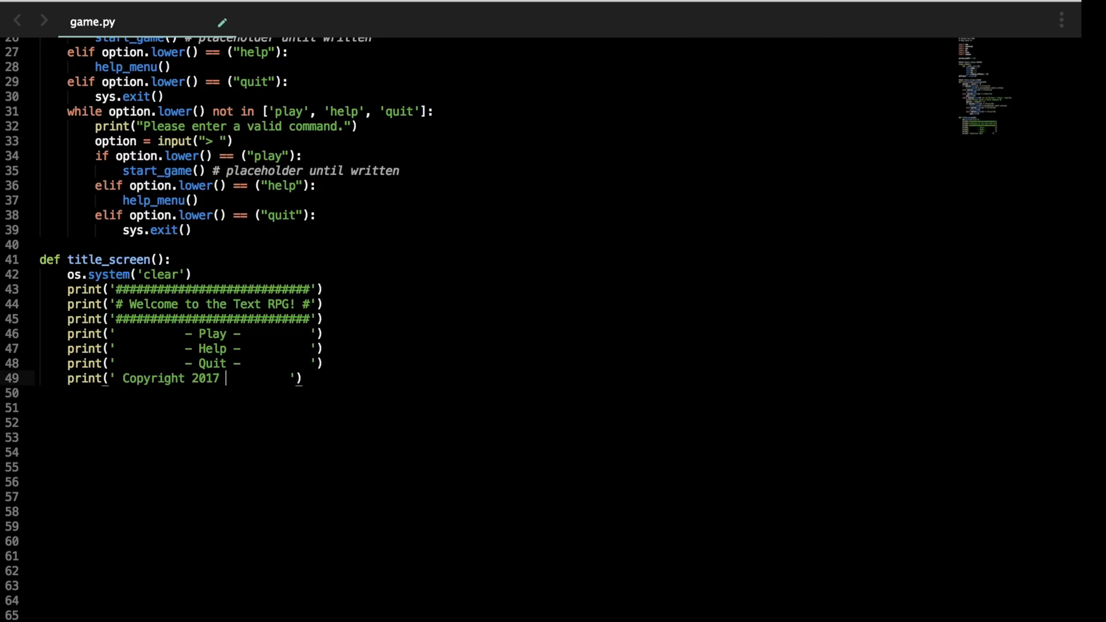
type("btong.me")
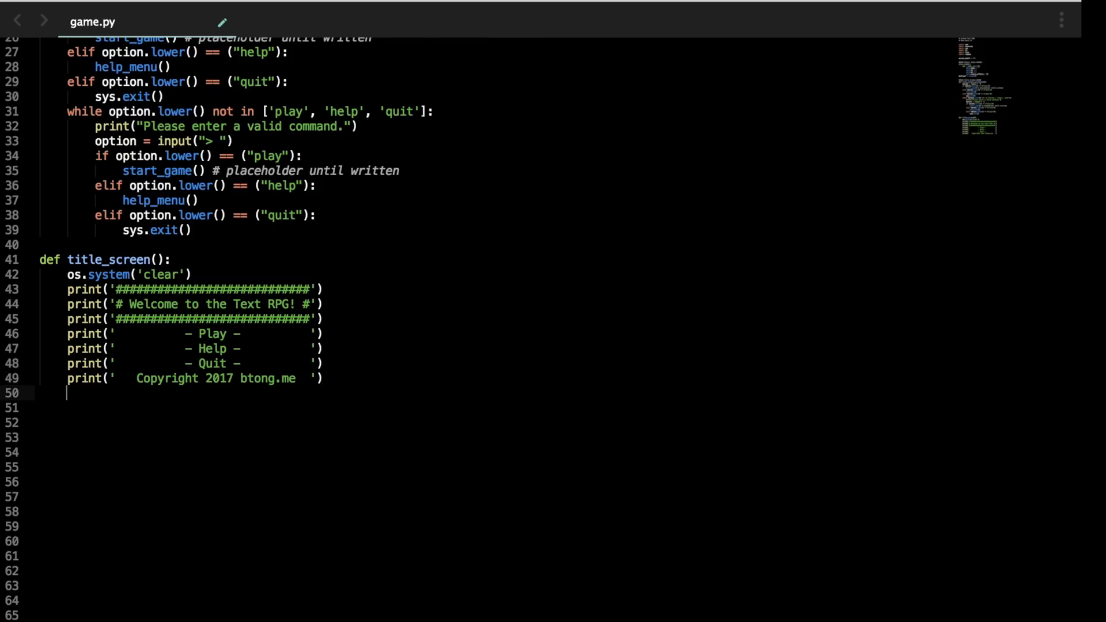
Step: Append a title_screen_selections() call at the end of title_screen
scroll("down", 3)
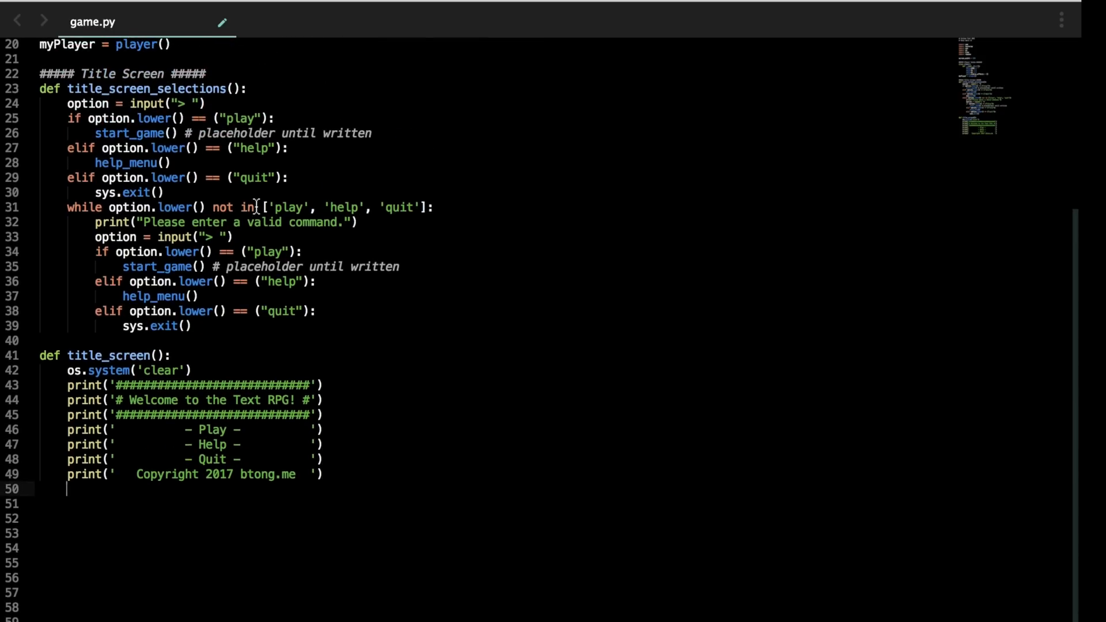
mouse_move(131, 493)
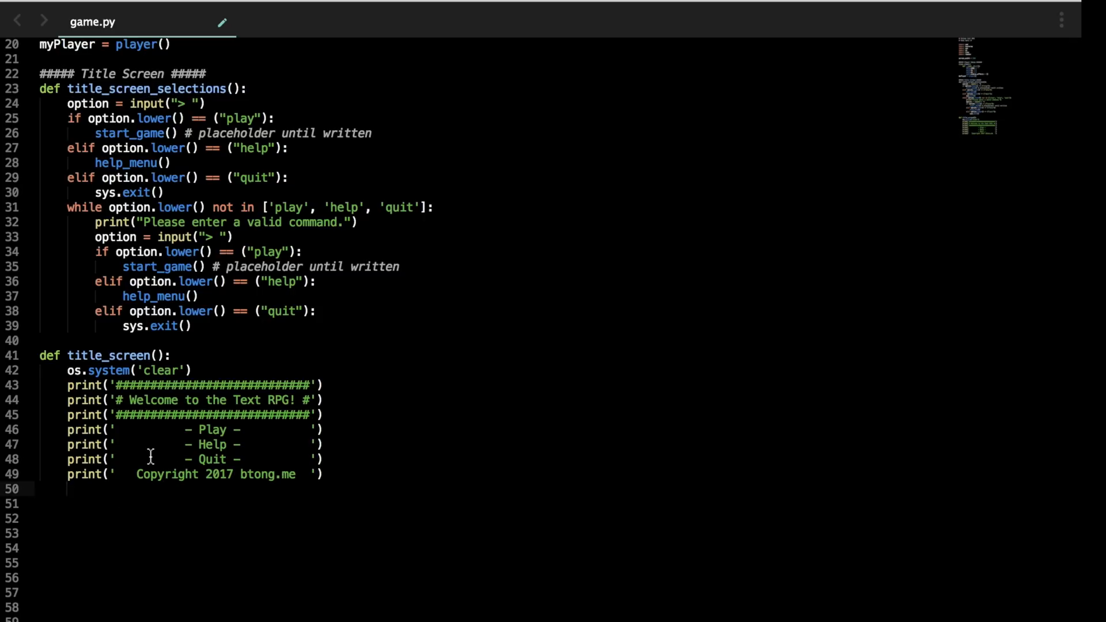
type("title_screen_selections")
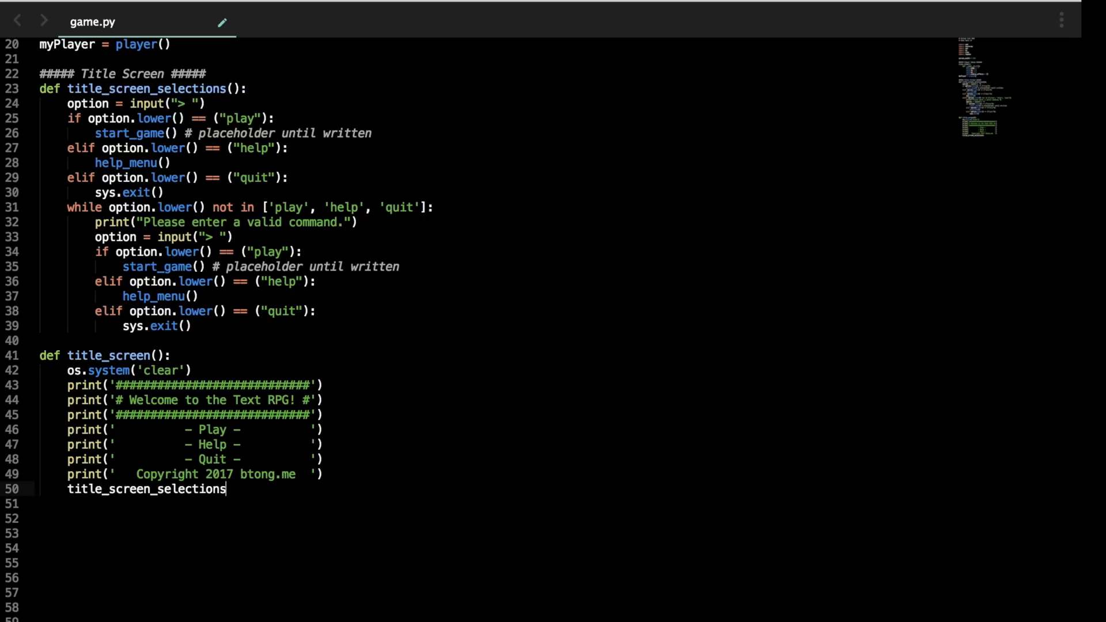
type("()")
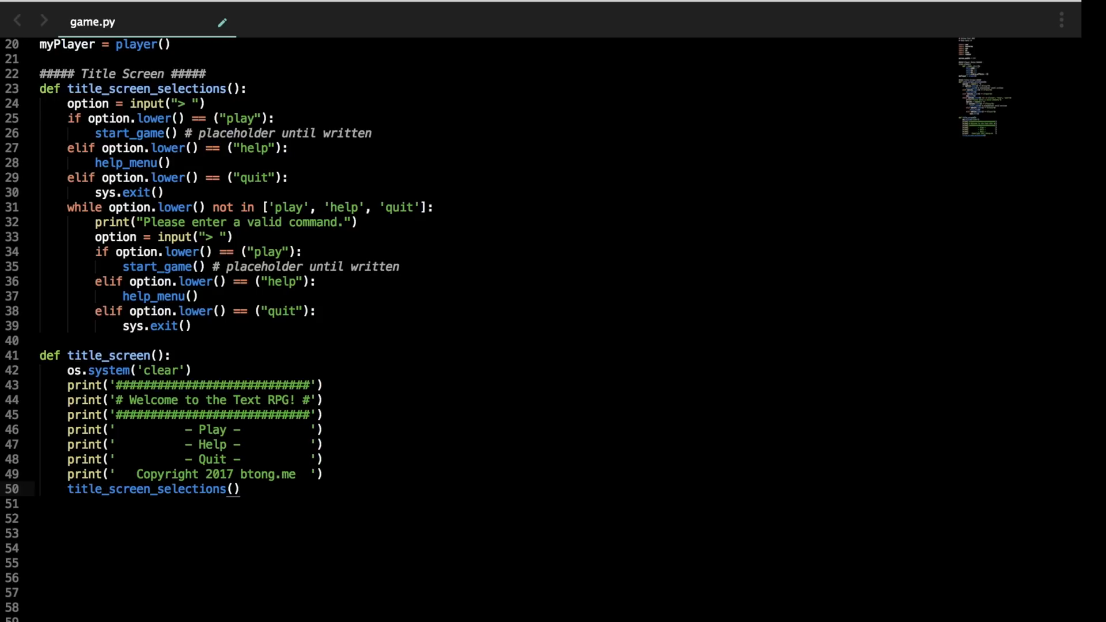
scroll("down", 3)
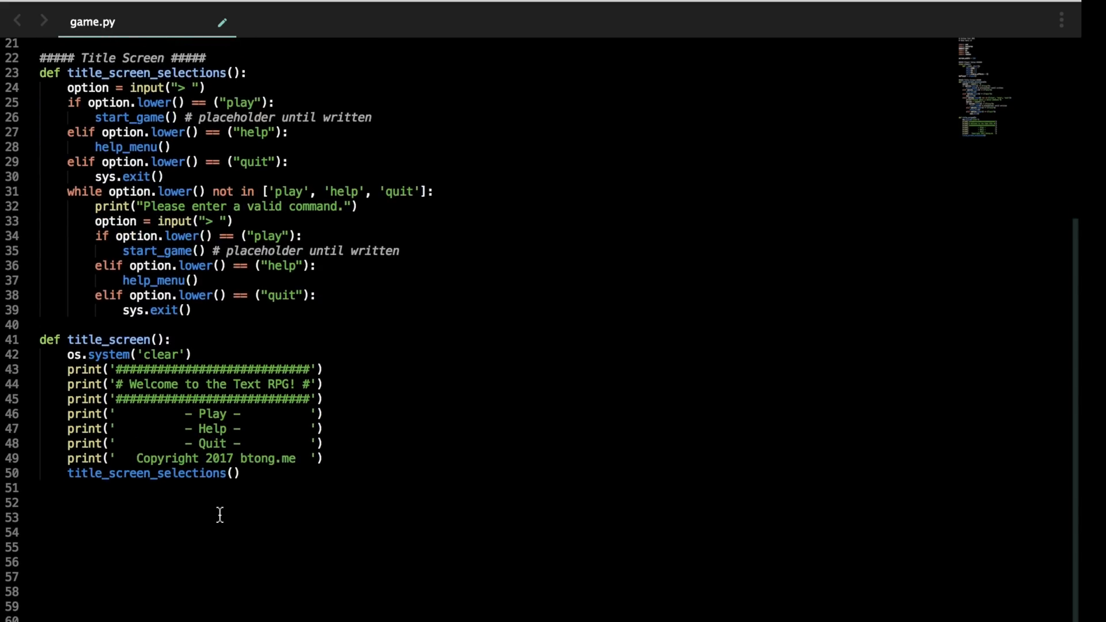
scroll("up", 3)
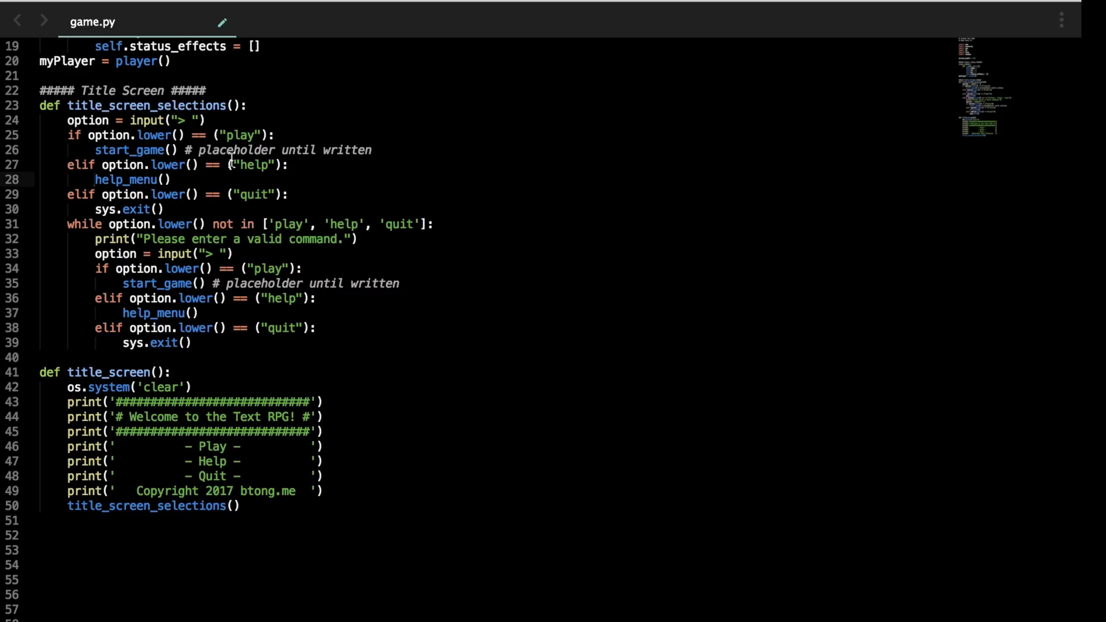
mouse_move(120, 178)
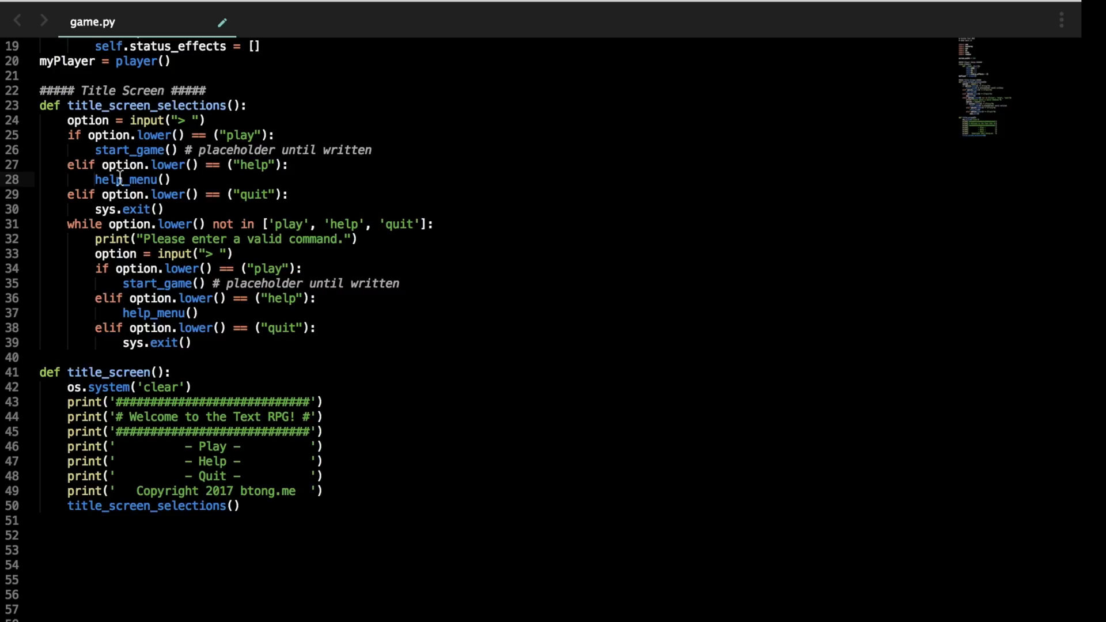
Step: Define help_menu() and fill its body with the copied banner print lines
double_click(129, 179)
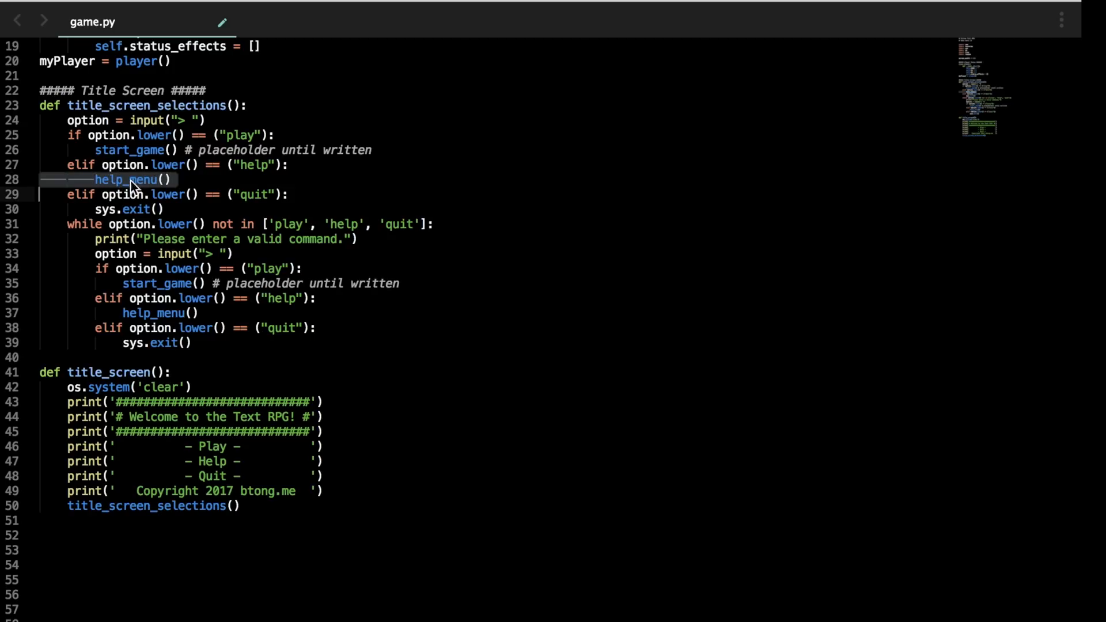
type("def hel")
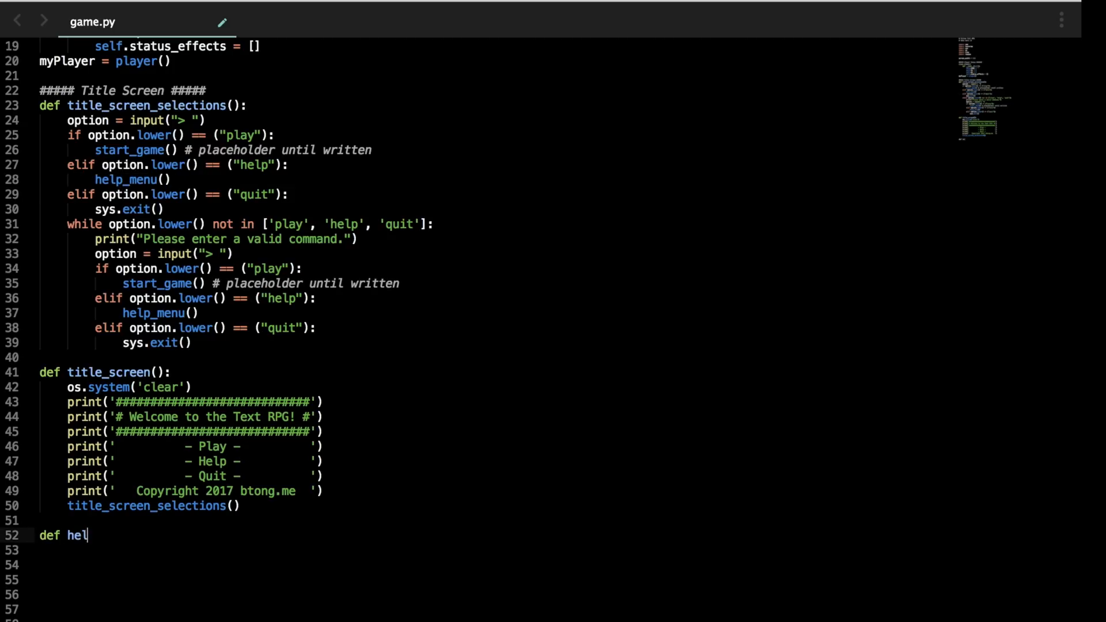
type("p_menu")
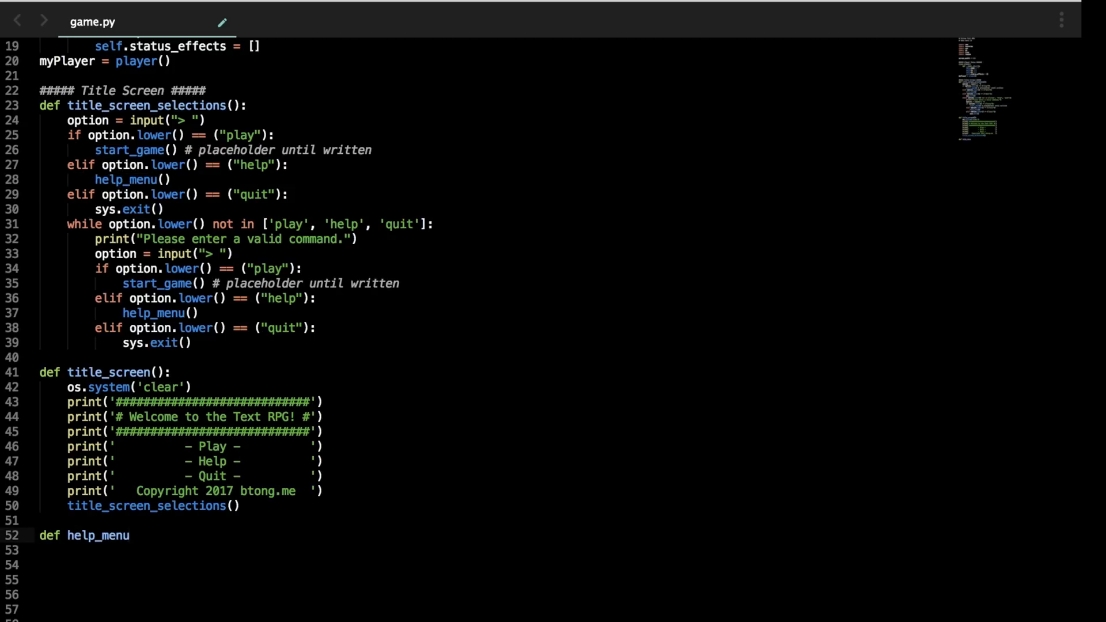
type("():")
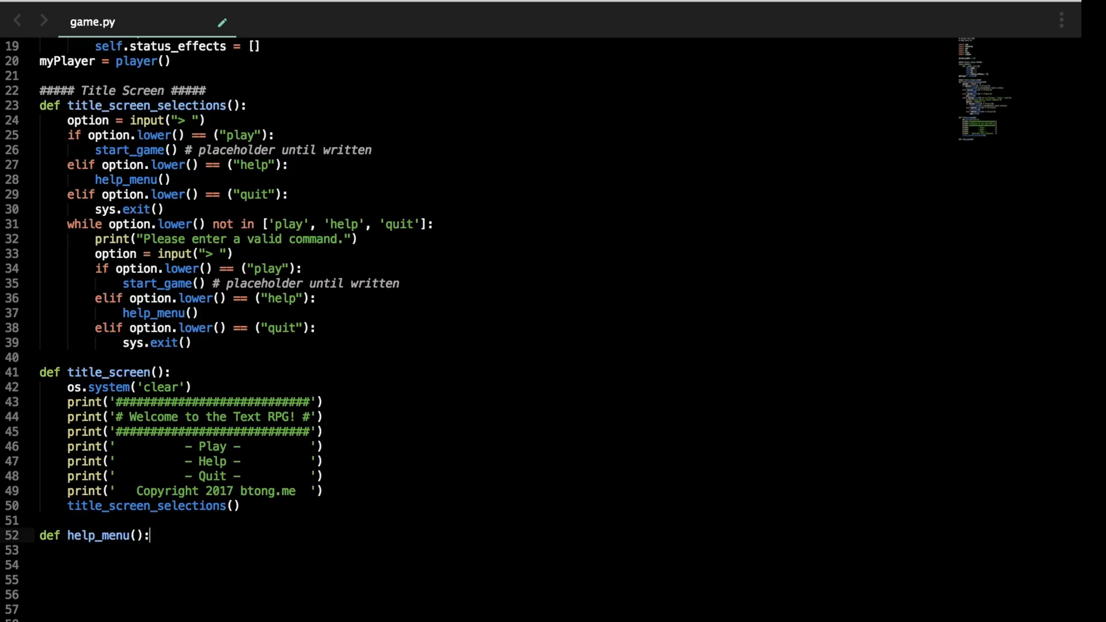
scroll("down", 3)
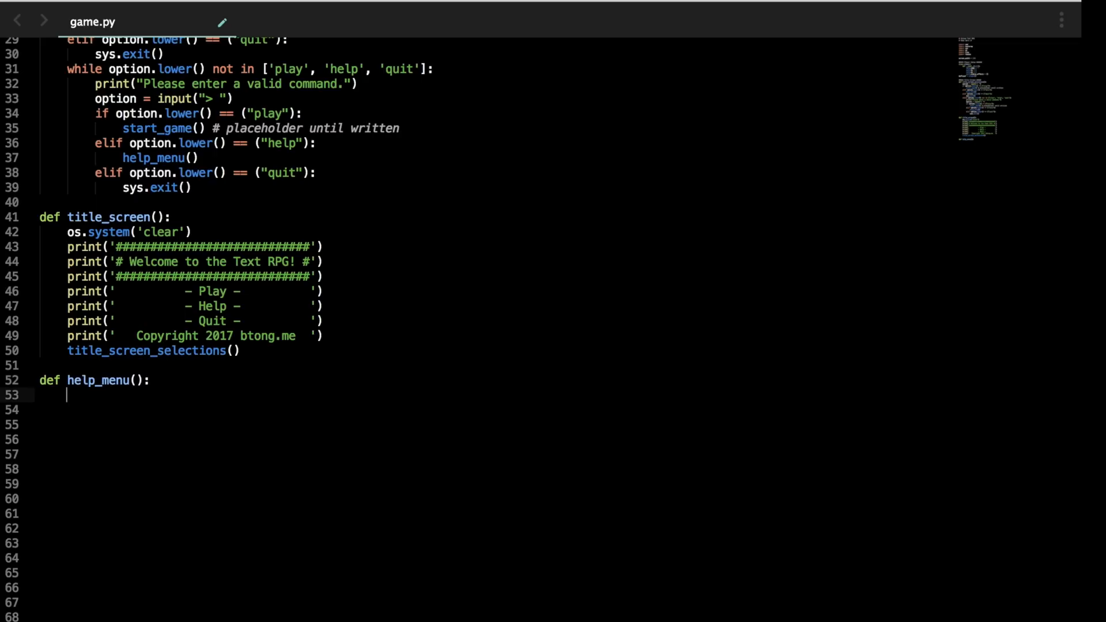
scroll("down", 3)
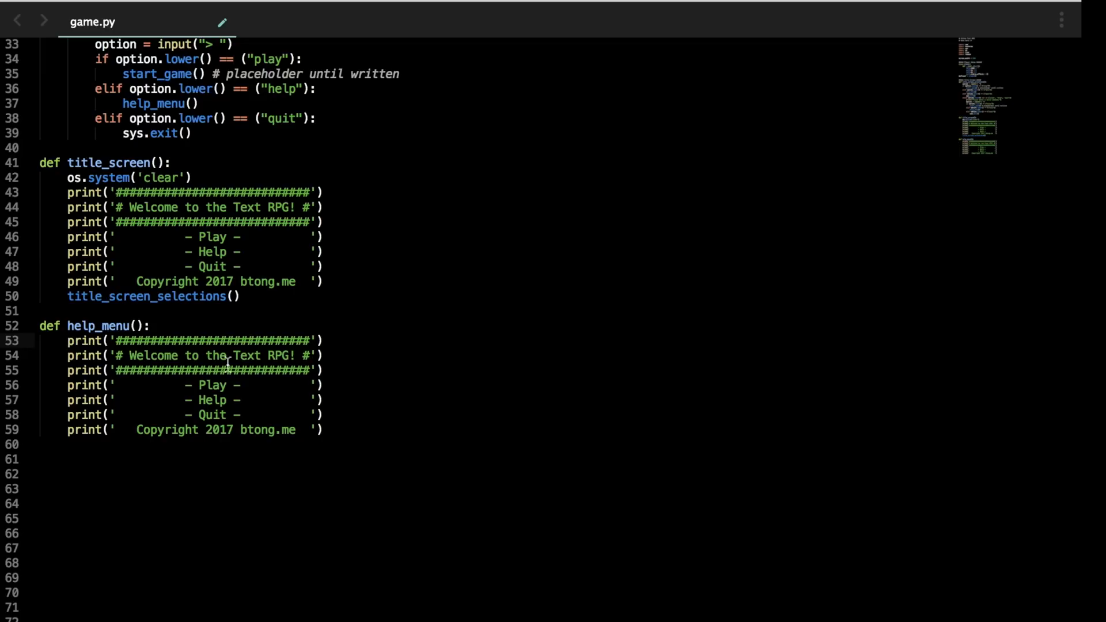
Step: Print tips: arrow keys to move, type commands, use "look" to inspect, good luck
double_click(210, 385)
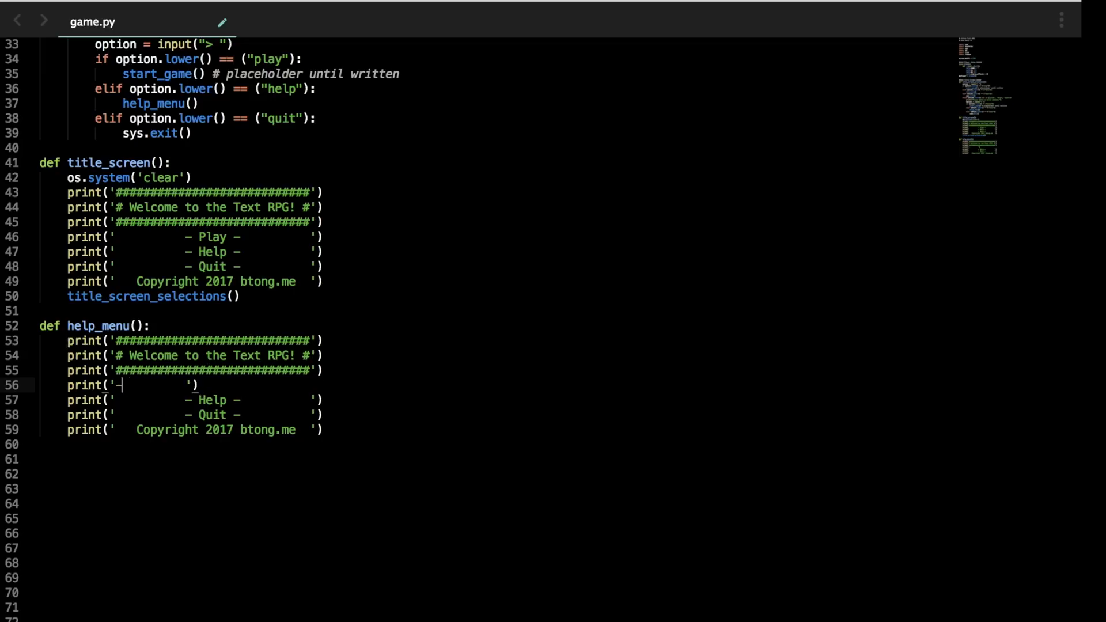
type("Use up,")
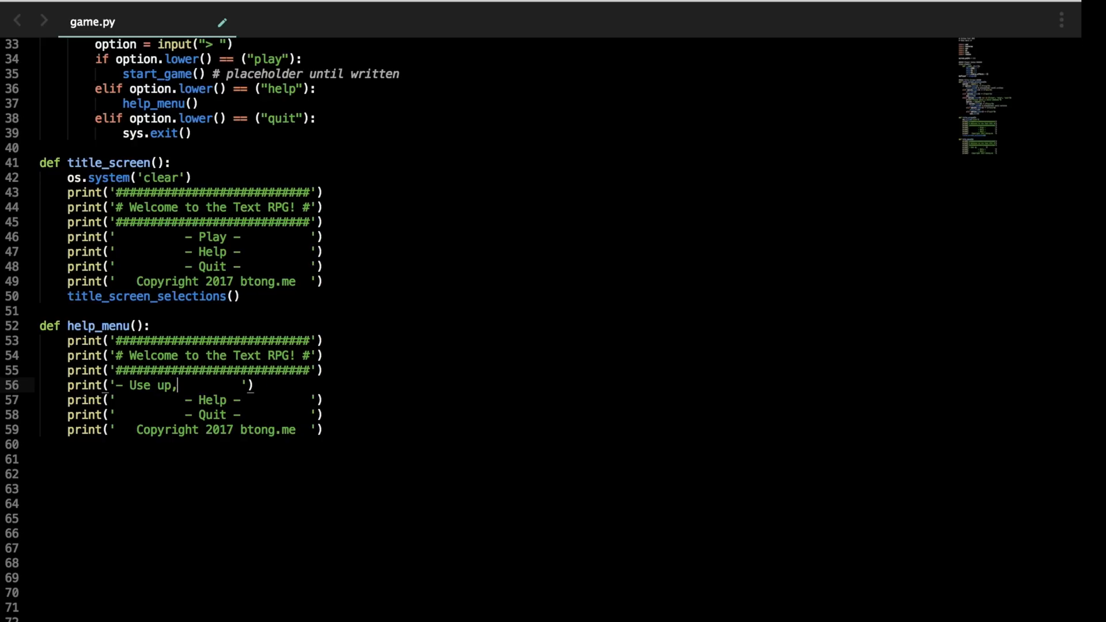
type("down, left, right")
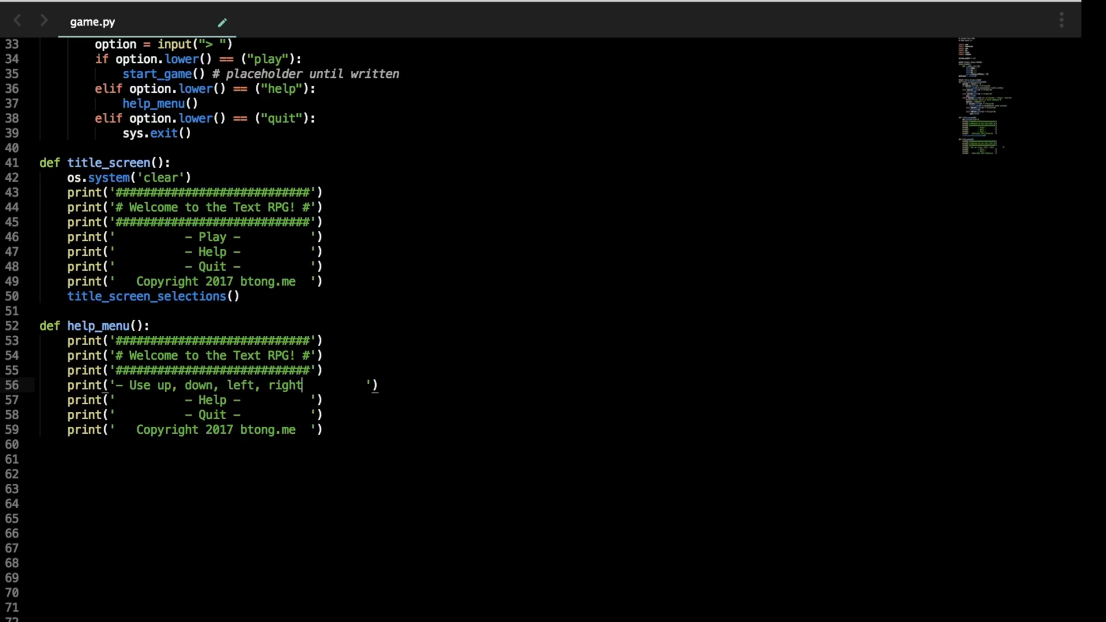
type("t")
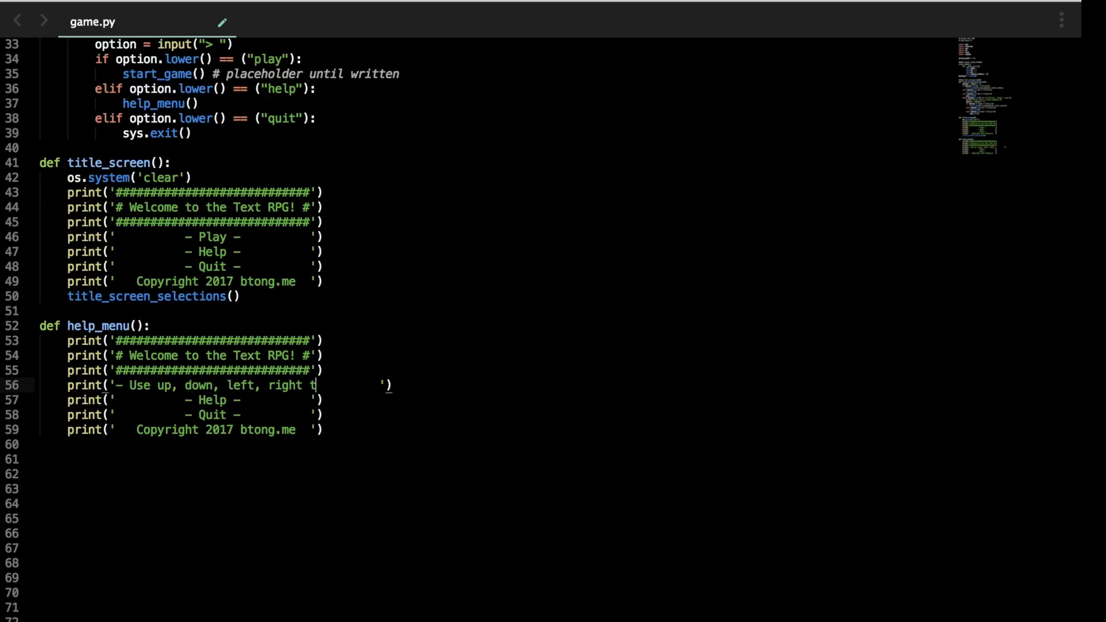
type("o move")
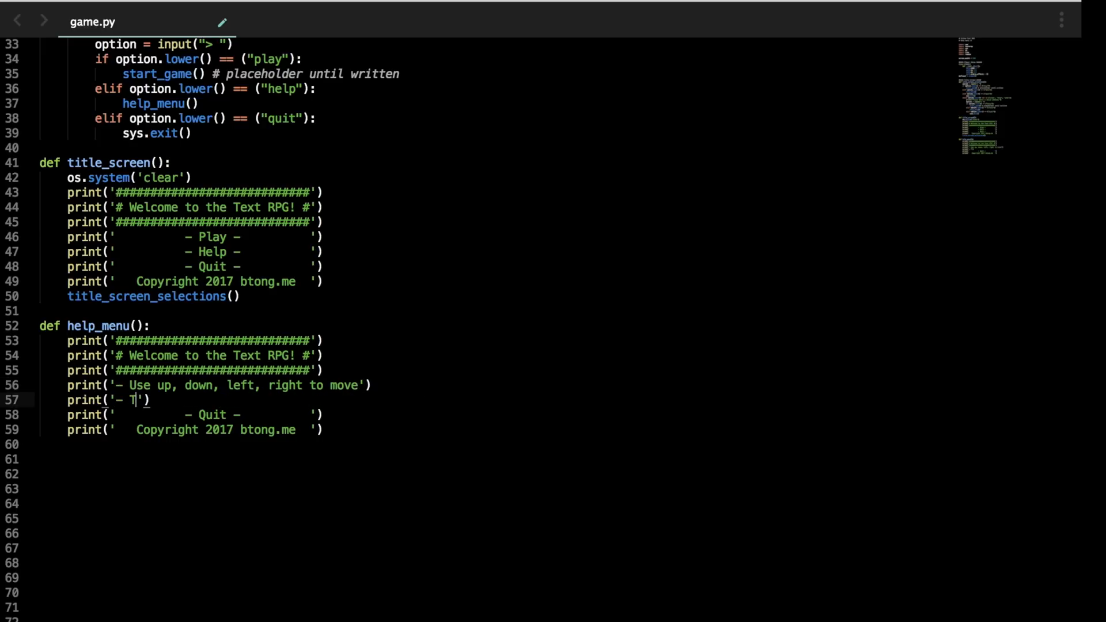
type("ype your commands t")
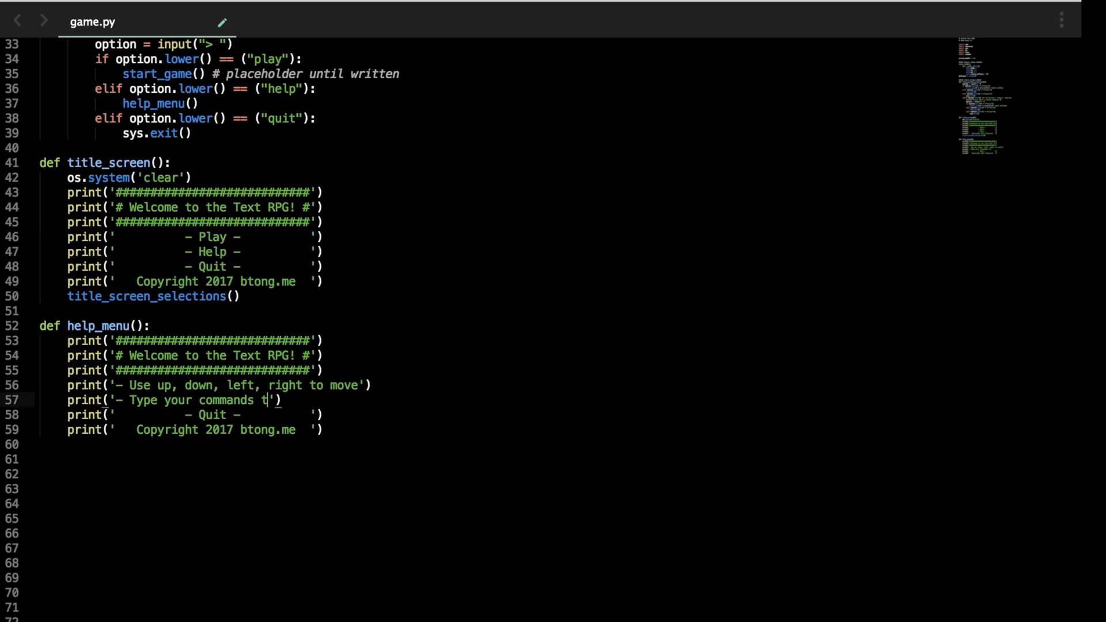
type("o do them")
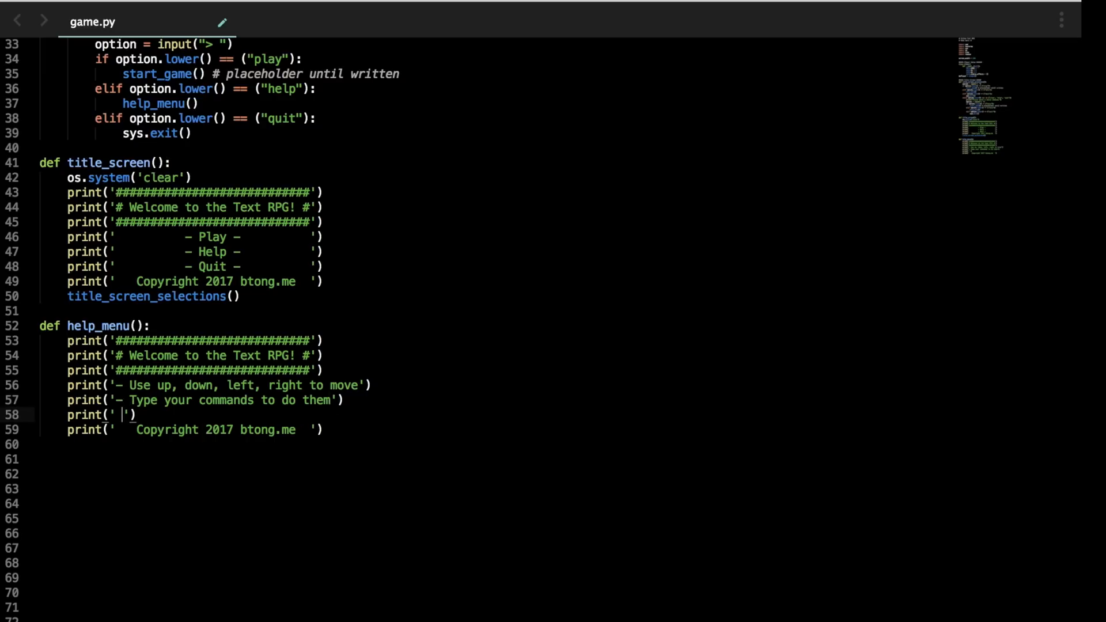
type("- Use")
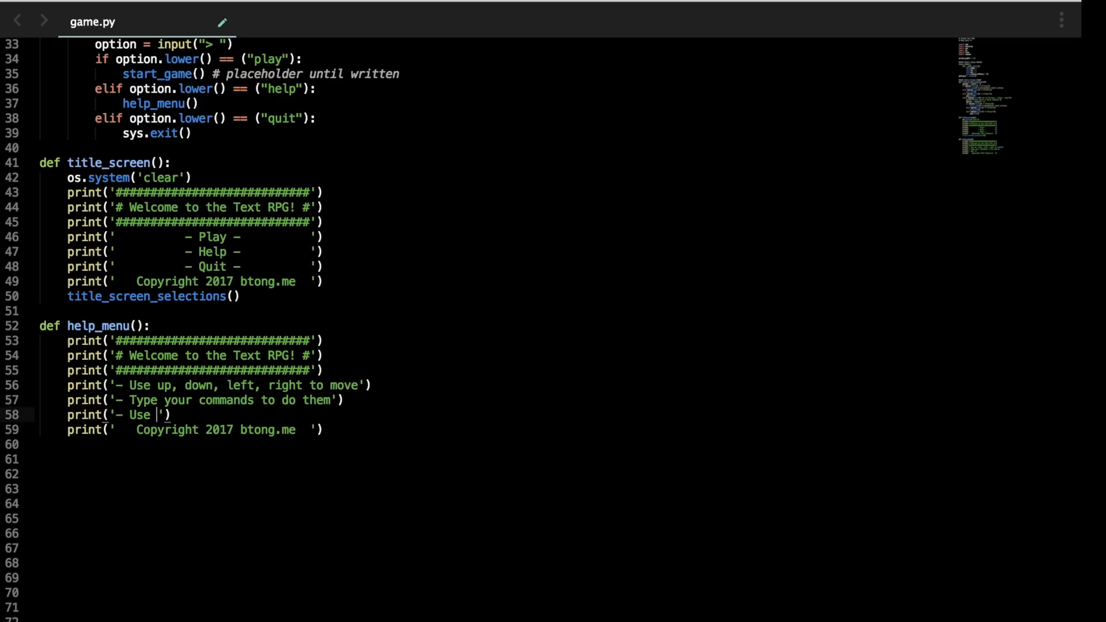
type("\"look\" to inspe")
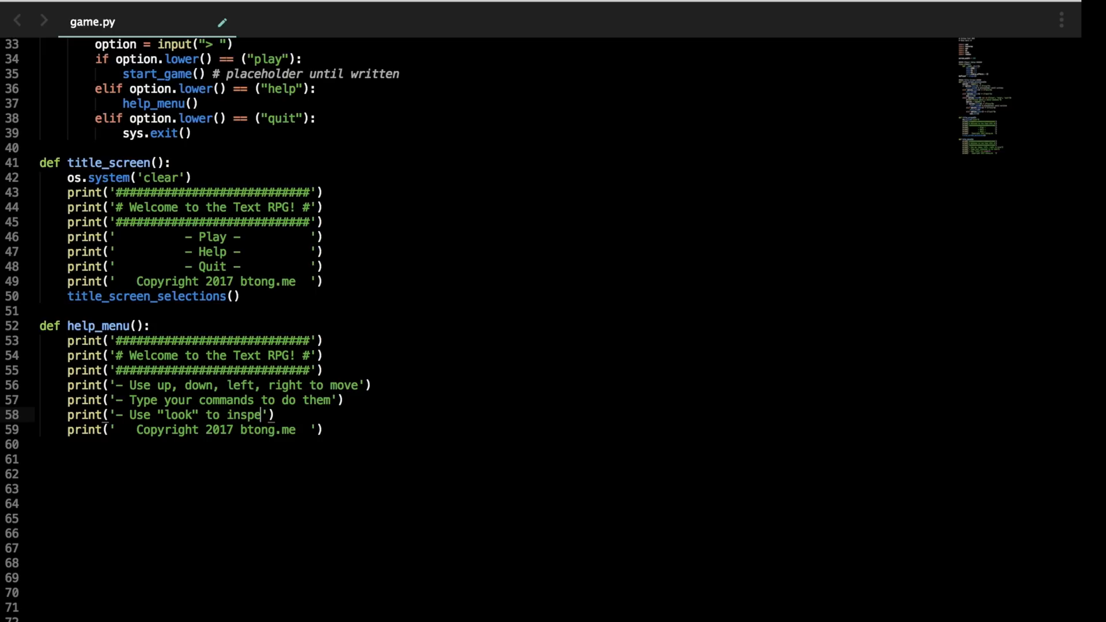
type("ct something")
left_click(182, 429)
type("print('- G")
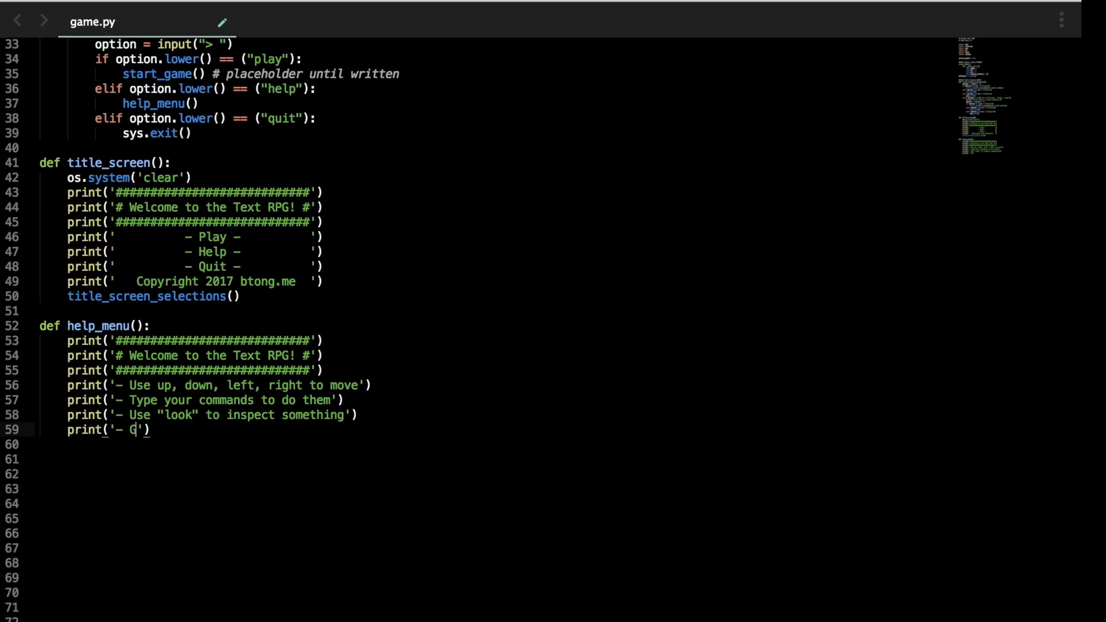
type("ood luck and H")
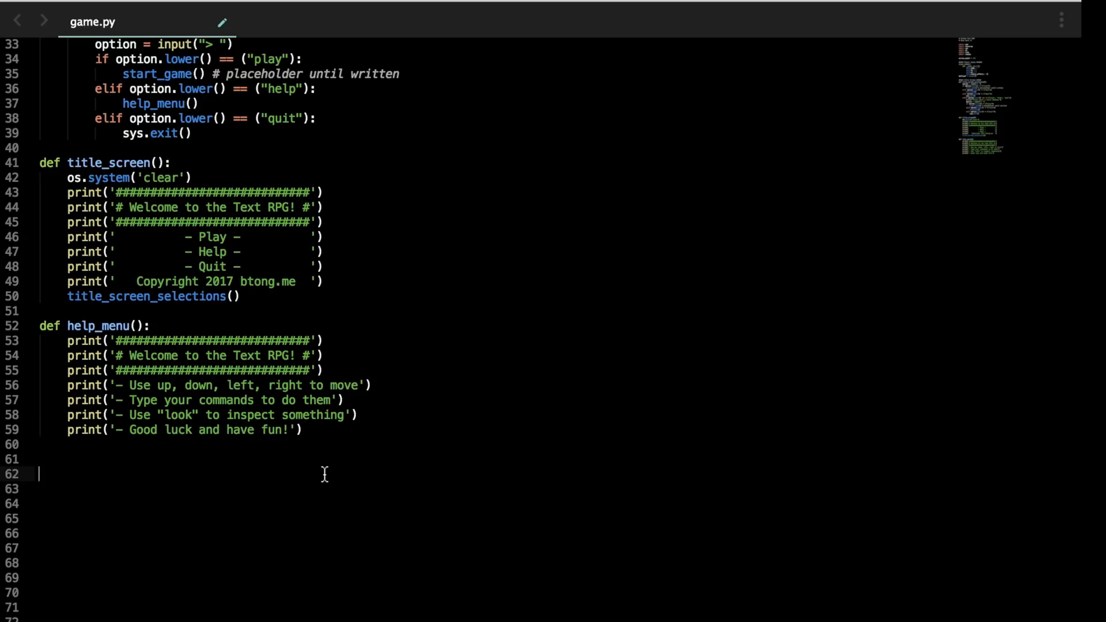
left_click(304, 430)
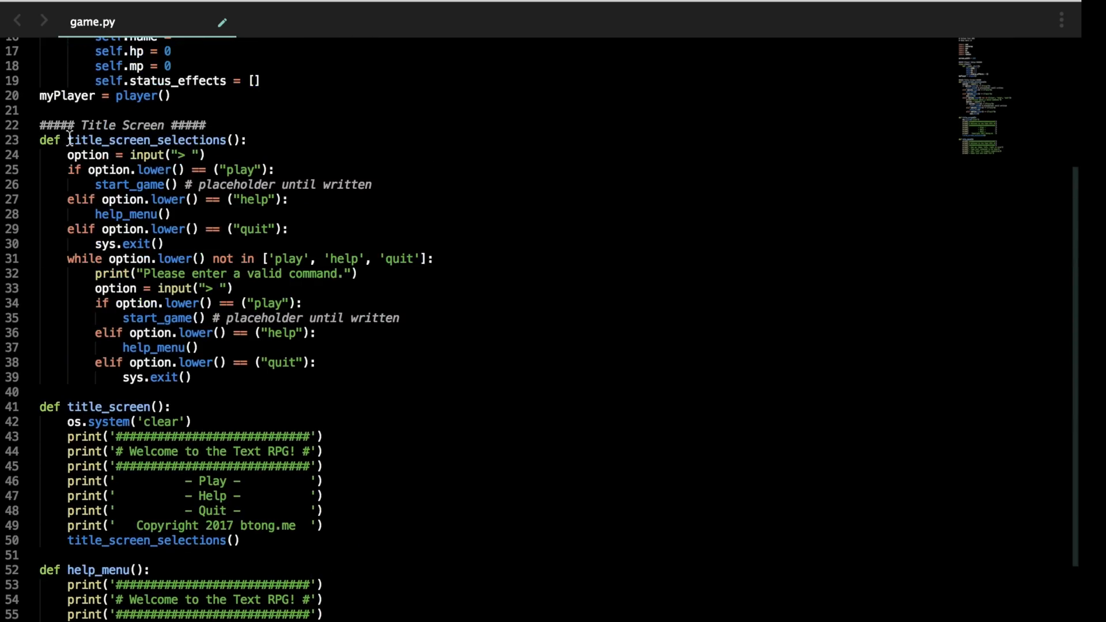
Step: End help_menu with a title_screen_selections() call
double_click(154, 140)
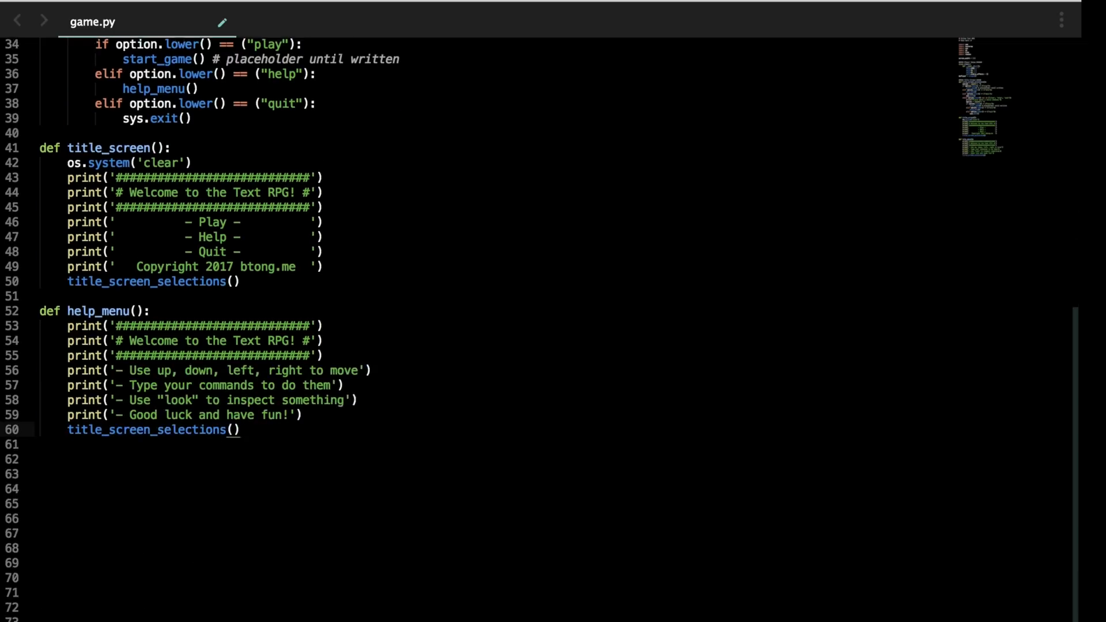
scroll("down", 3)
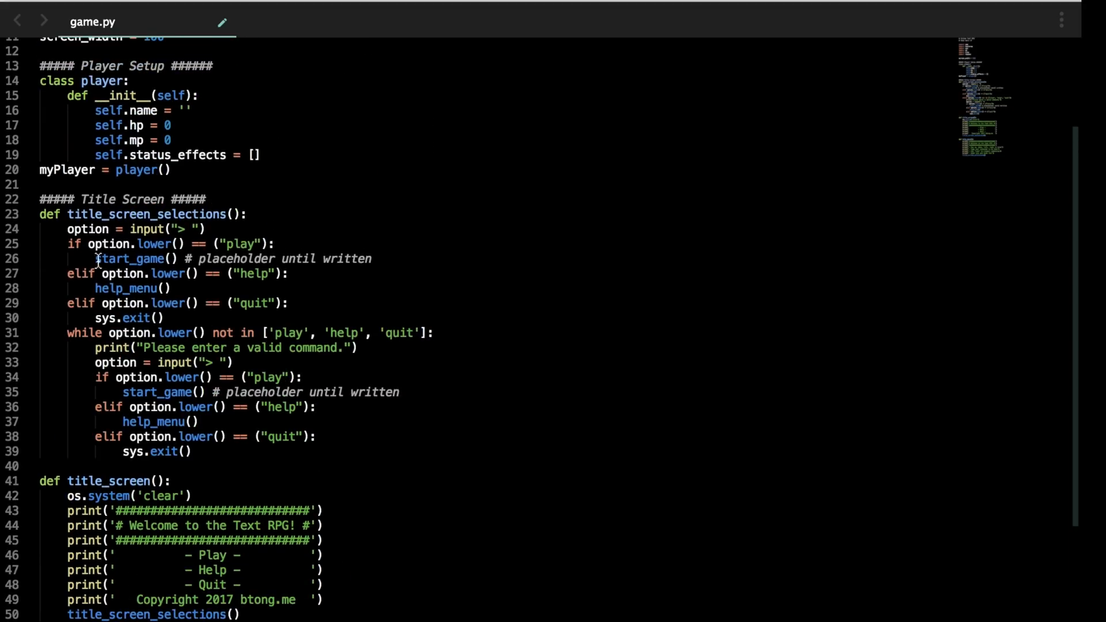
Step: Below help_menu, add the header def start_game():
scroll("down", 3)
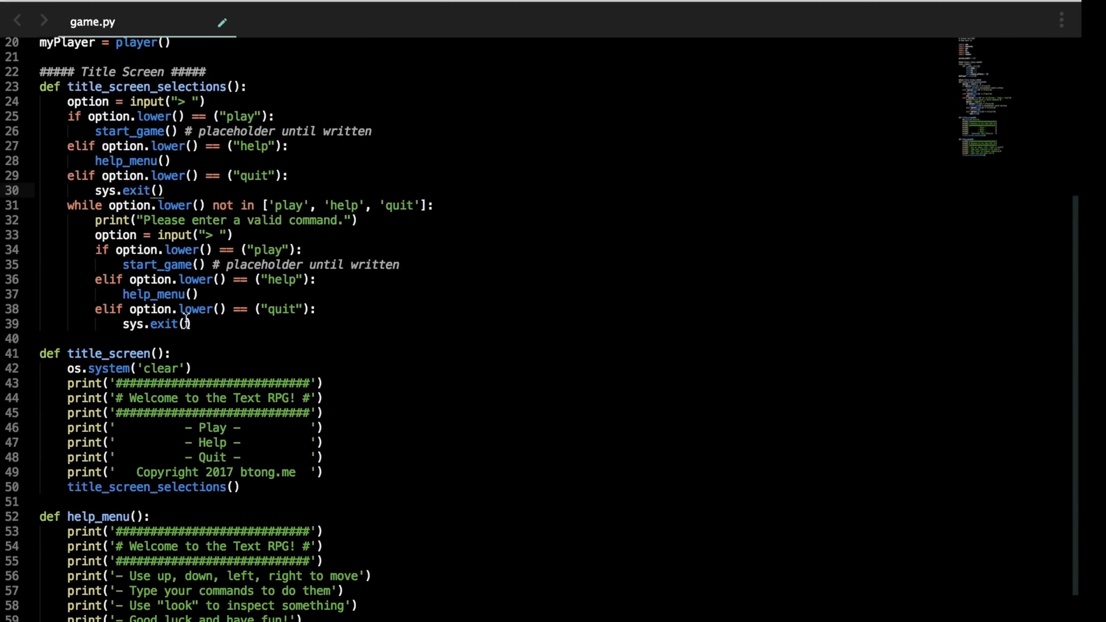
scroll("down", 3)
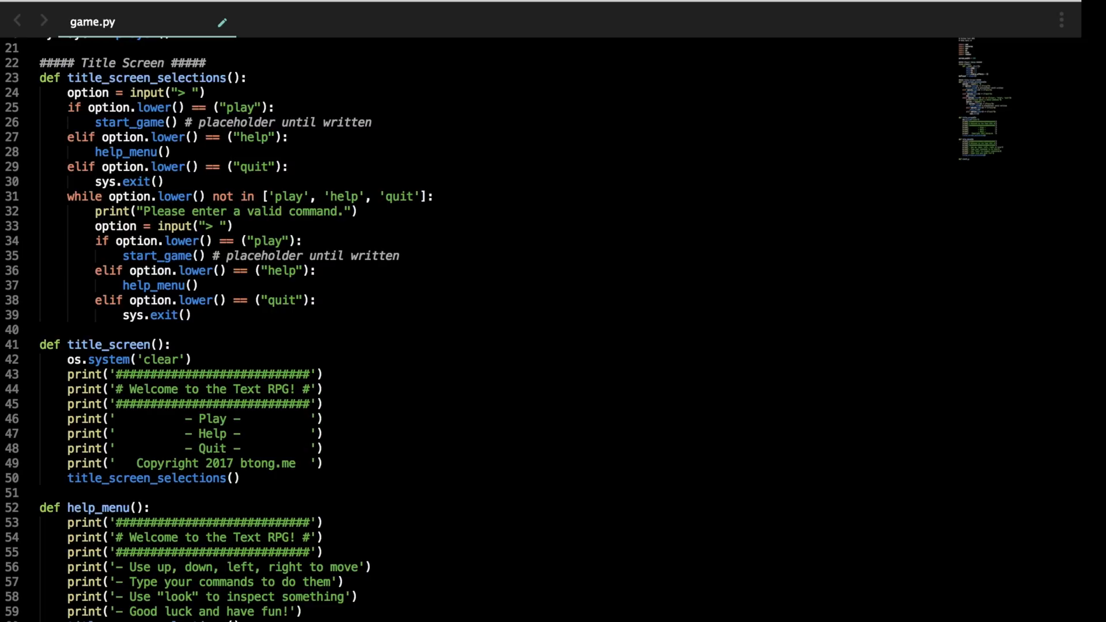
scroll("down", 3)
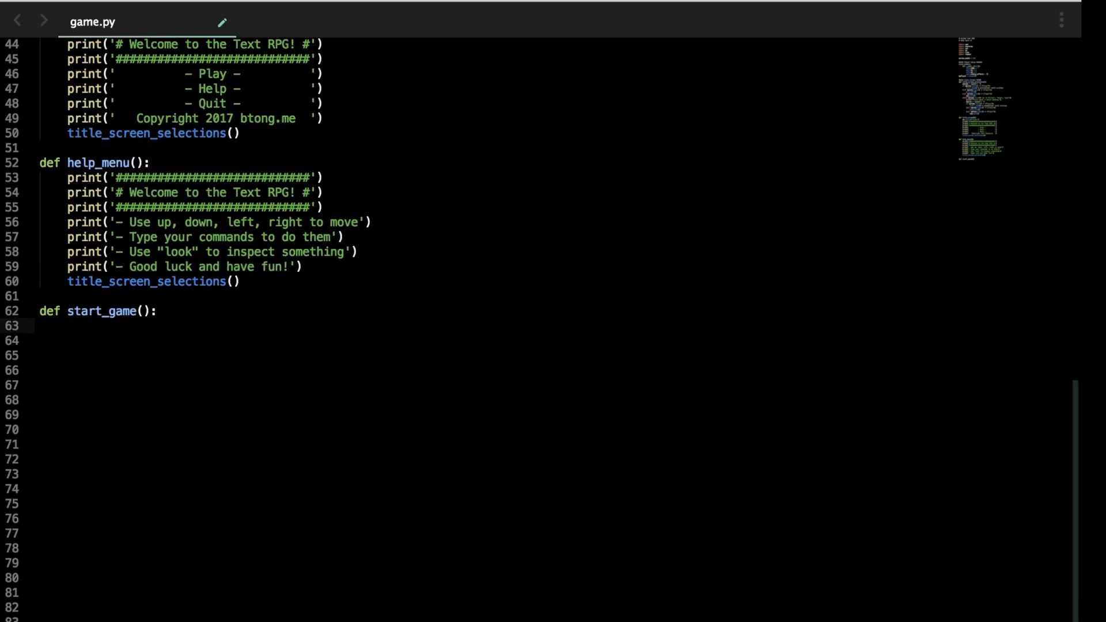